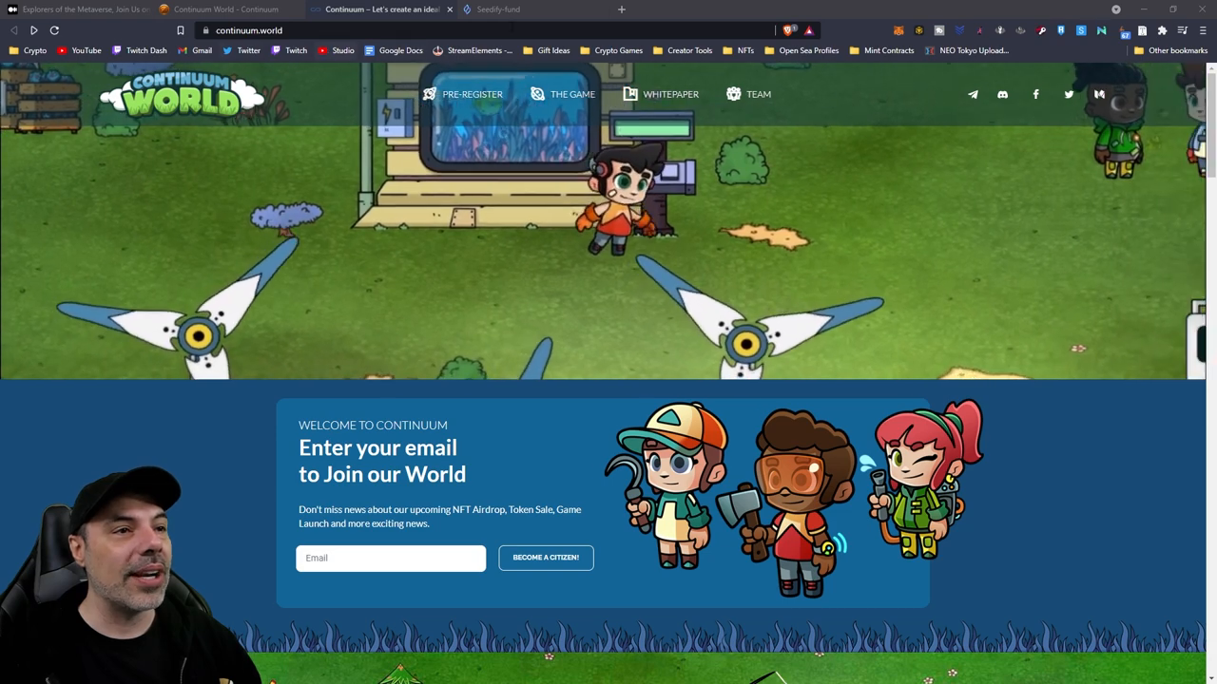
# - Switch to the Seedify.fund launchpad and scroll down through its Featured, Upcoming and Completed Pools
pyautogui.click(498, 9)
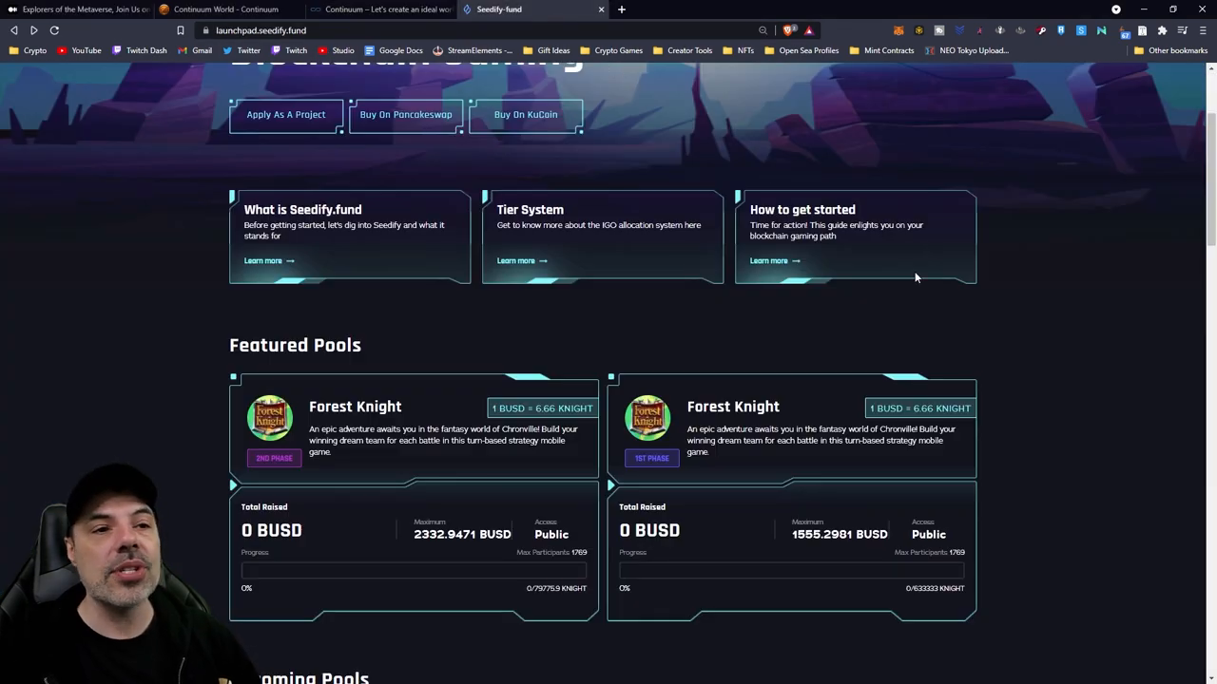
pyautogui.scroll(-3)
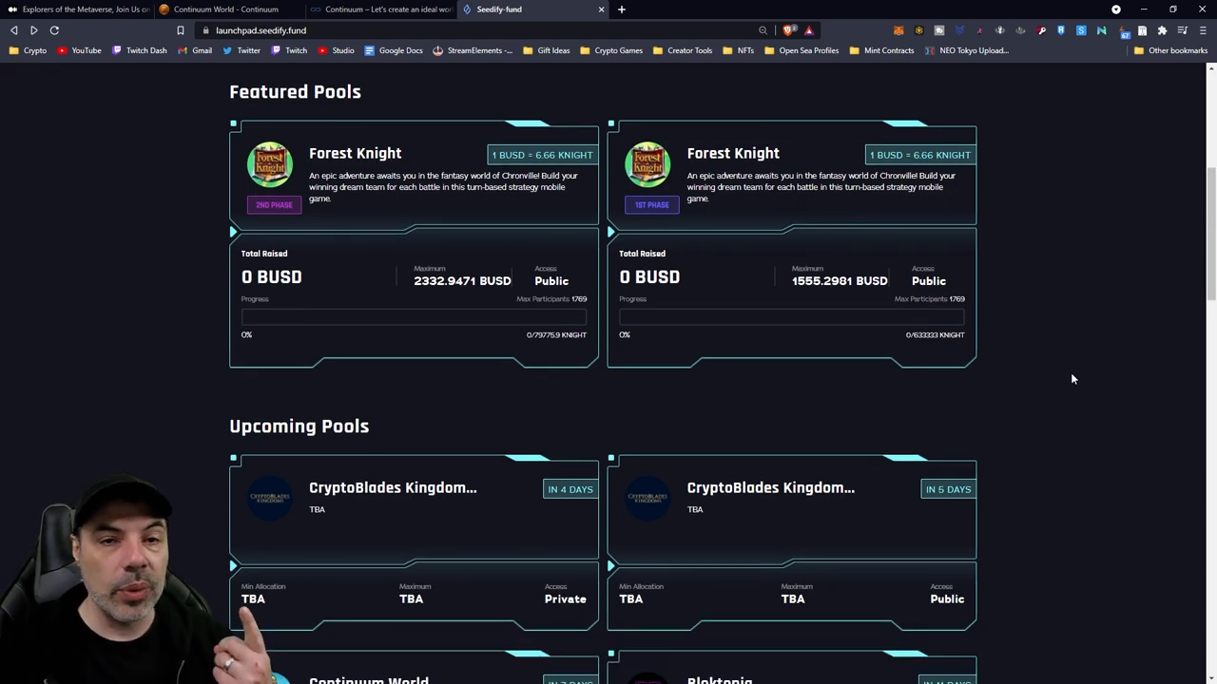
pyautogui.scroll(-3)
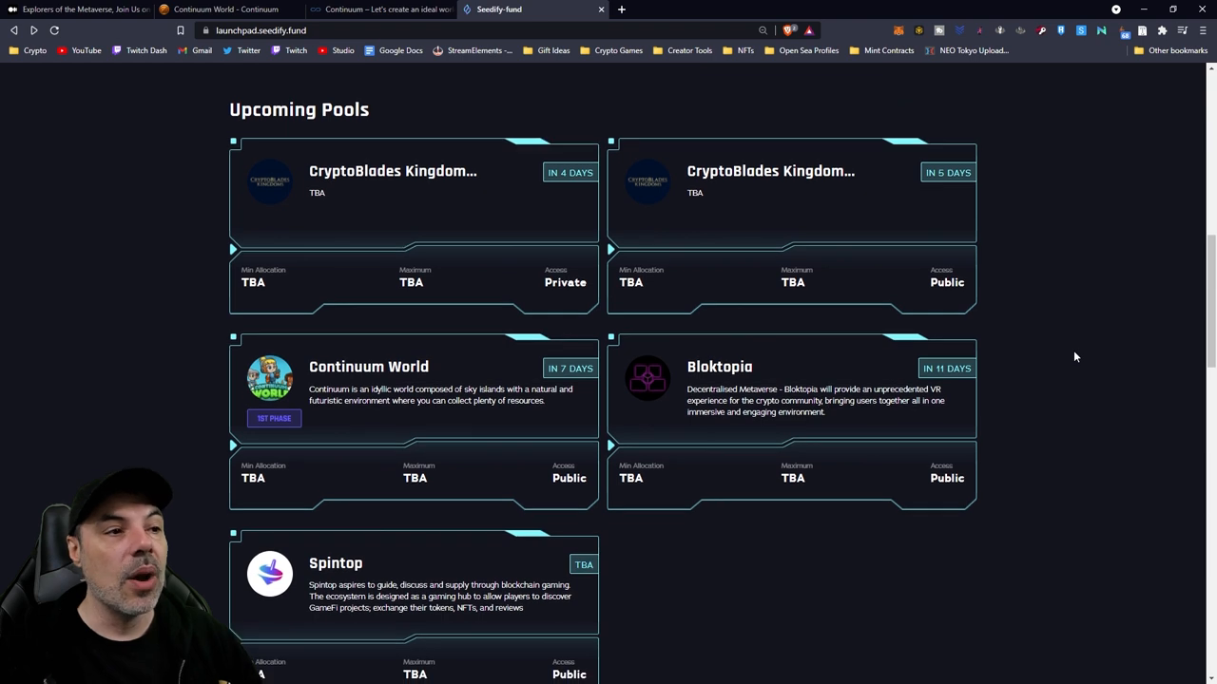
pyautogui.moveTo(1105, 342)
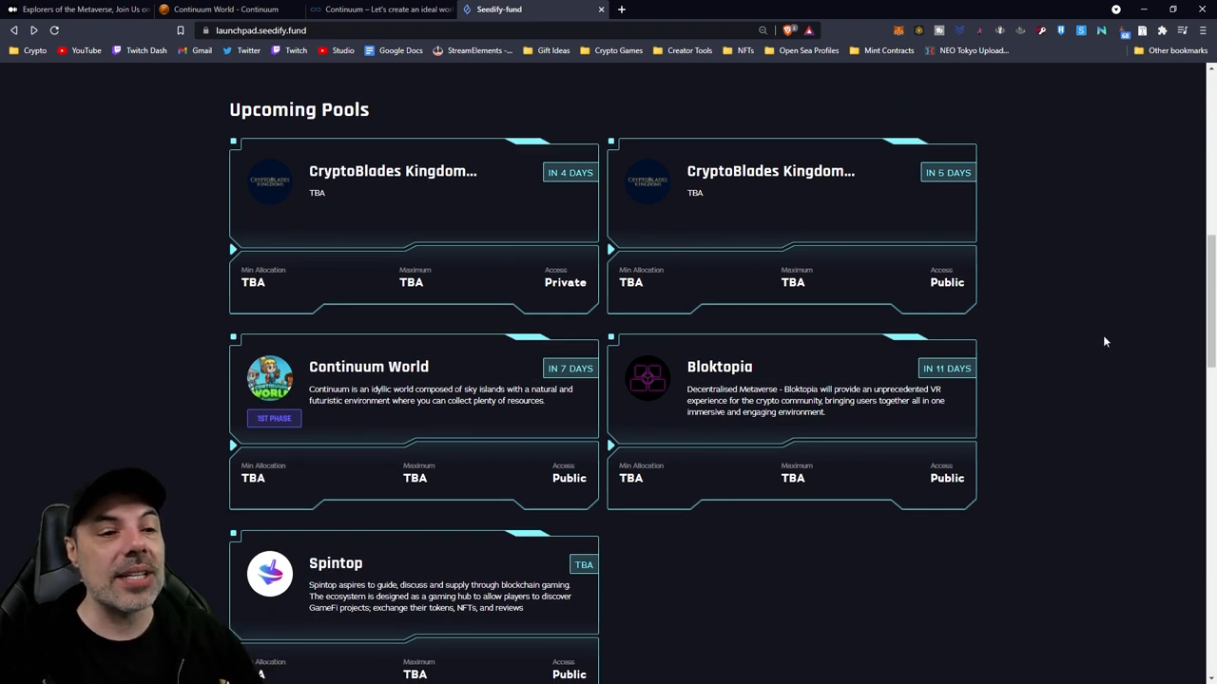
pyautogui.moveTo(612, 376)
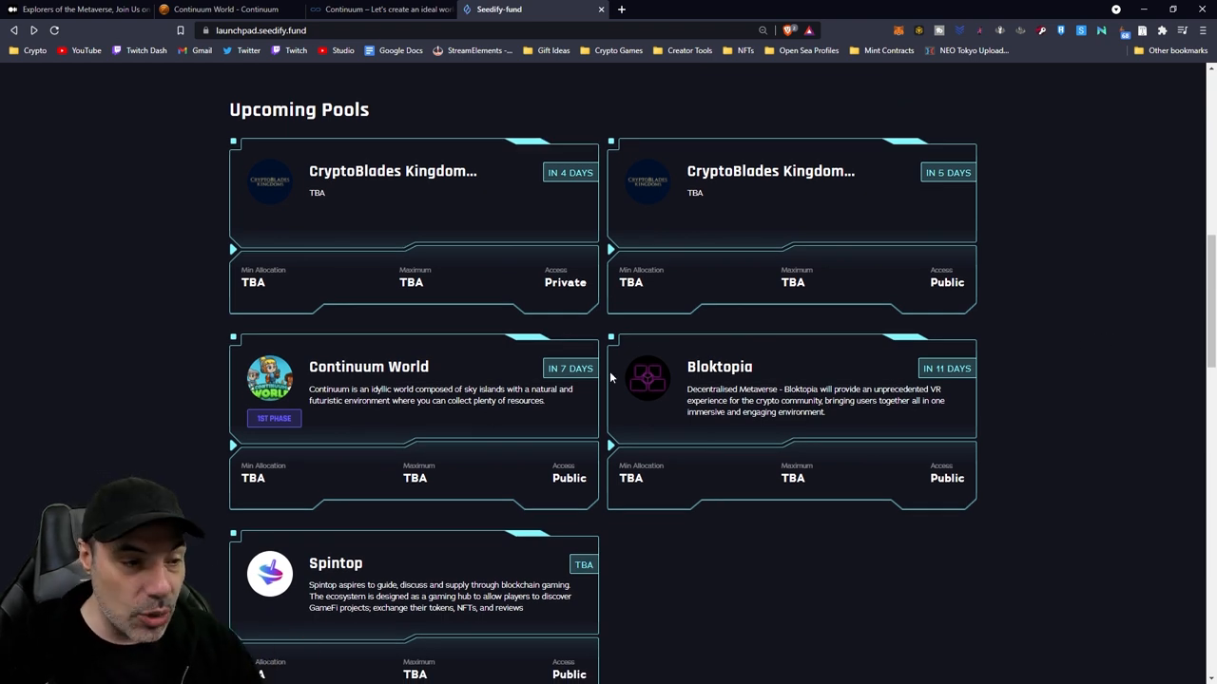
pyautogui.scroll(-3)
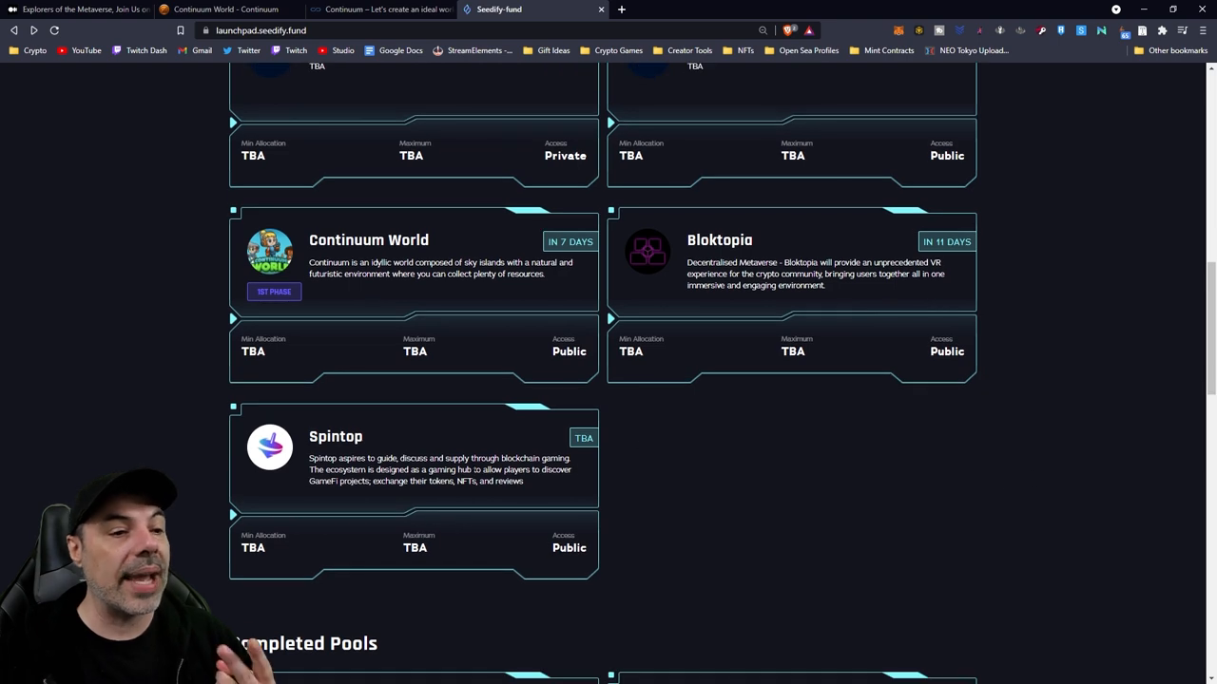
pyautogui.scroll(-3)
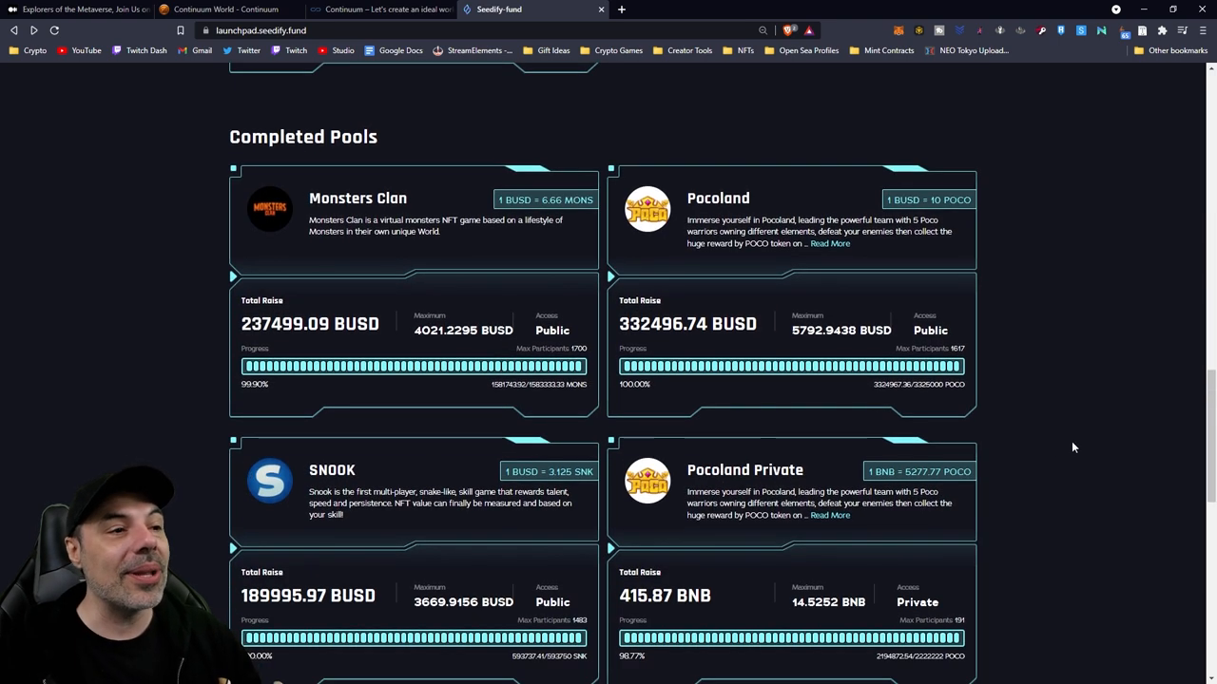
pyautogui.scroll(-3)
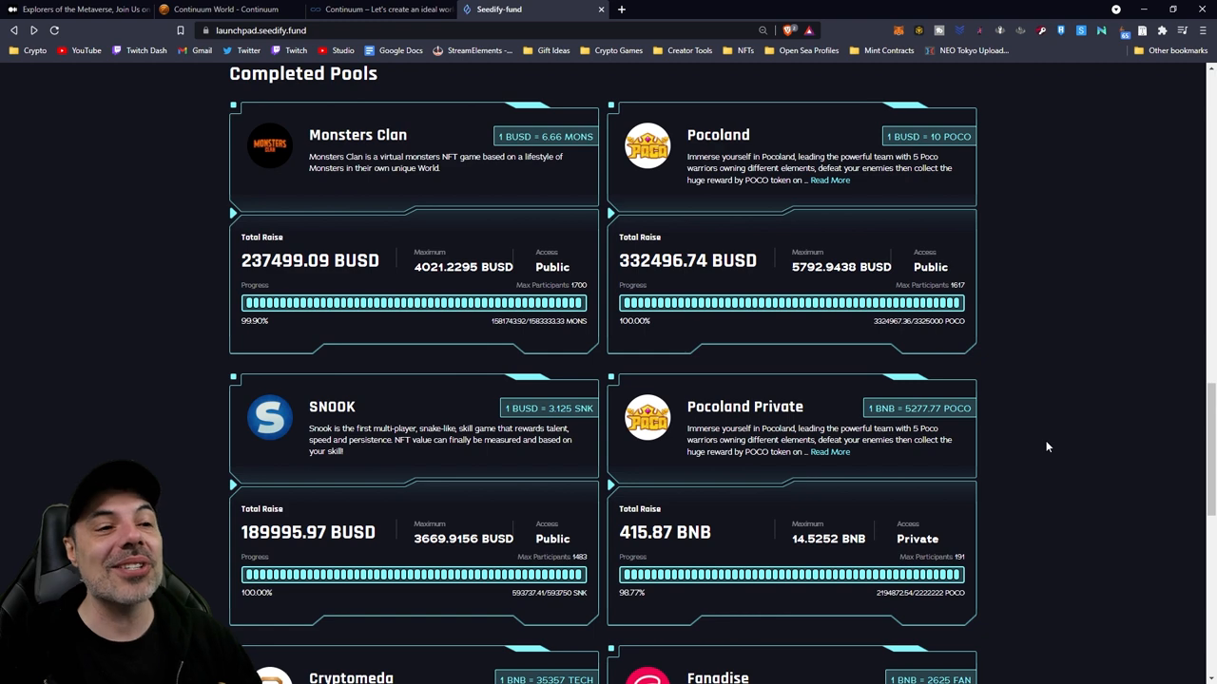
pyautogui.scroll(-3)
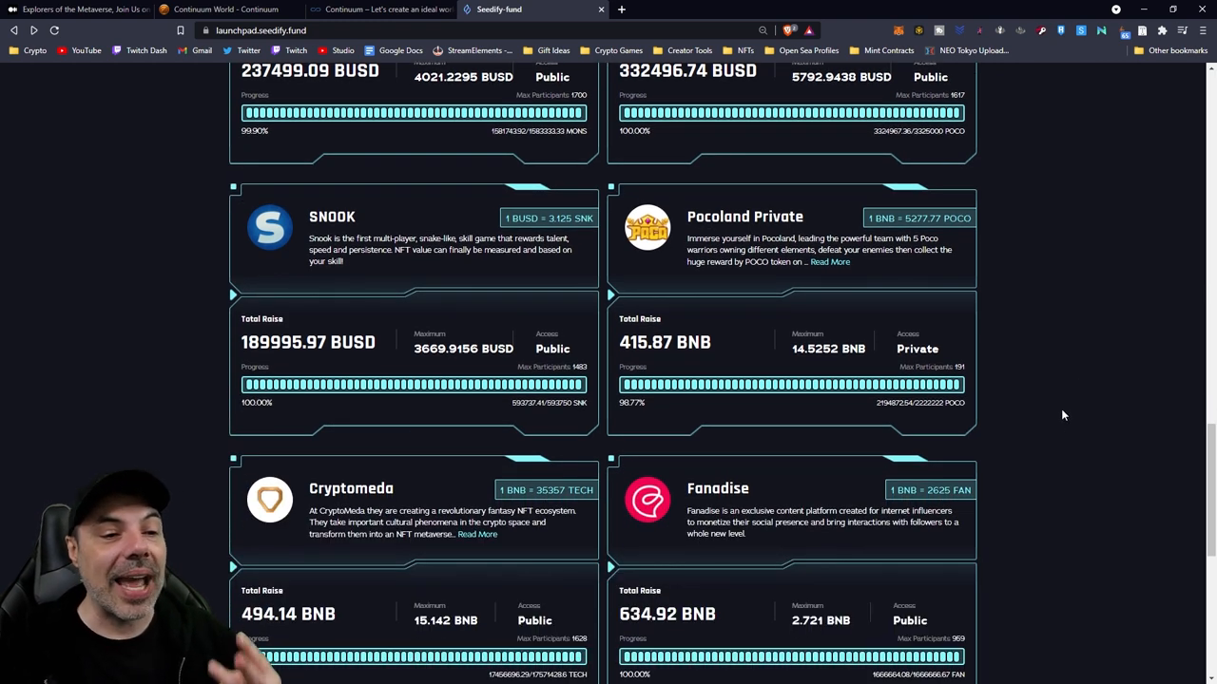
# - Scroll back up the launchpad to the Continuum World pool details with its countdown and token information
pyautogui.scroll(3)
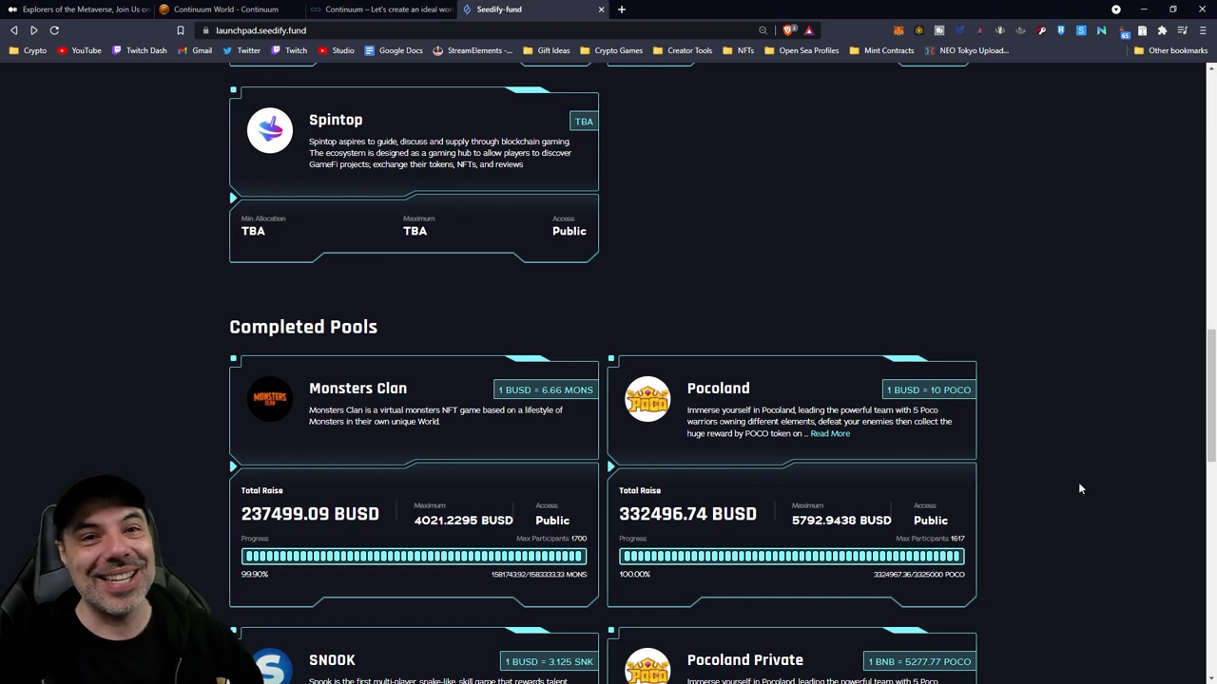
pyautogui.scroll(3)
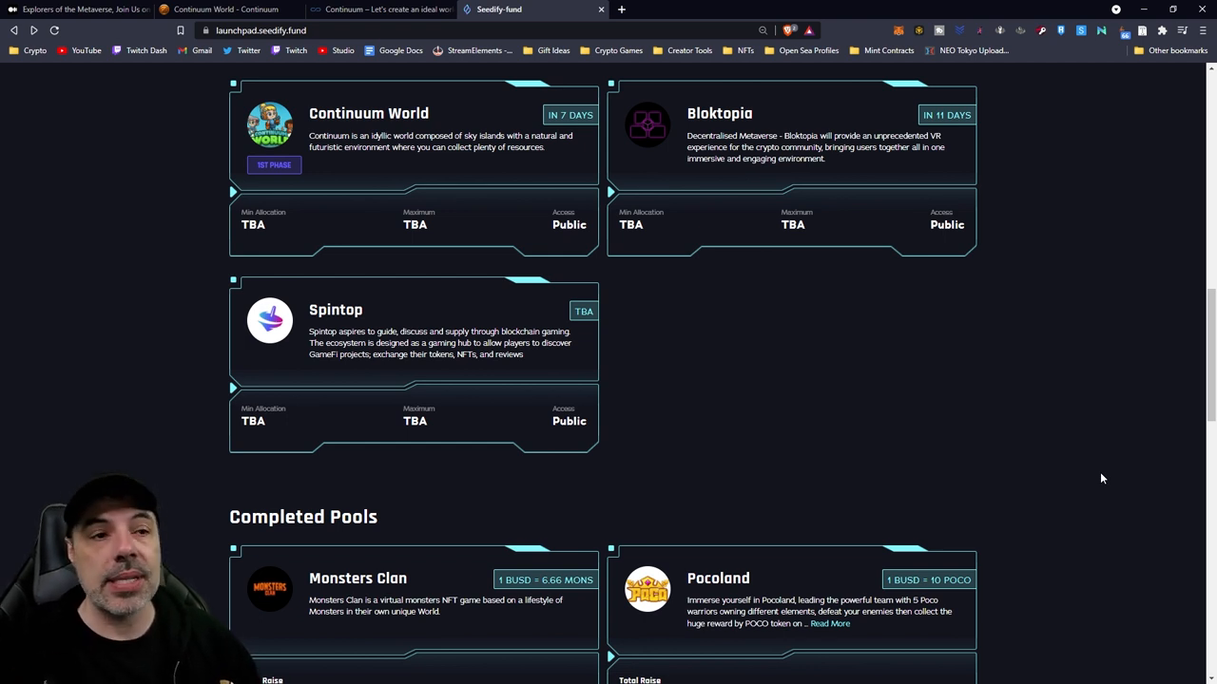
pyautogui.moveTo(1041, 498)
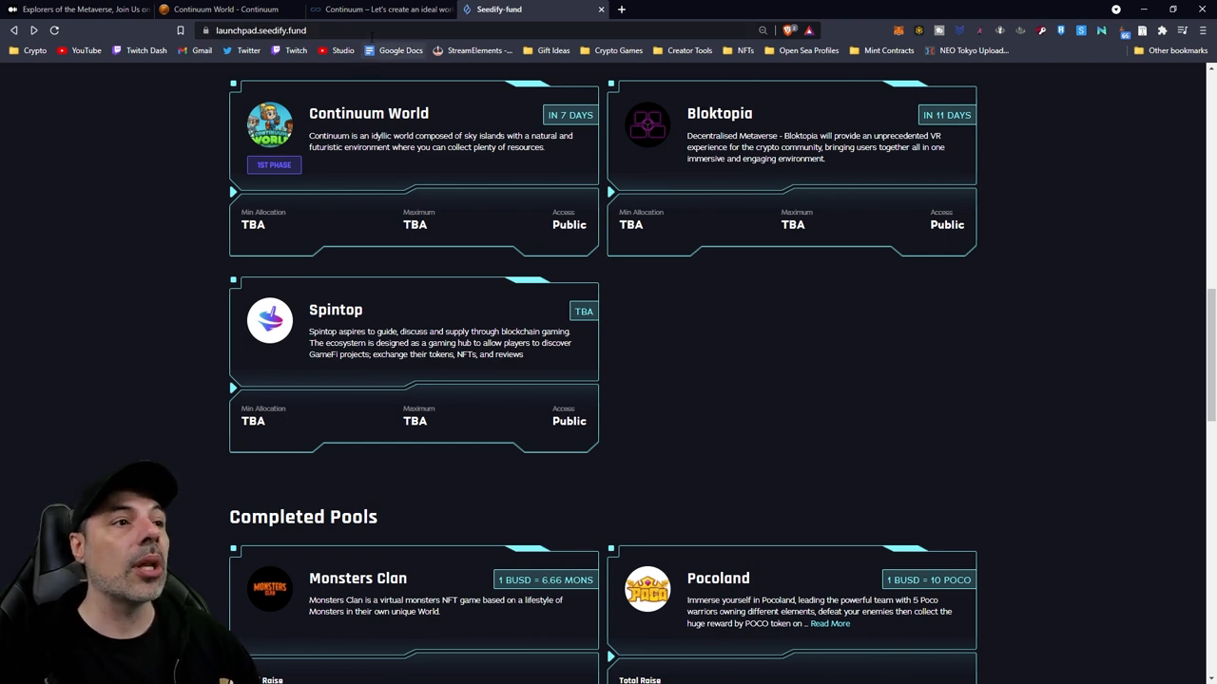
pyautogui.scroll(3)
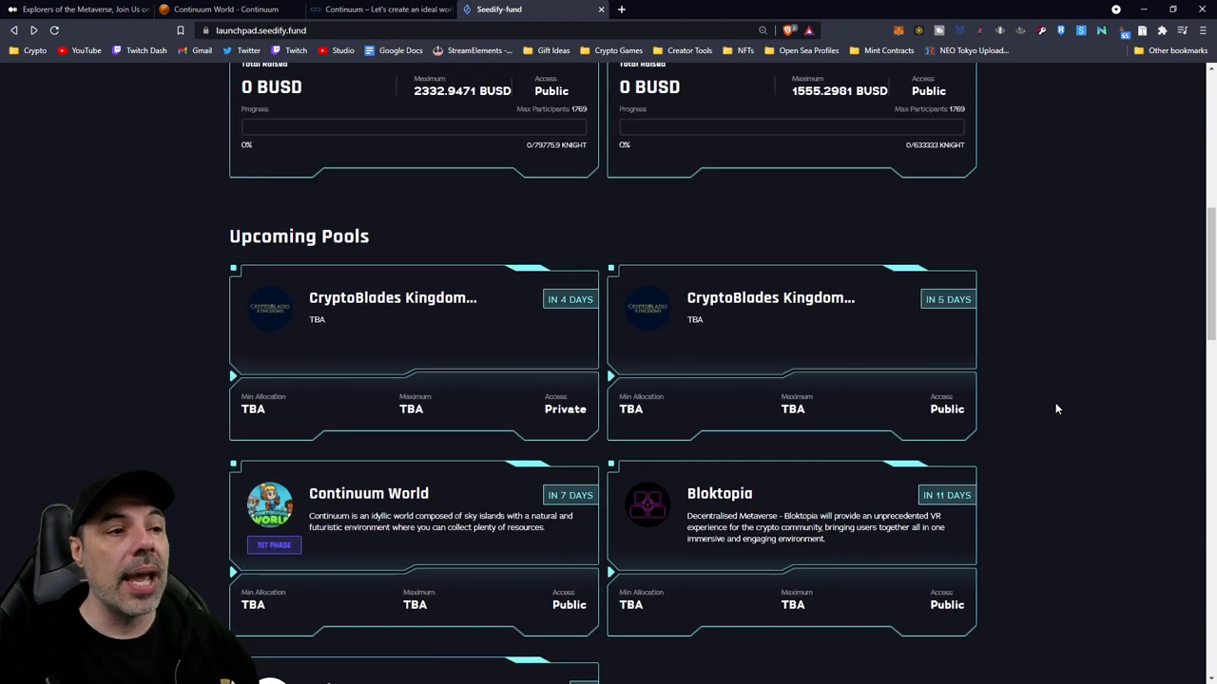
pyautogui.scroll(3)
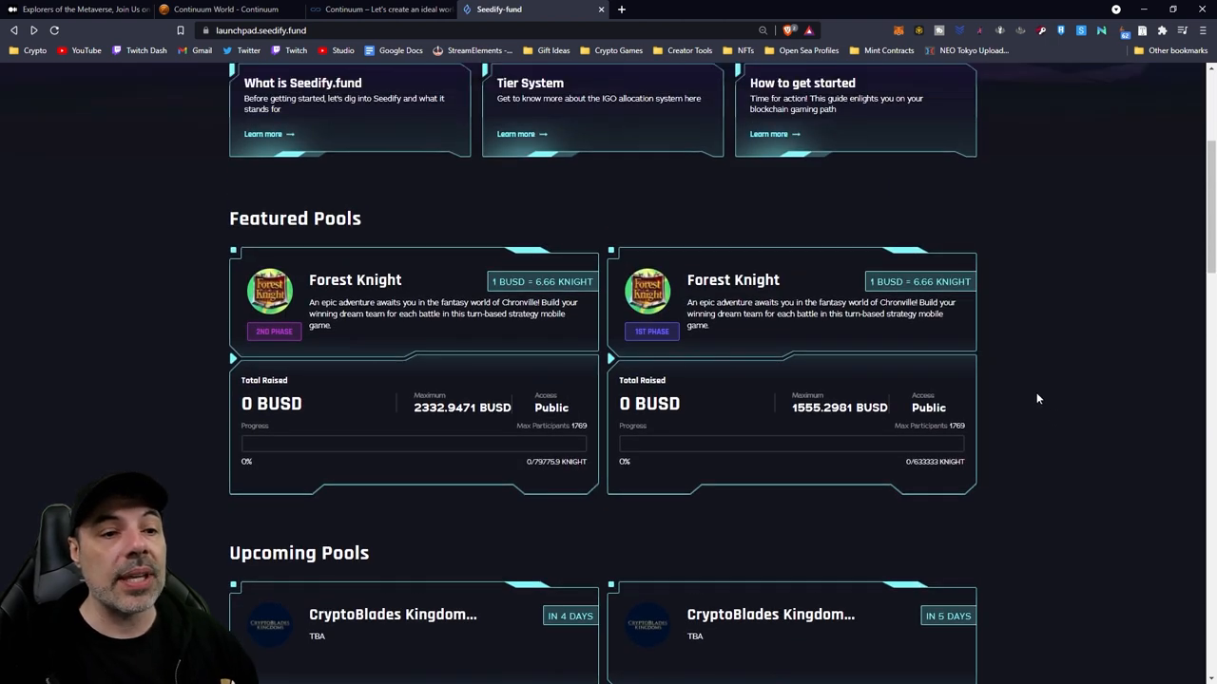
pyautogui.scroll(-3)
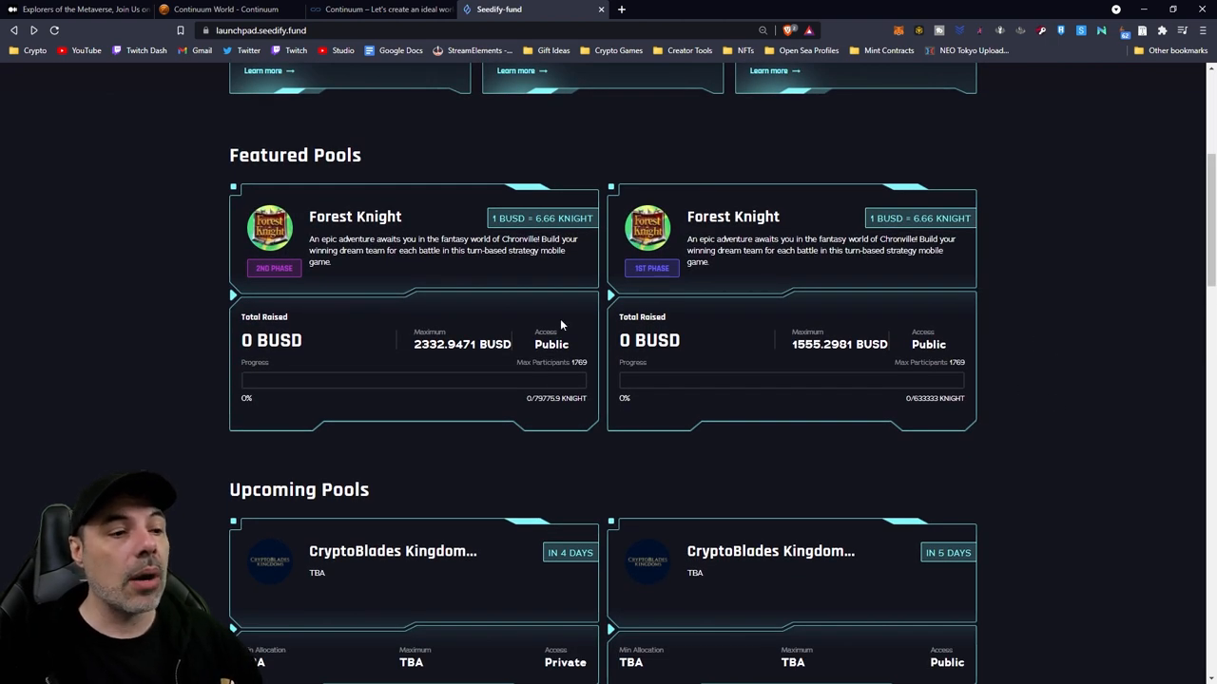
pyautogui.scroll(-3)
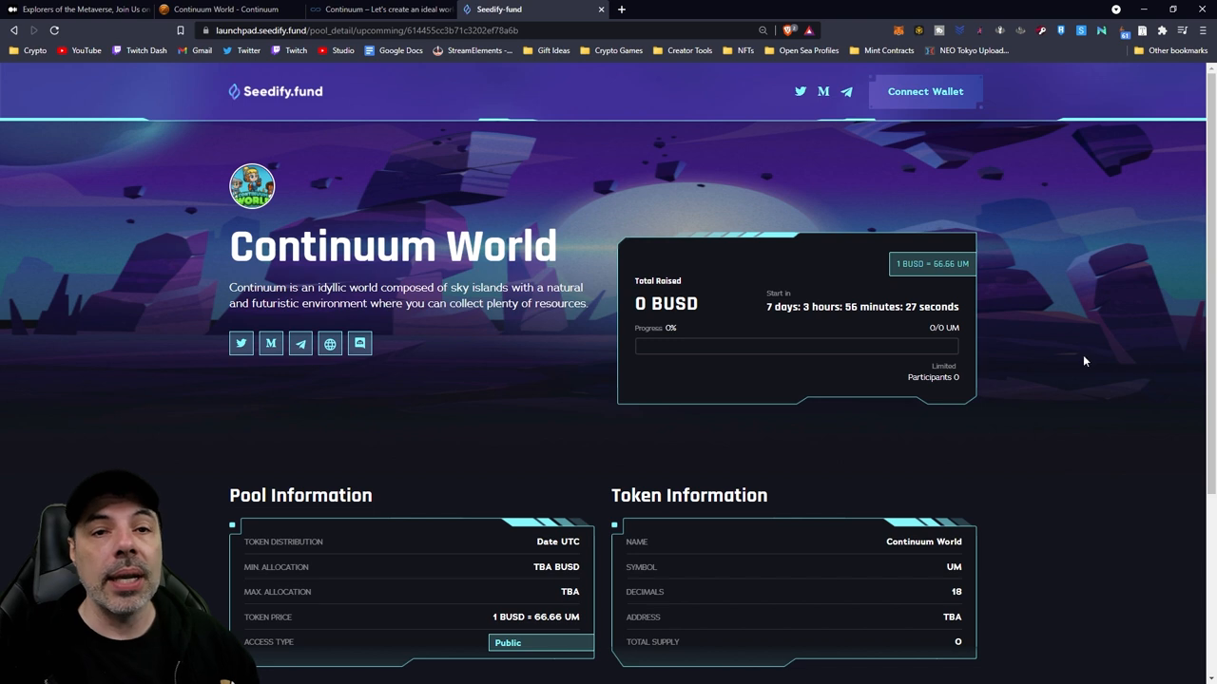
pyautogui.moveTo(1078, 447)
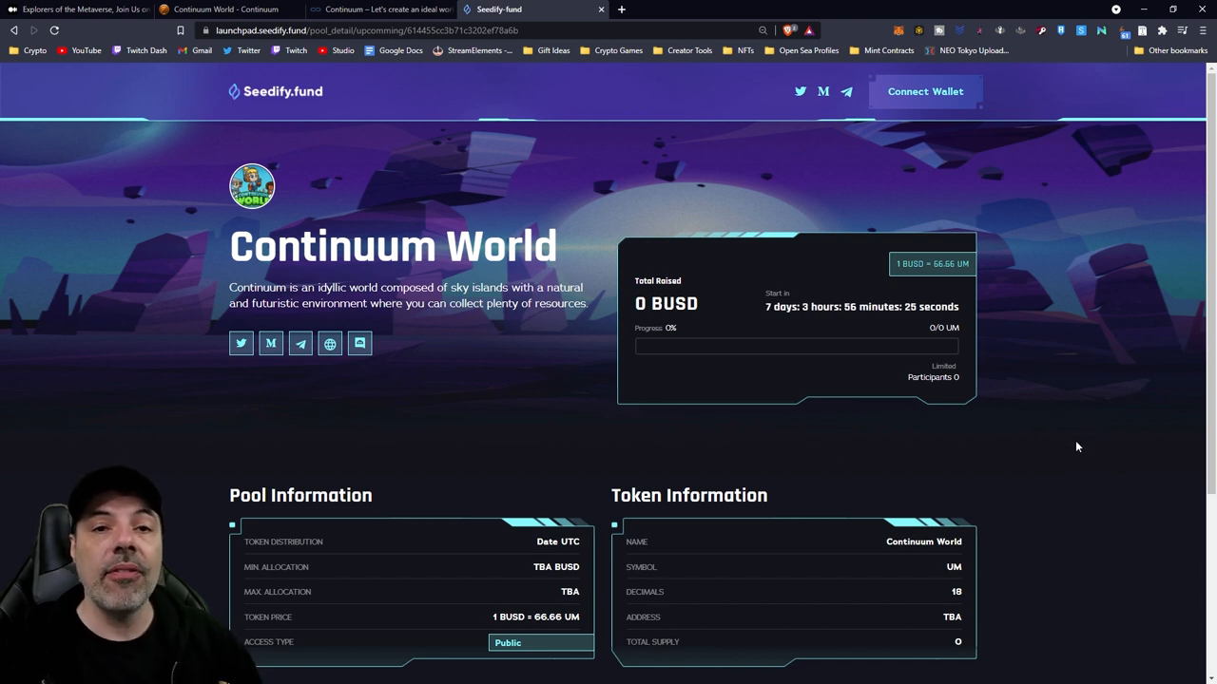
pyautogui.moveTo(1062, 483)
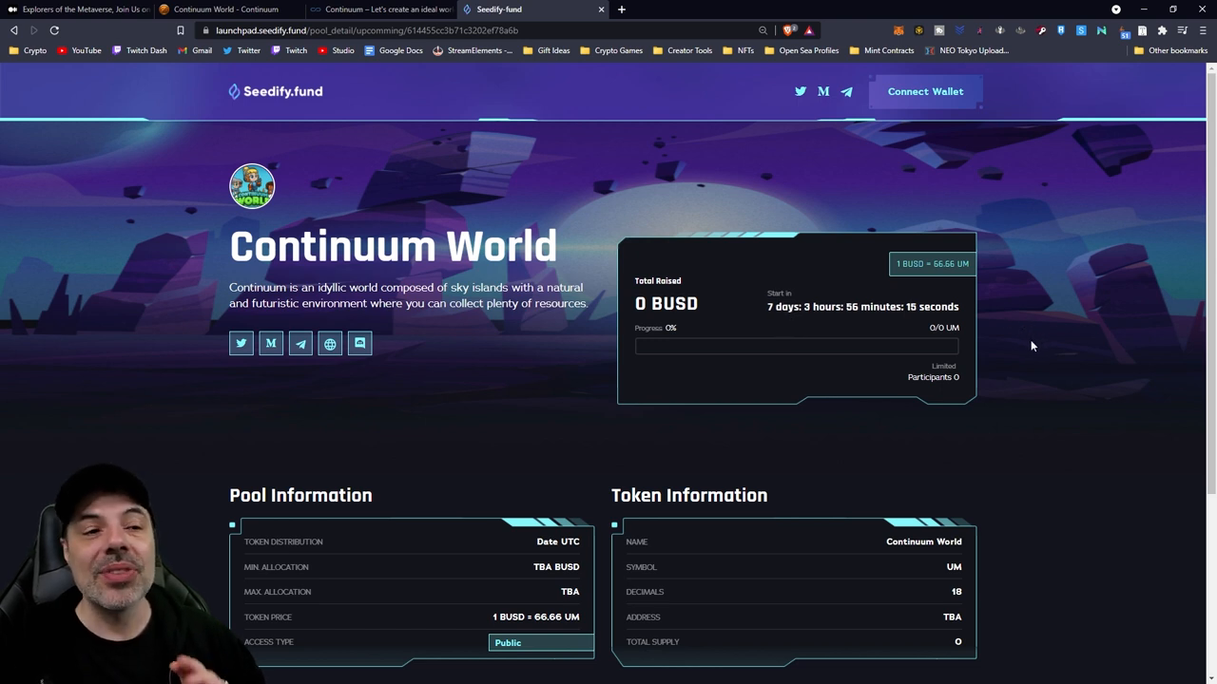
pyautogui.moveTo(1038, 333)
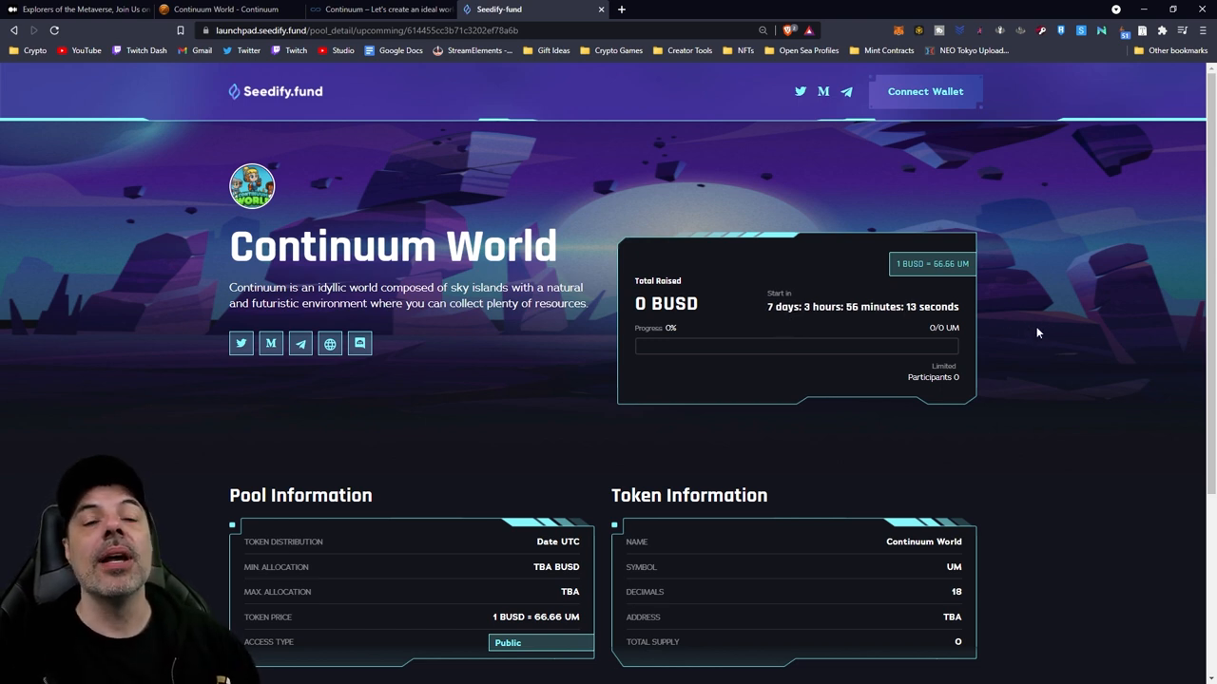
pyautogui.moveTo(1083, 340)
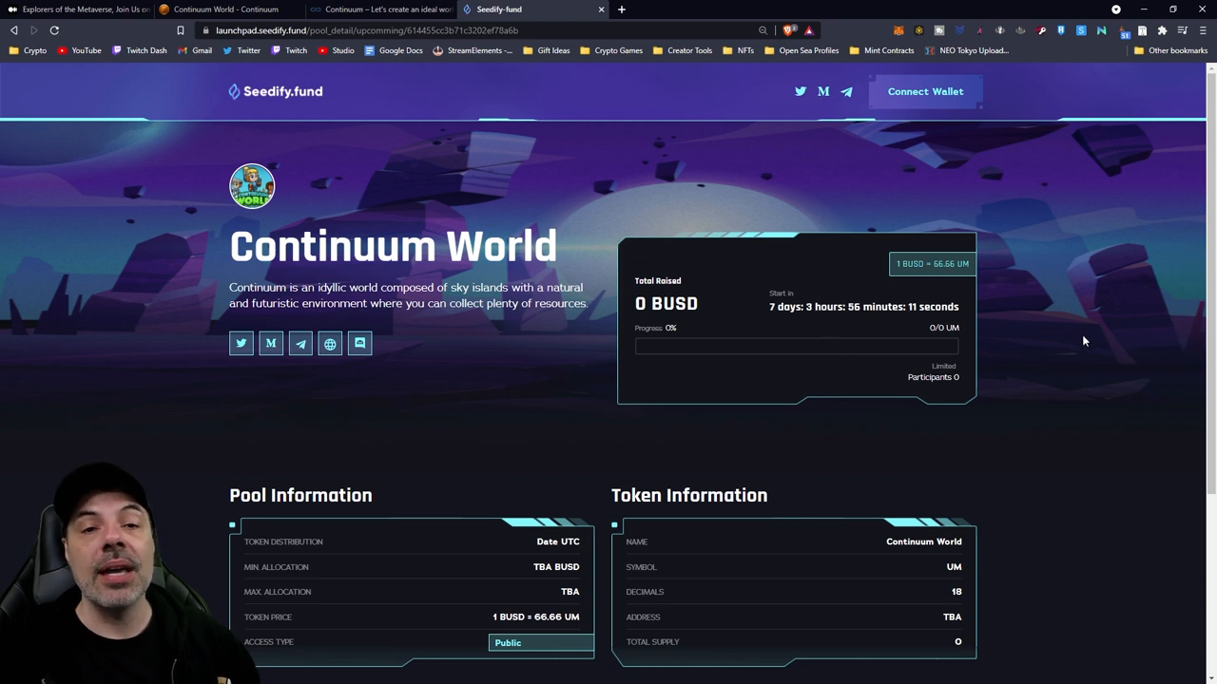
pyautogui.moveTo(1080, 356)
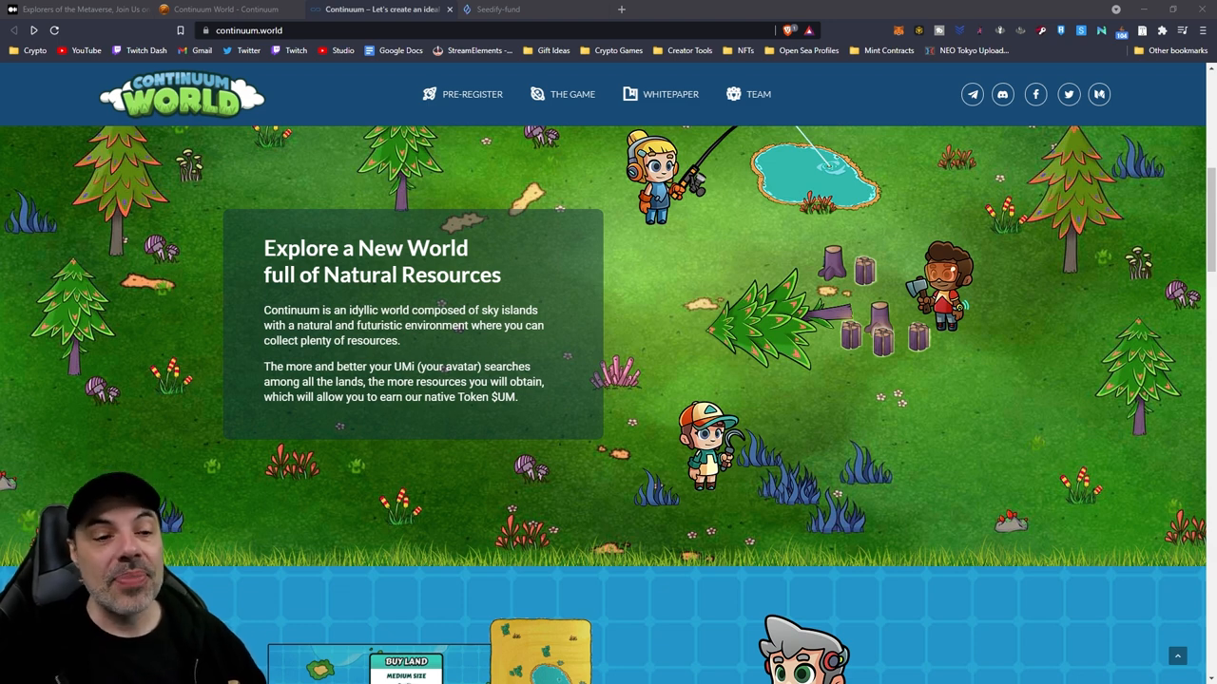
# - Scroll down the continuum.world homepage through the Fish Farm, land-ownership and proceeds-selling sections to the $UM token section
pyautogui.scroll(-3)
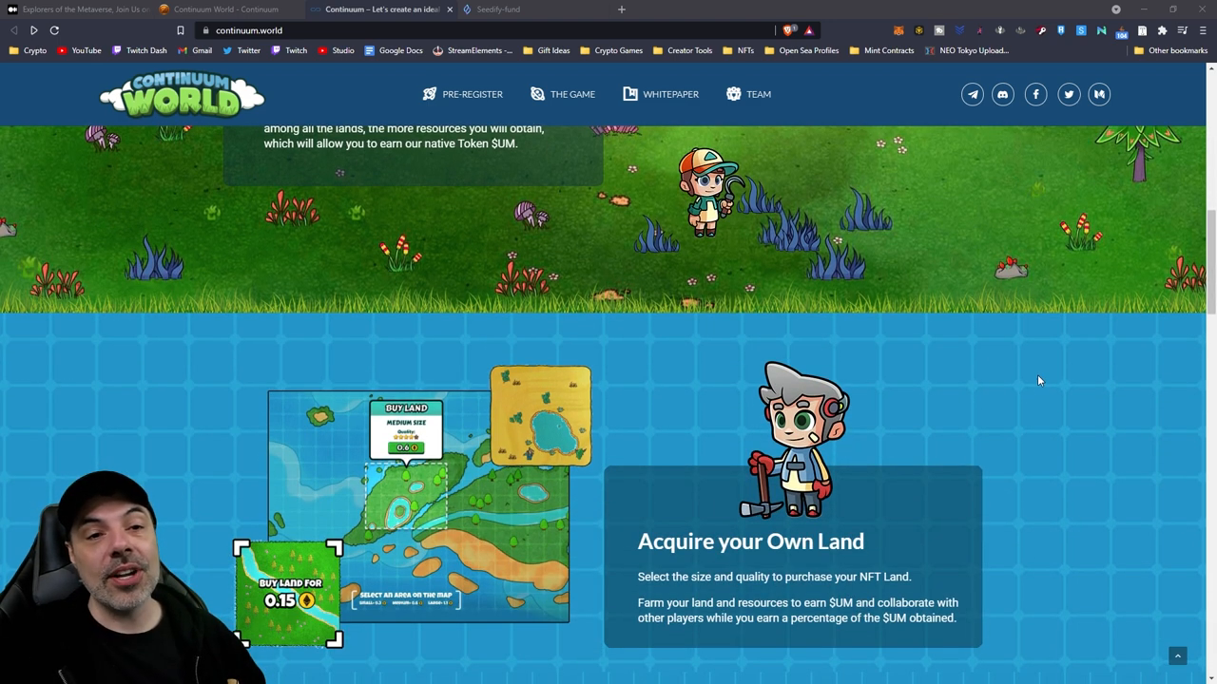
pyautogui.moveTo(1026, 355)
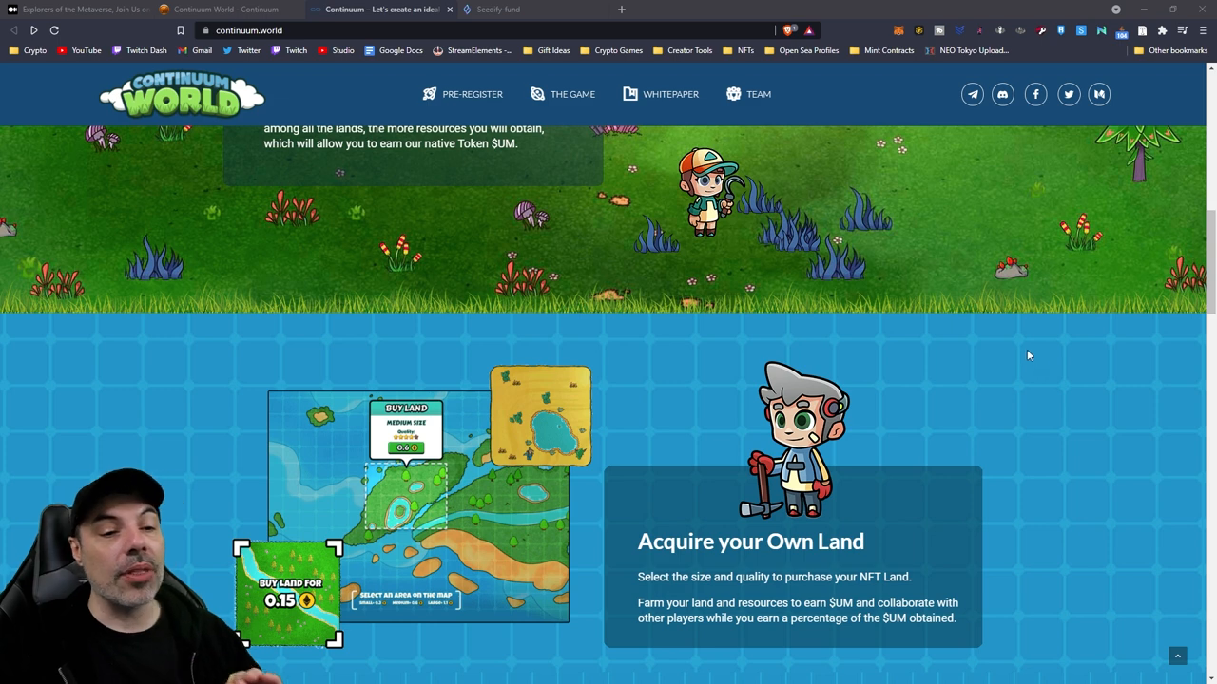
pyautogui.scroll(-3)
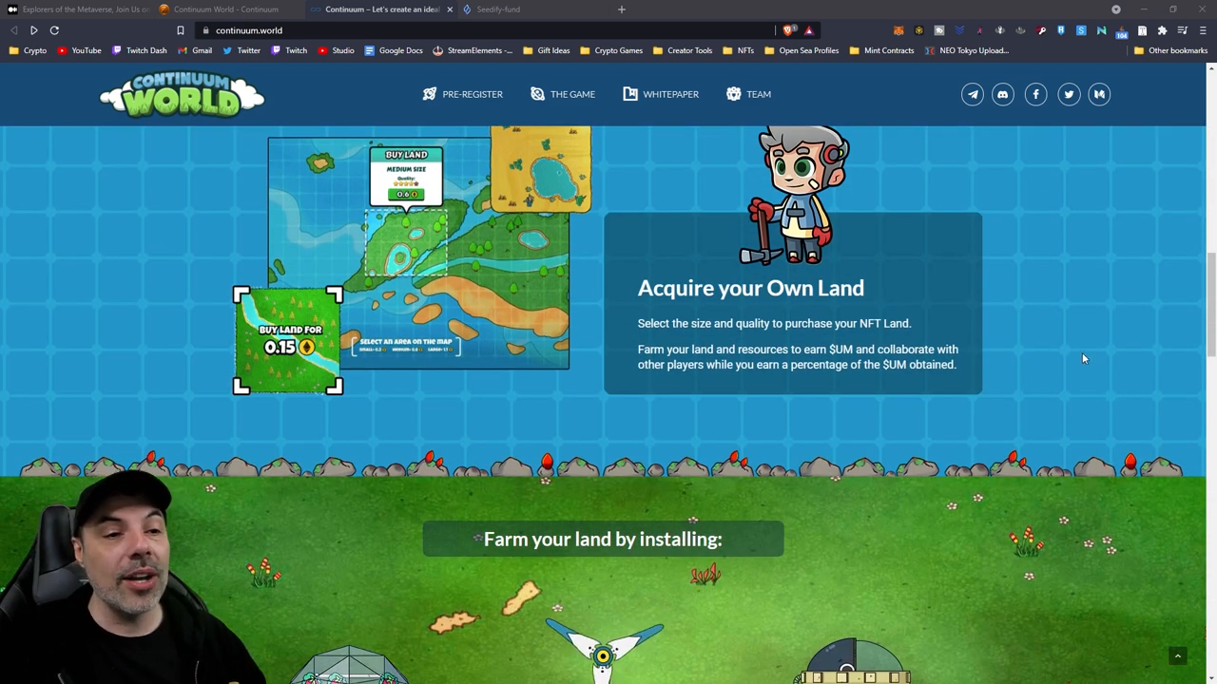
pyautogui.moveTo(1061, 392)
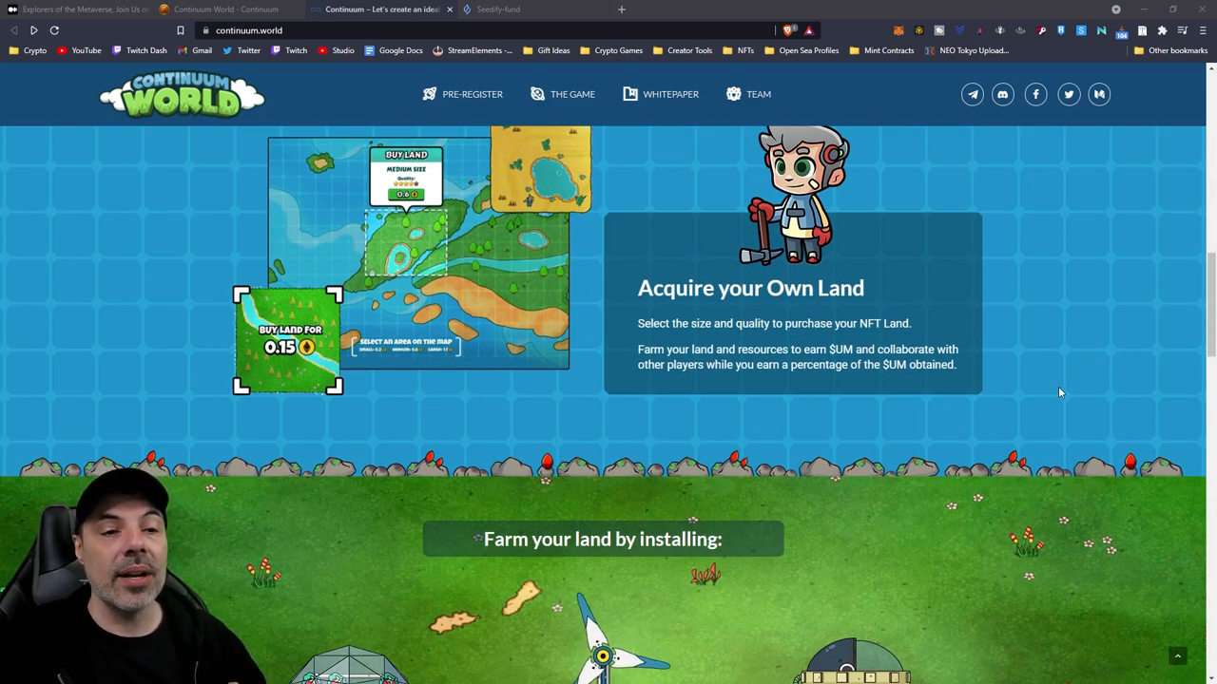
pyautogui.moveTo(1119, 415)
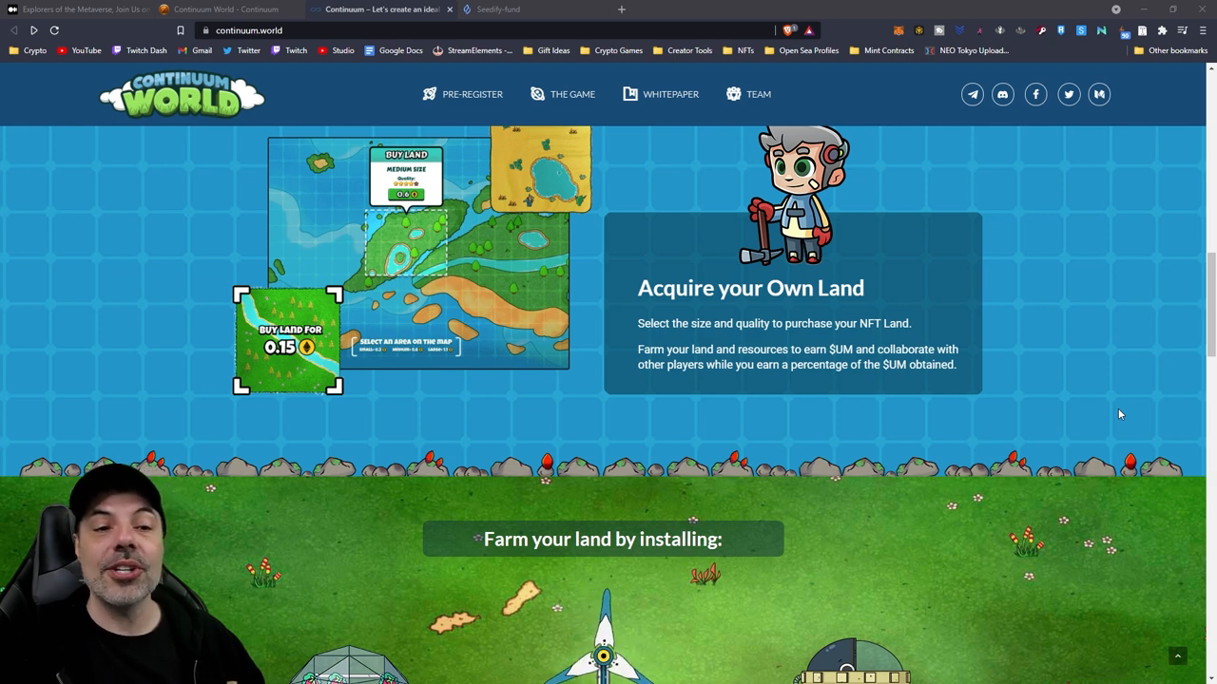
pyautogui.scroll(-3)
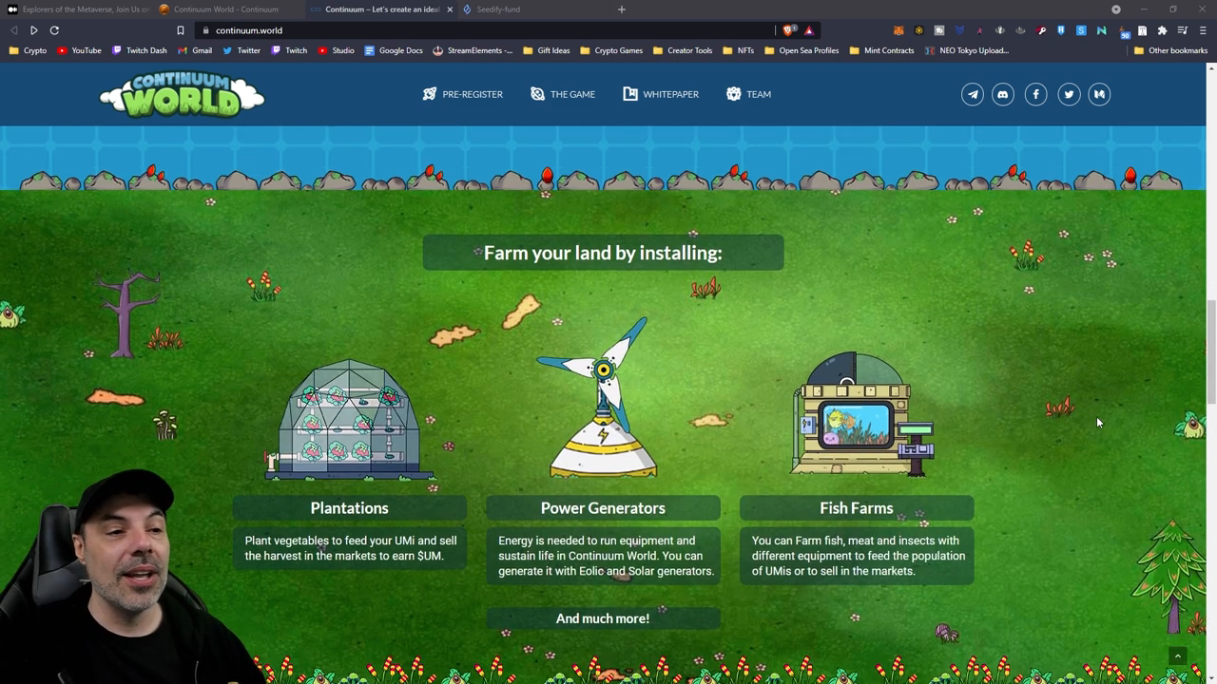
pyautogui.scroll(-3)
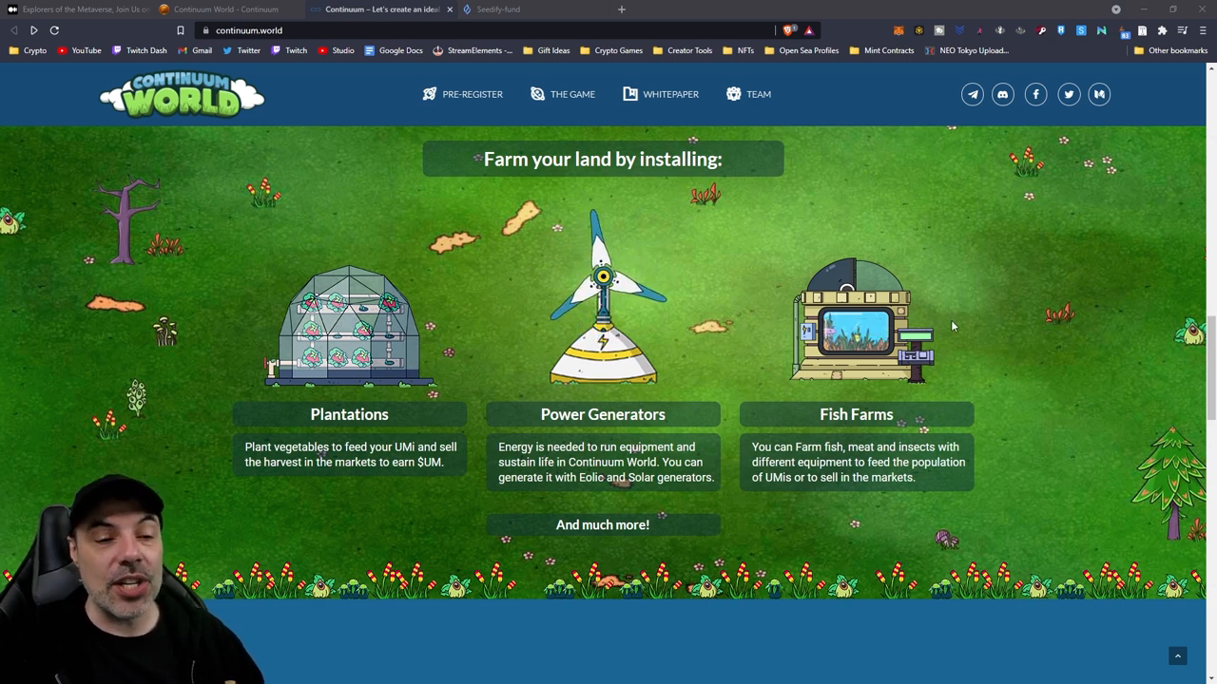
pyautogui.scroll(-3)
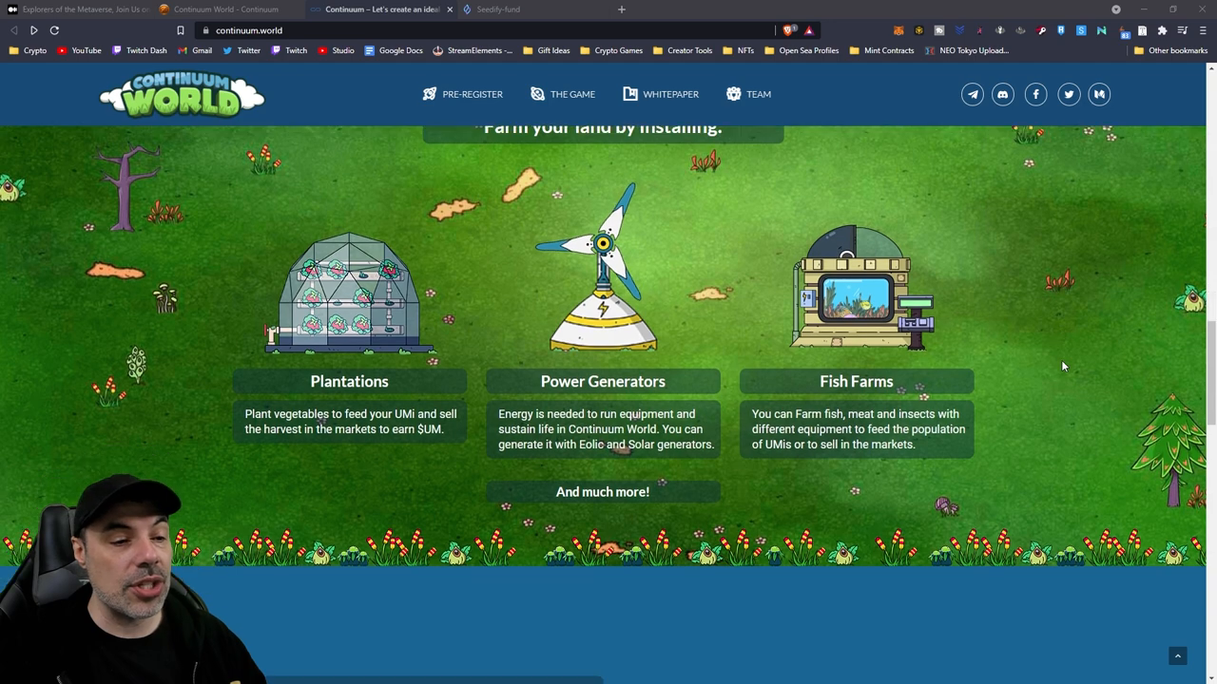
pyautogui.scroll(-3)
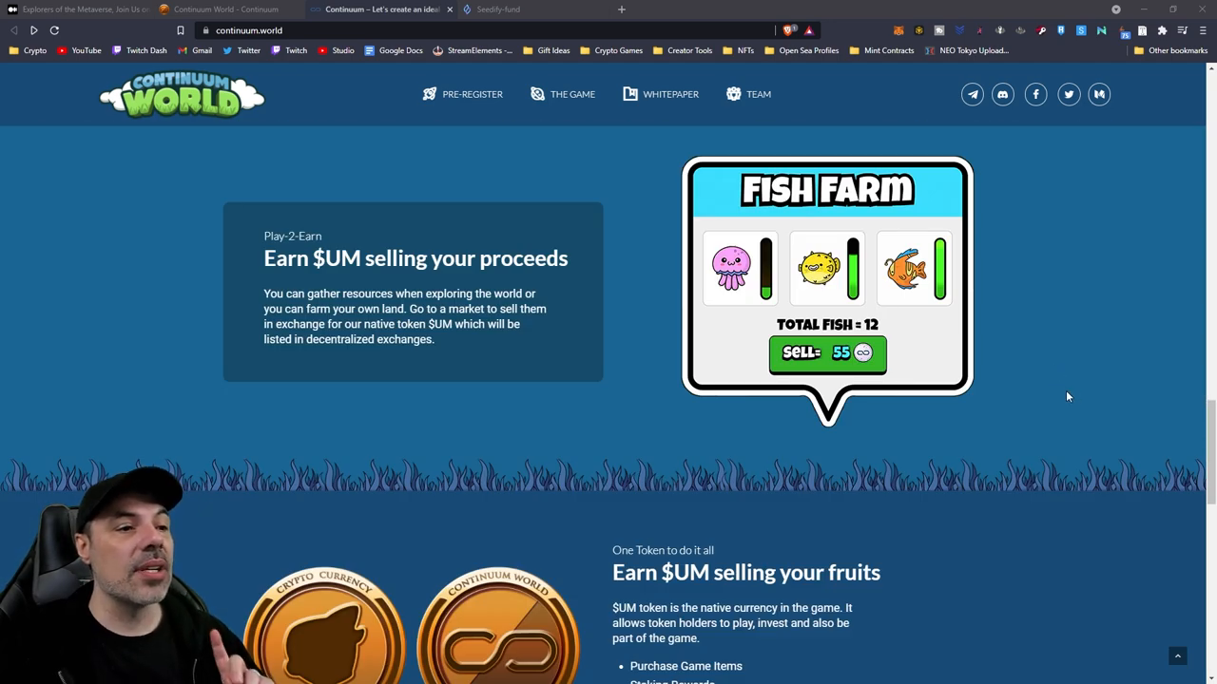
pyautogui.moveTo(1049, 384)
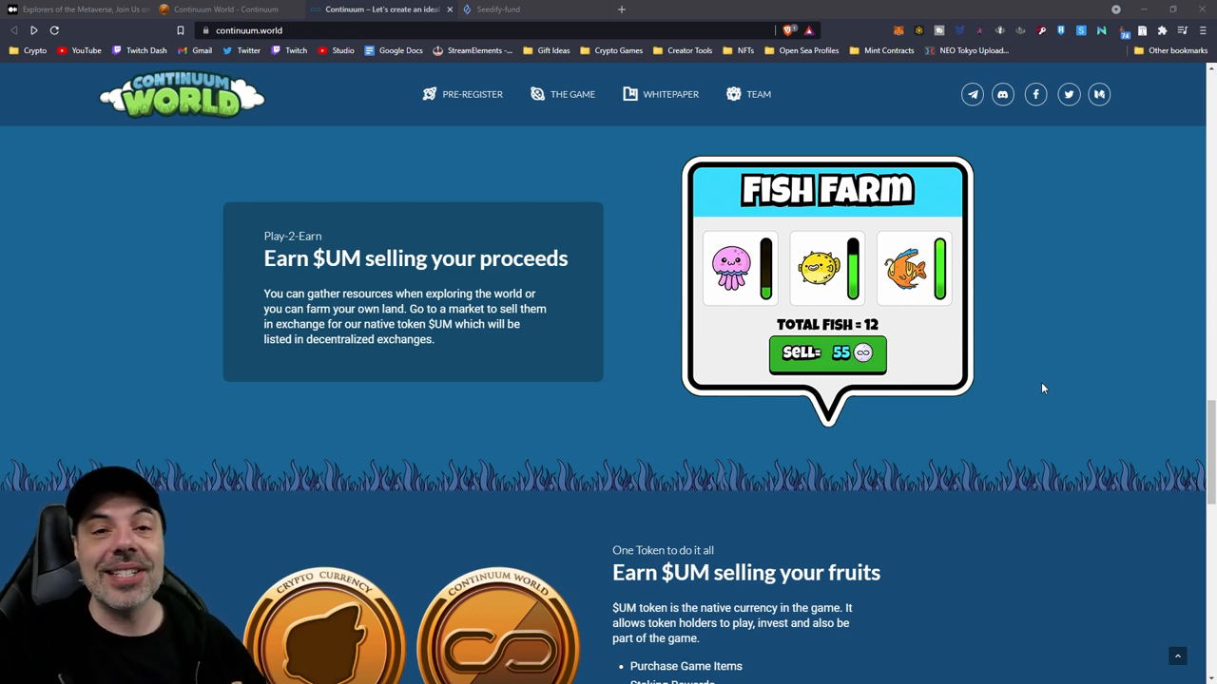
pyautogui.scroll(-3)
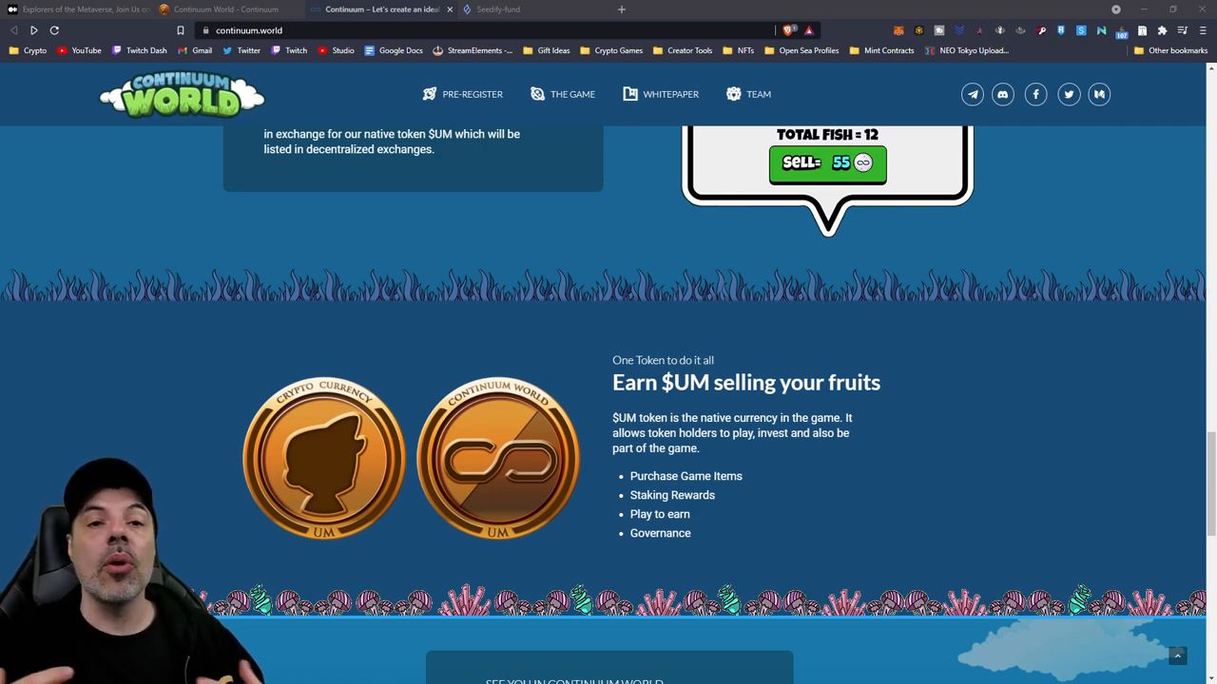
# - Switch to the Seedify Medium article on Continuum World's IGO and scroll to its embedded preview video
pyautogui.click(80, 10)
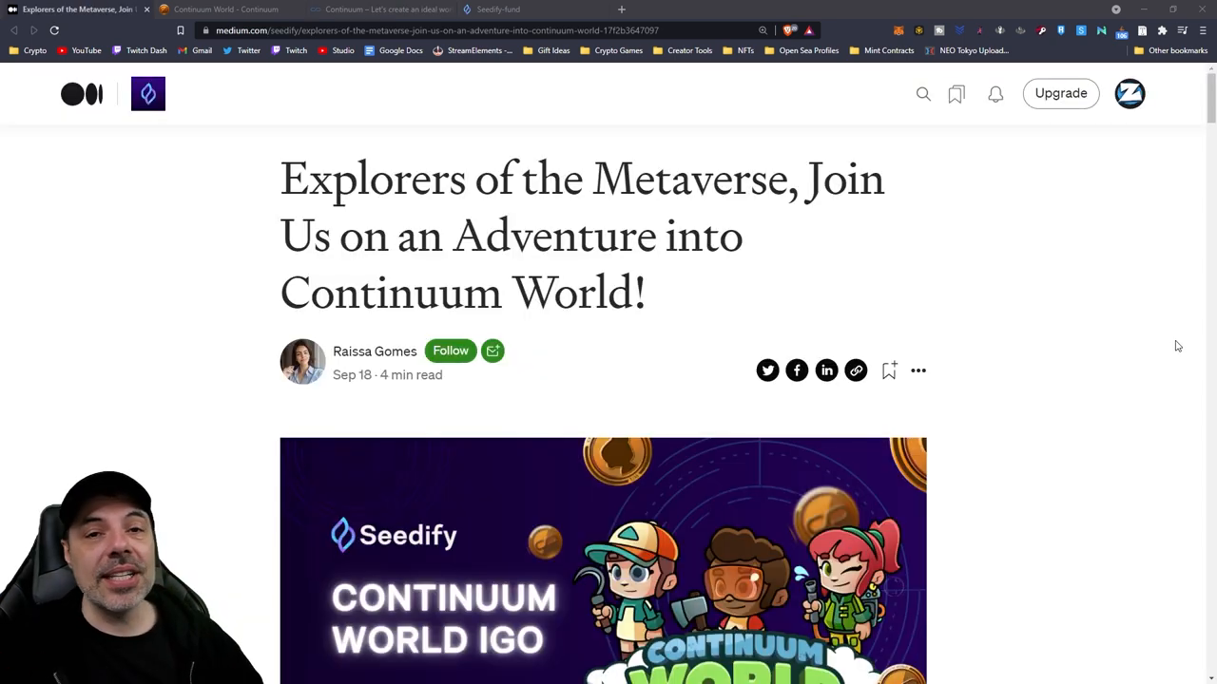
pyautogui.scroll(-3)
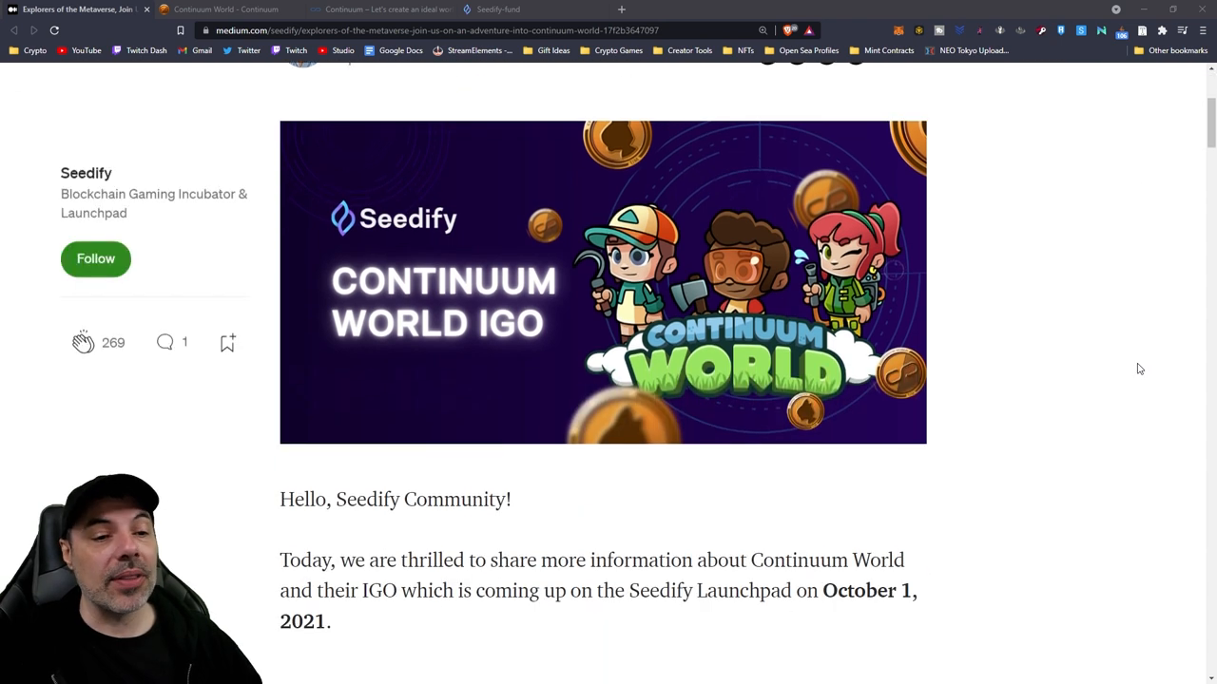
pyautogui.moveTo(1110, 340)
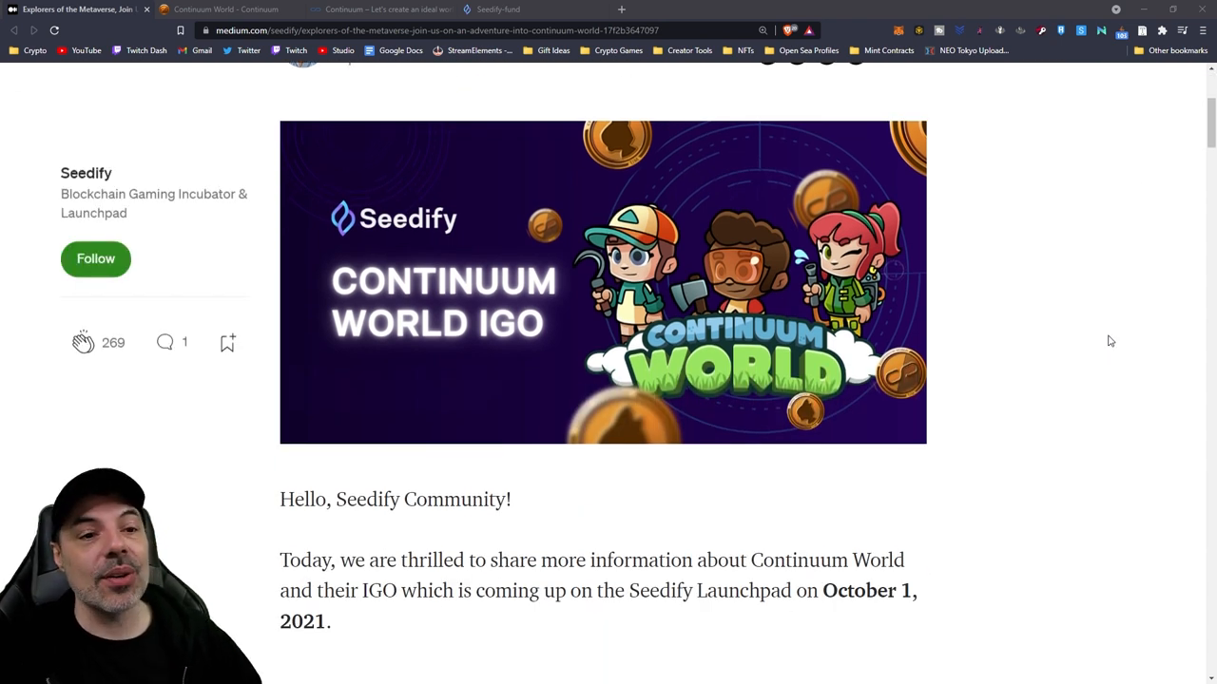
pyautogui.moveTo(1169, 350)
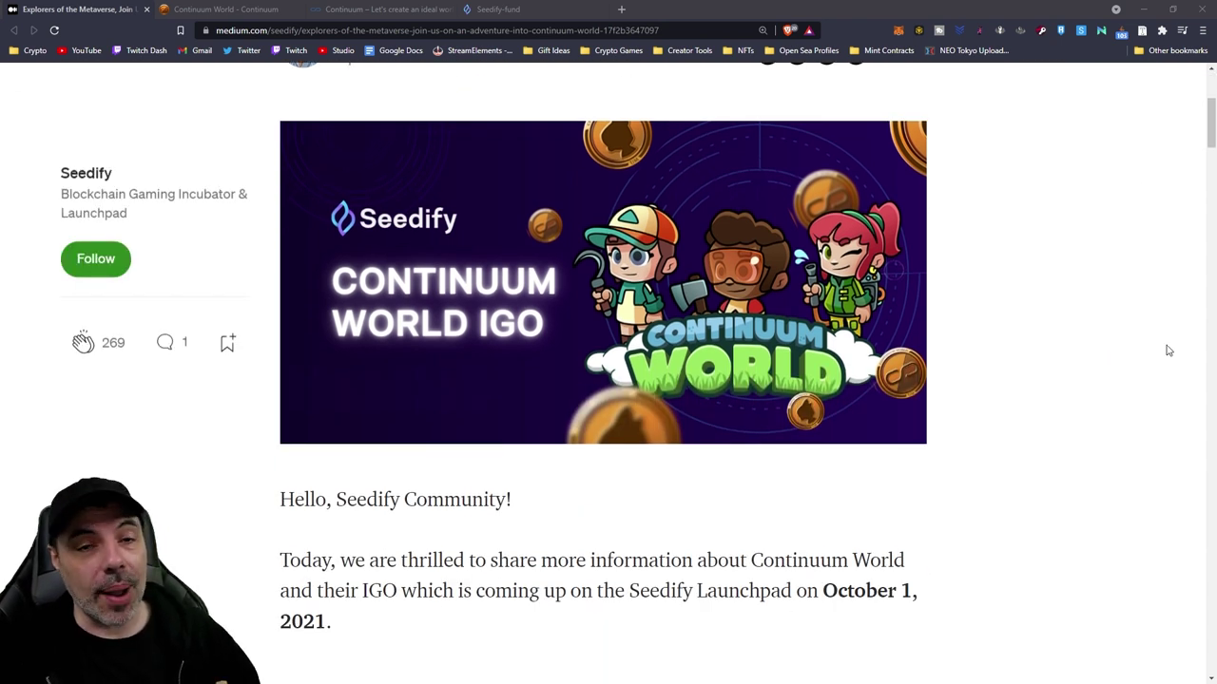
pyautogui.scroll(-3)
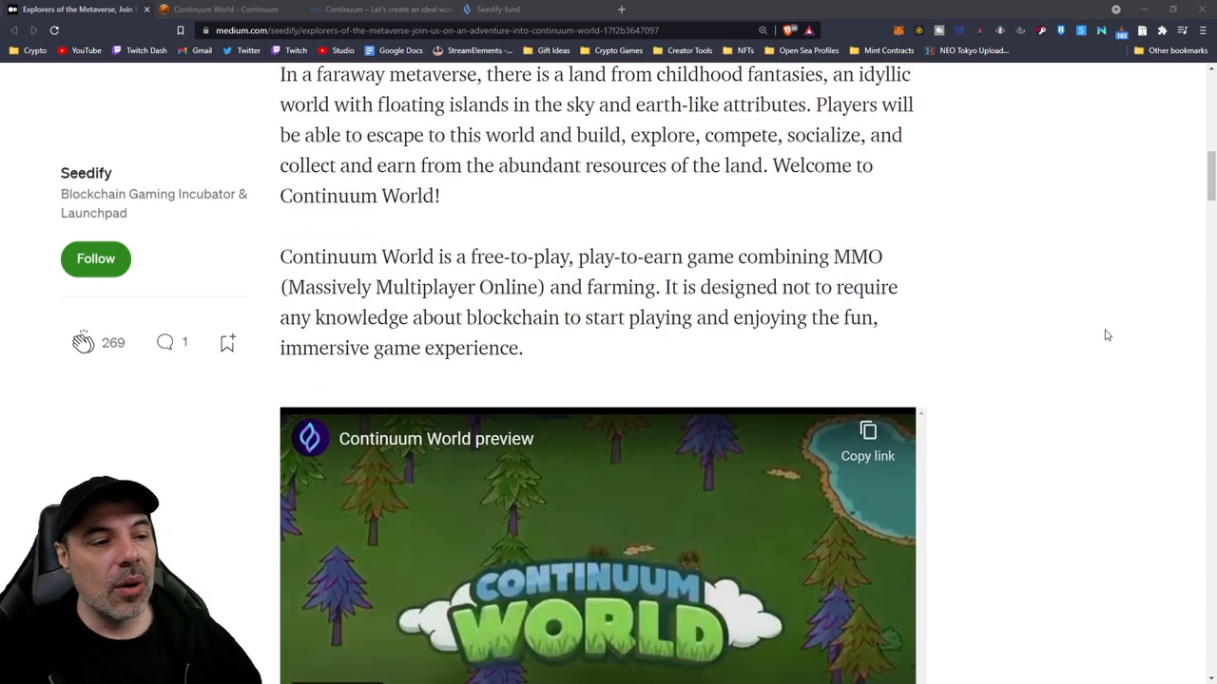
pyautogui.scroll(-3)
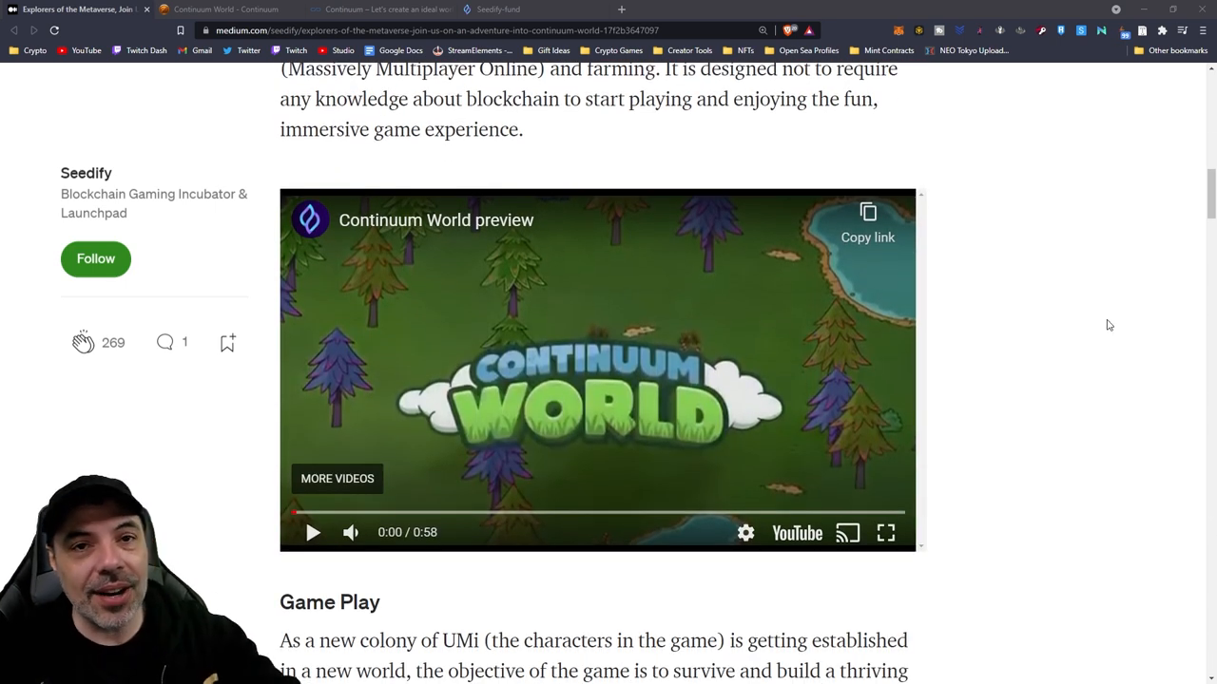
pyautogui.moveTo(885, 532)
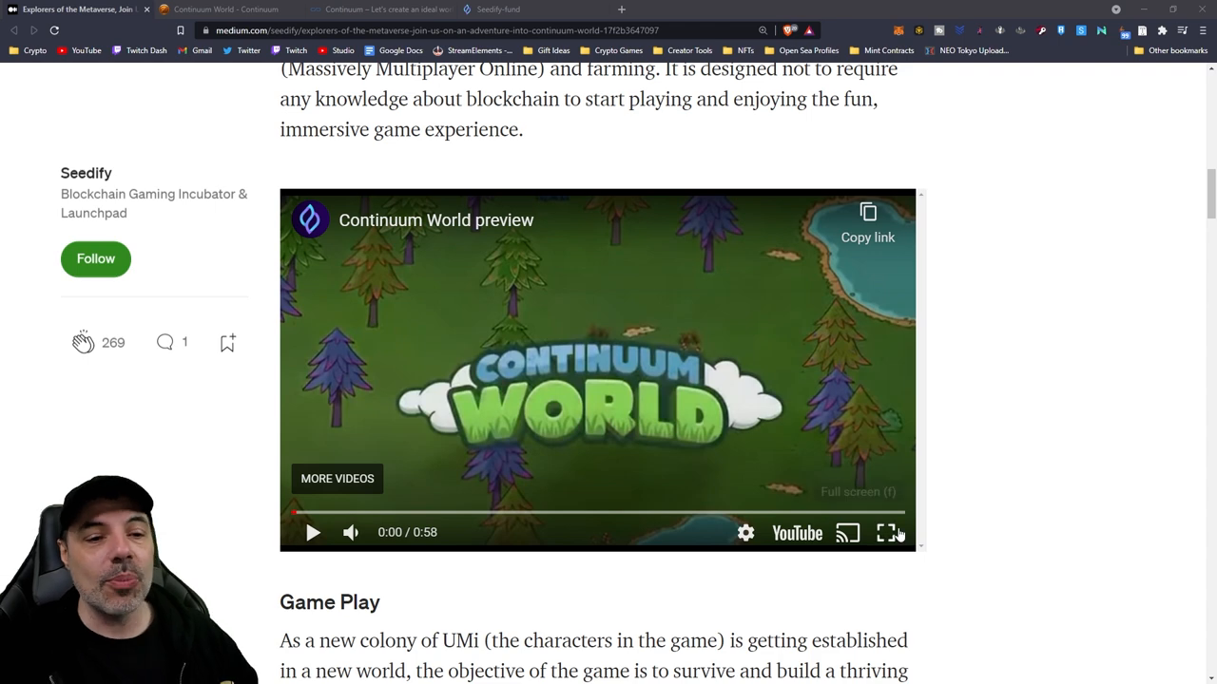
# - Watch the Continuum World preview video in full screen
pyautogui.click(882, 532)
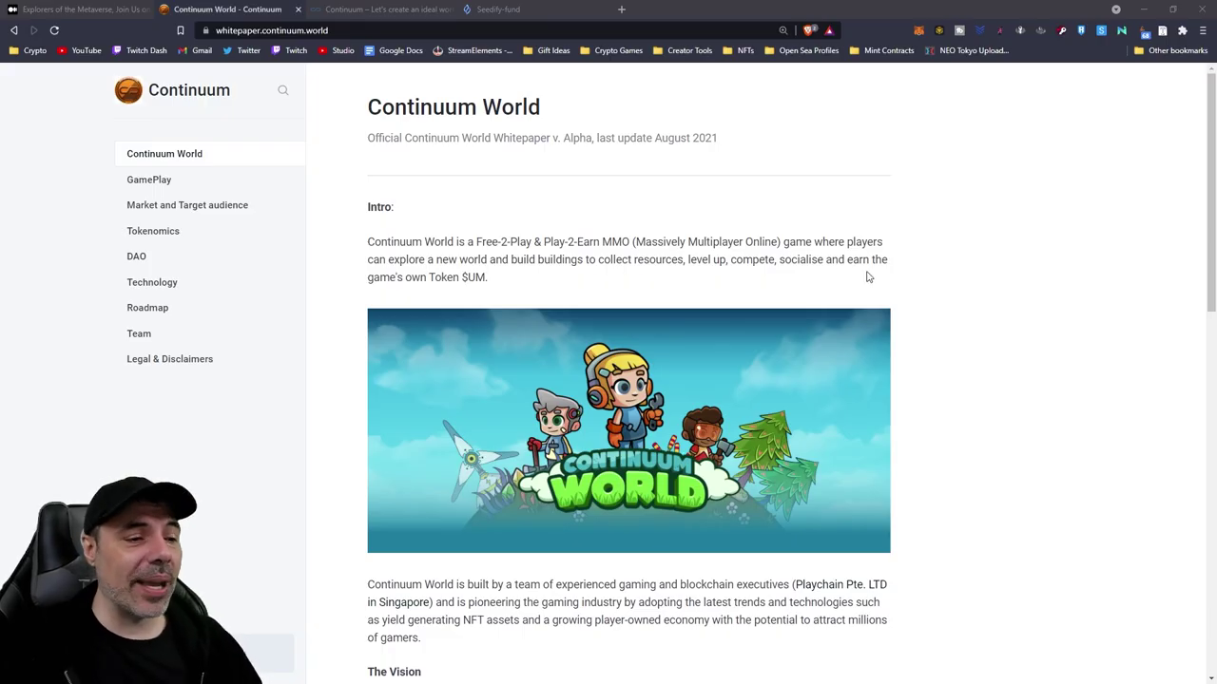
pyautogui.moveTo(969, 308)
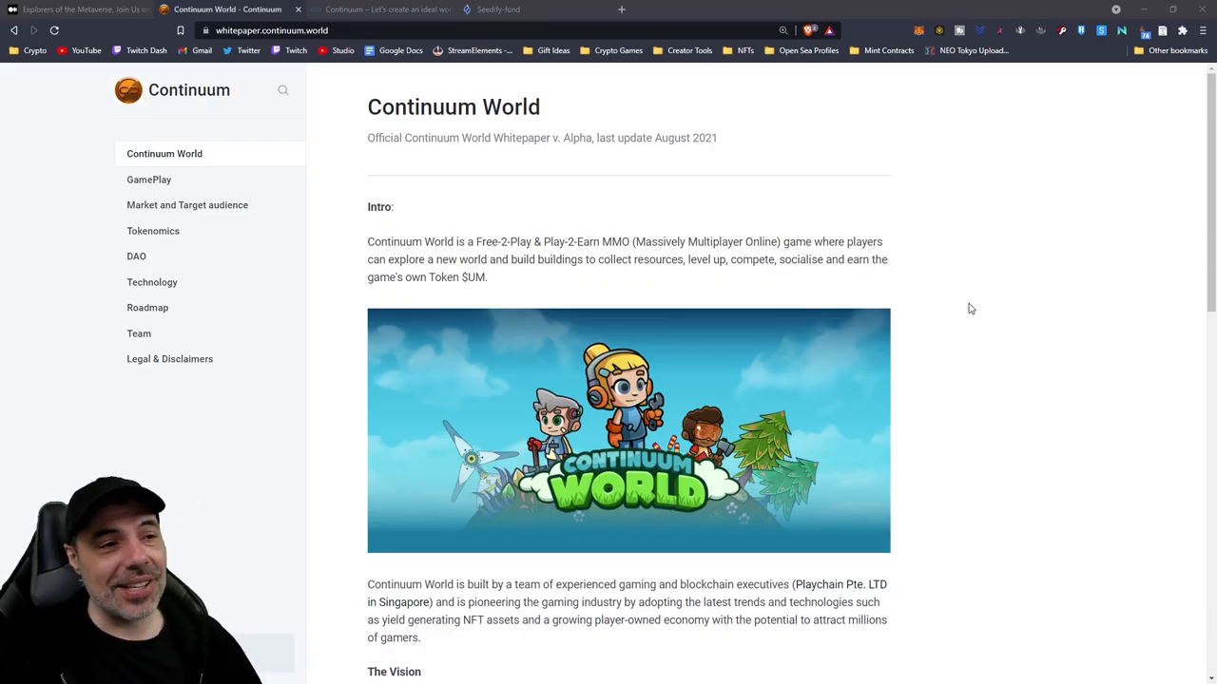
pyautogui.moveTo(1076, 311)
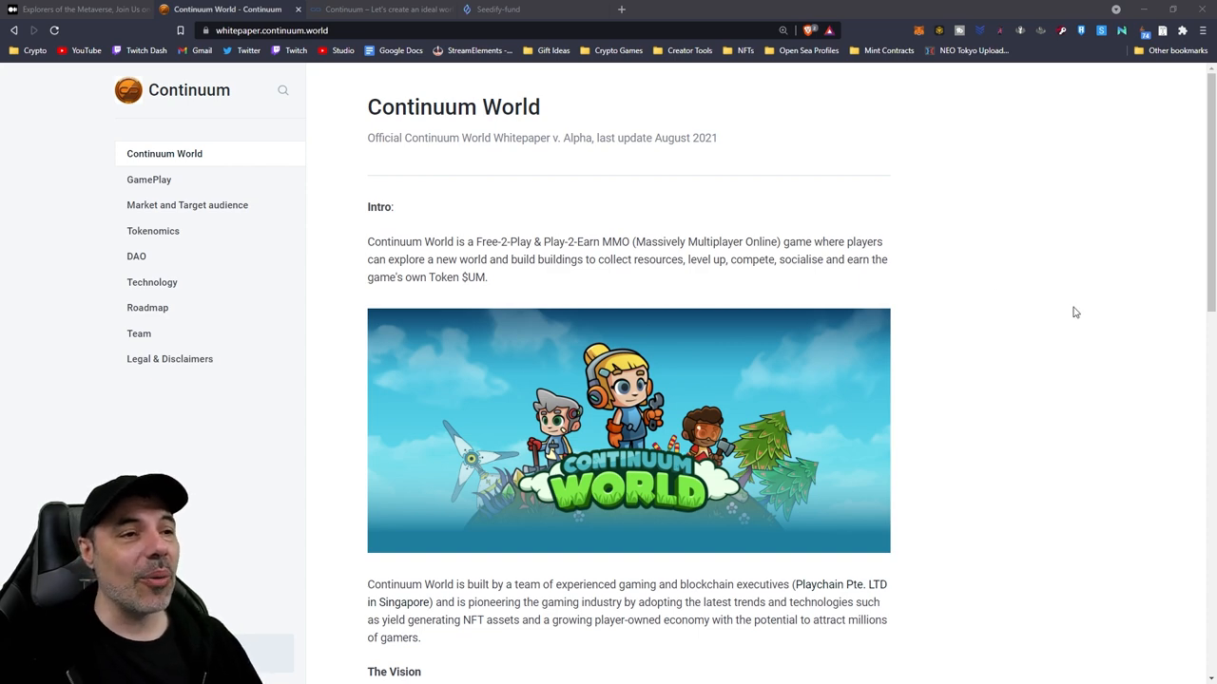
# - Scroll through the whitepaper intro's vision, fish farm illustration and 'Players will be able to earn by' list
pyautogui.scroll(-3)
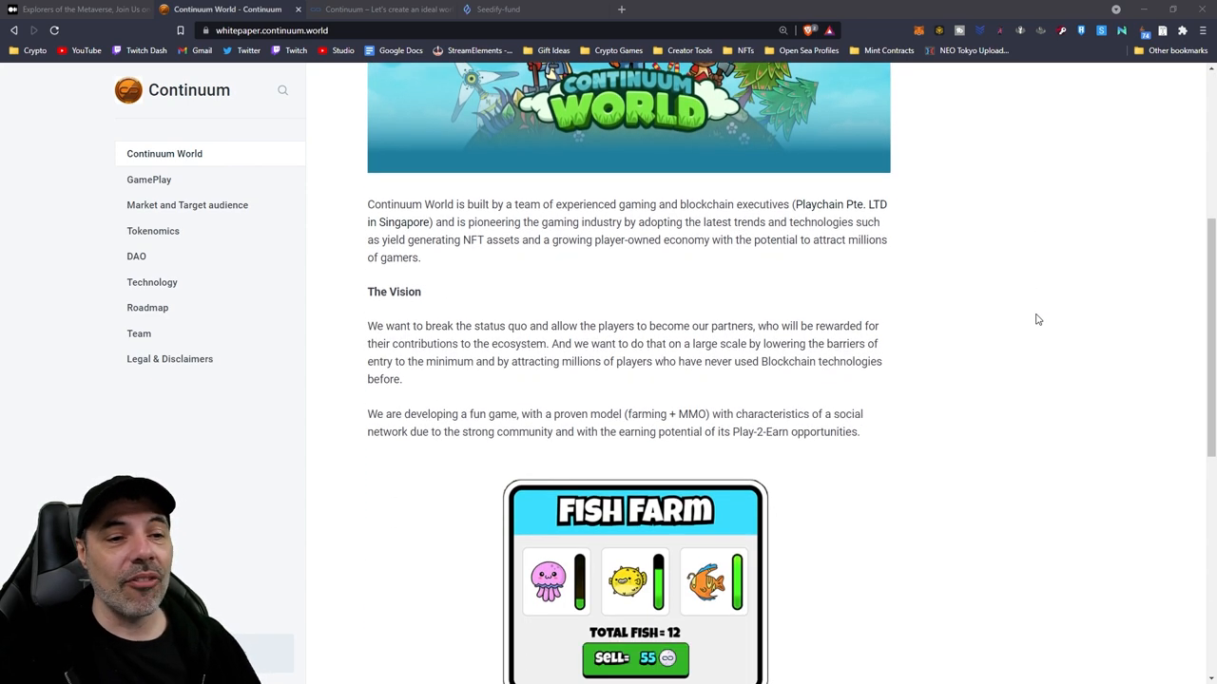
pyautogui.scroll(-3)
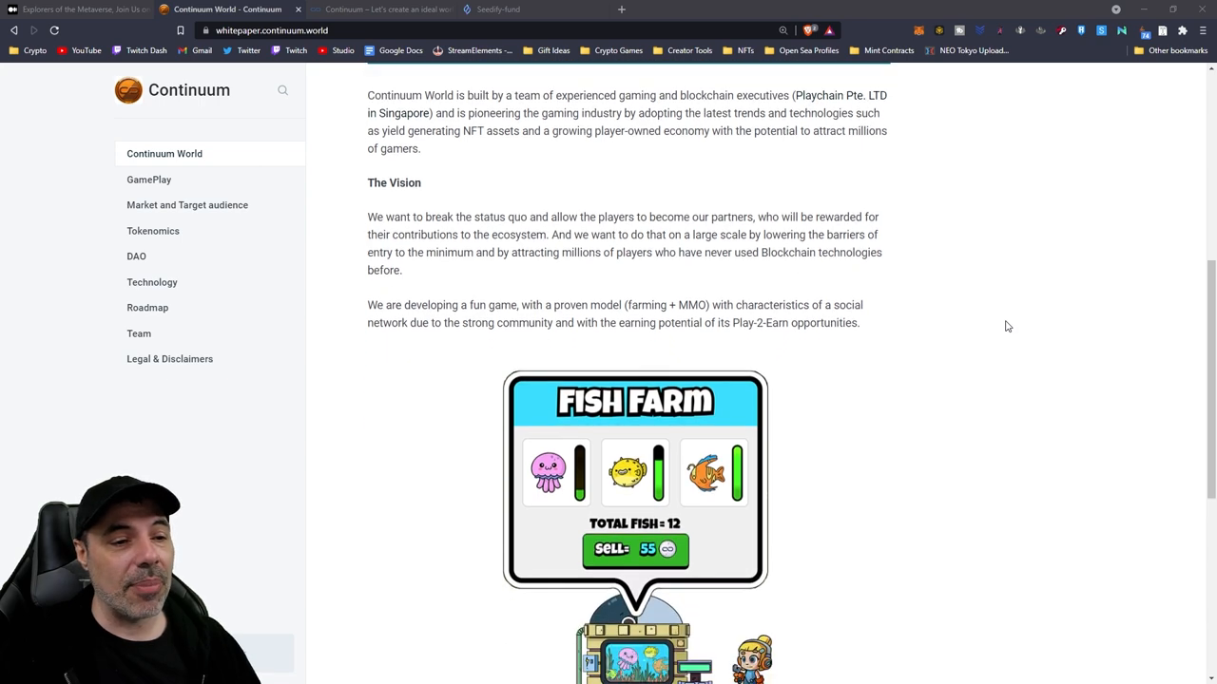
pyautogui.scroll(-3)
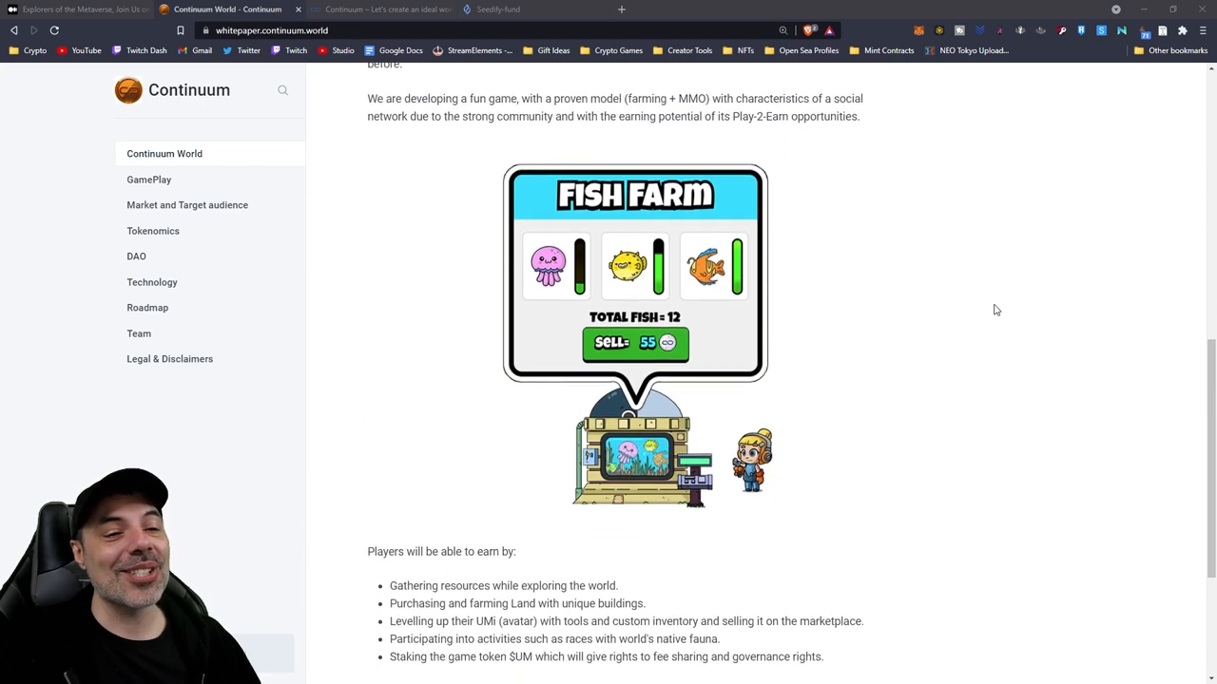
pyautogui.scroll(-3)
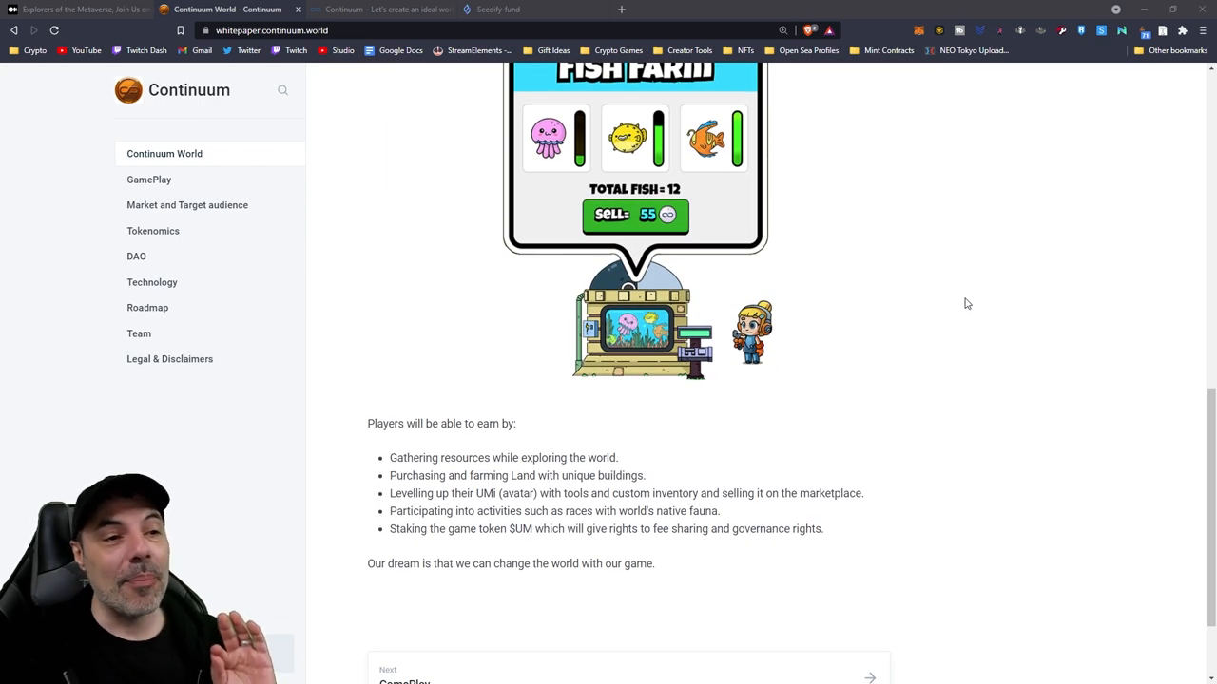
pyautogui.scroll(3)
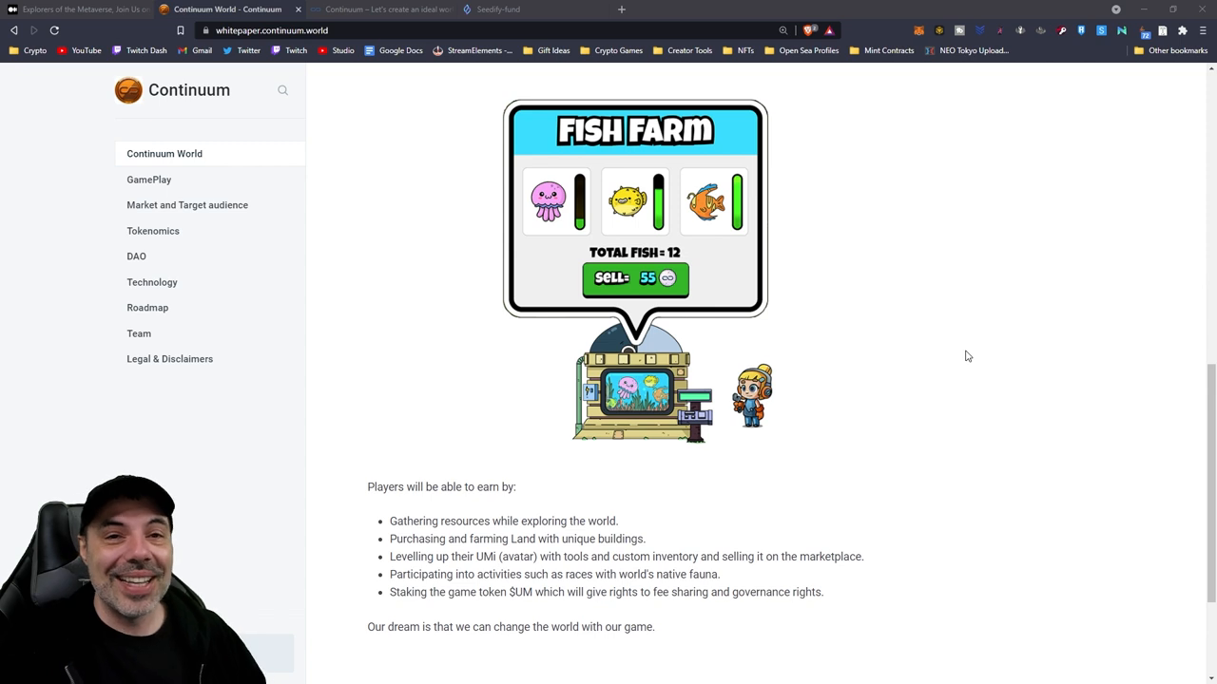
pyautogui.moveTo(924, 355)
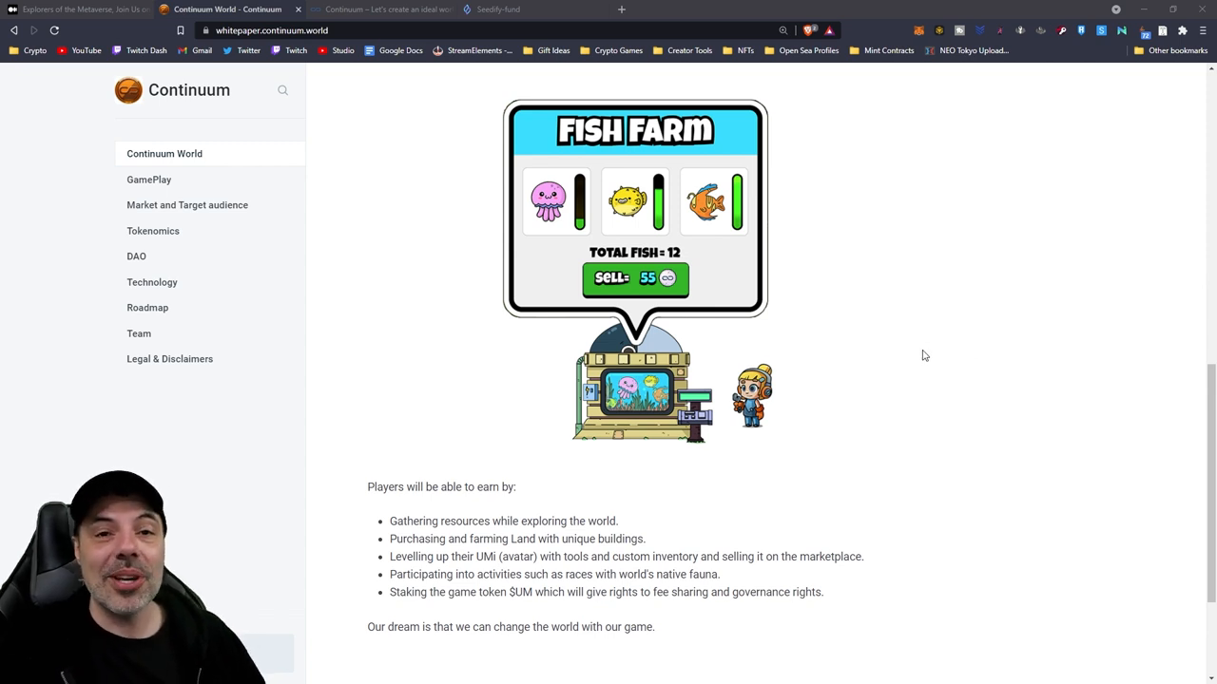
# - Scroll to the end of the whitepaper intro page, reaching the 'Next: GamePlay' link
pyautogui.scroll(-3)
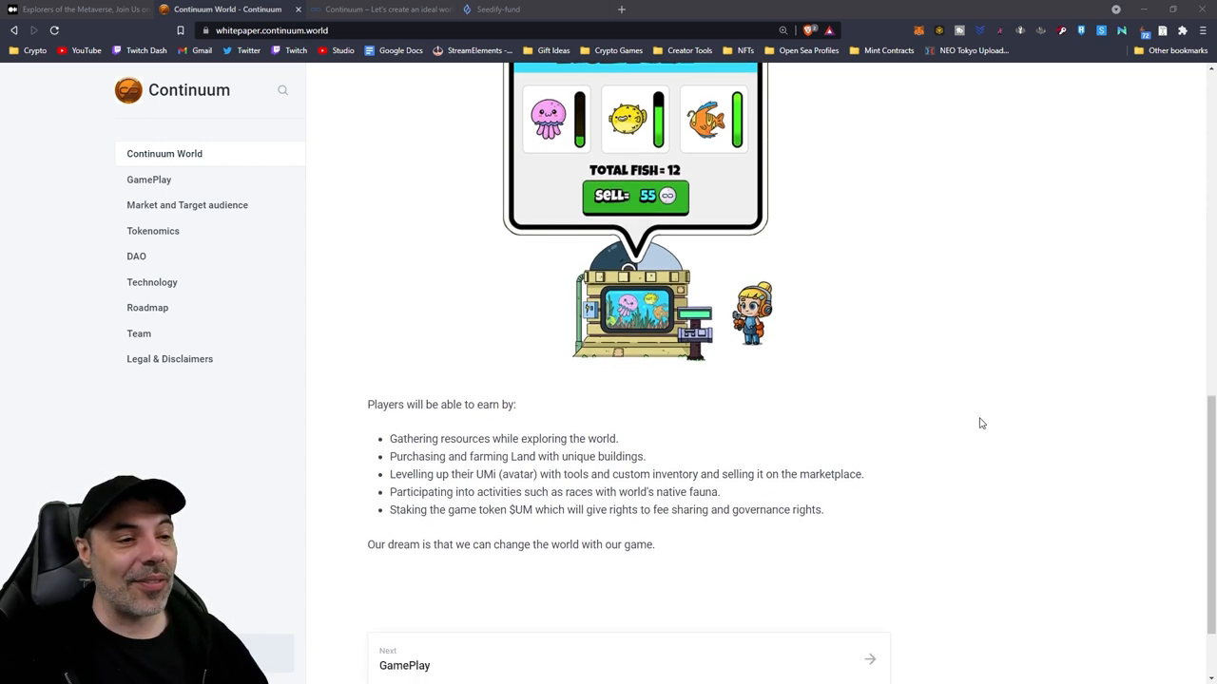
pyautogui.scroll(-3)
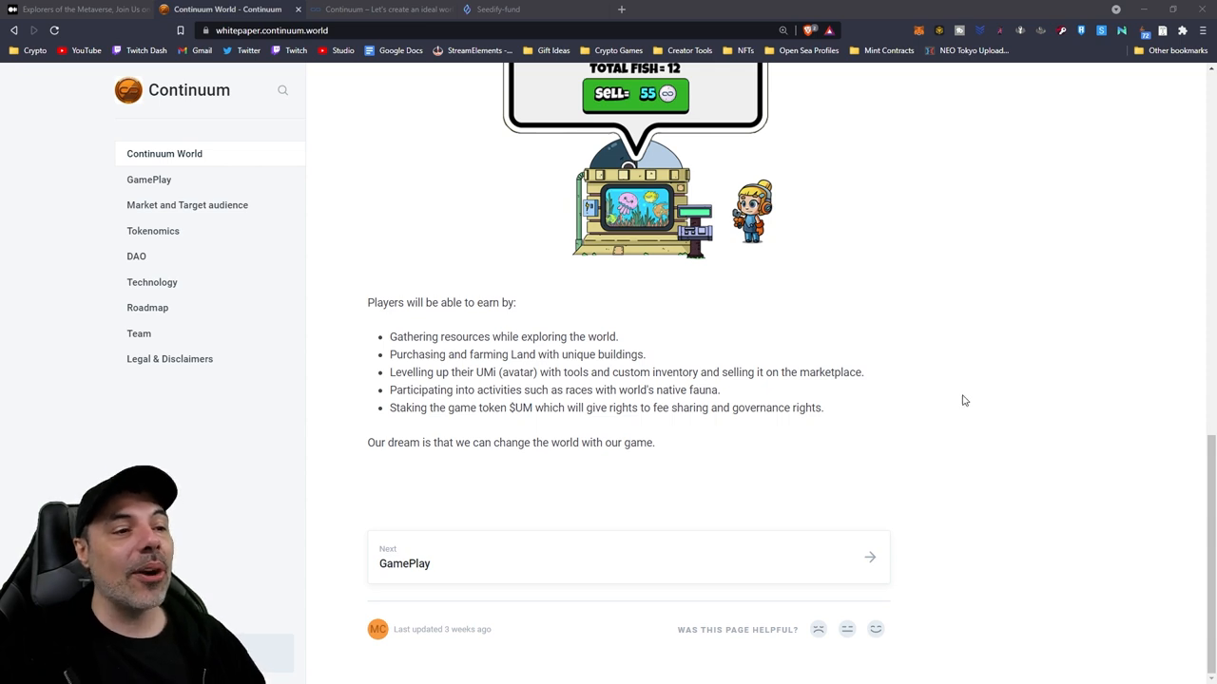
pyautogui.moveTo(966, 369)
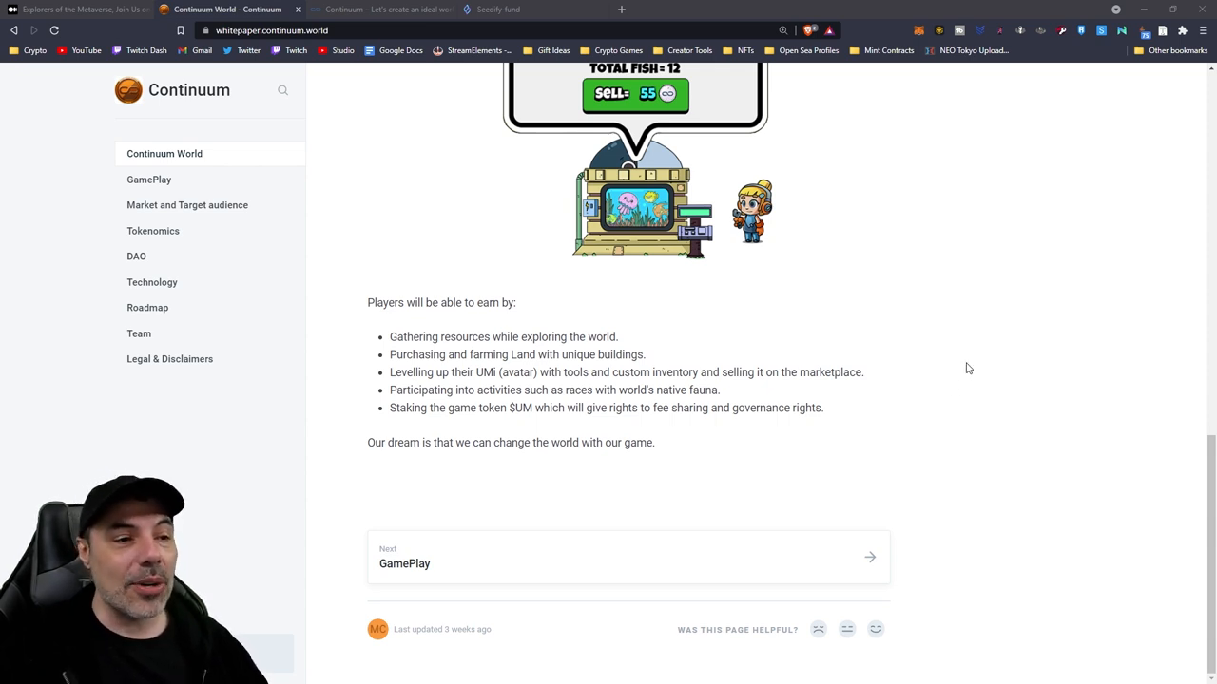
pyautogui.moveTo(851, 369)
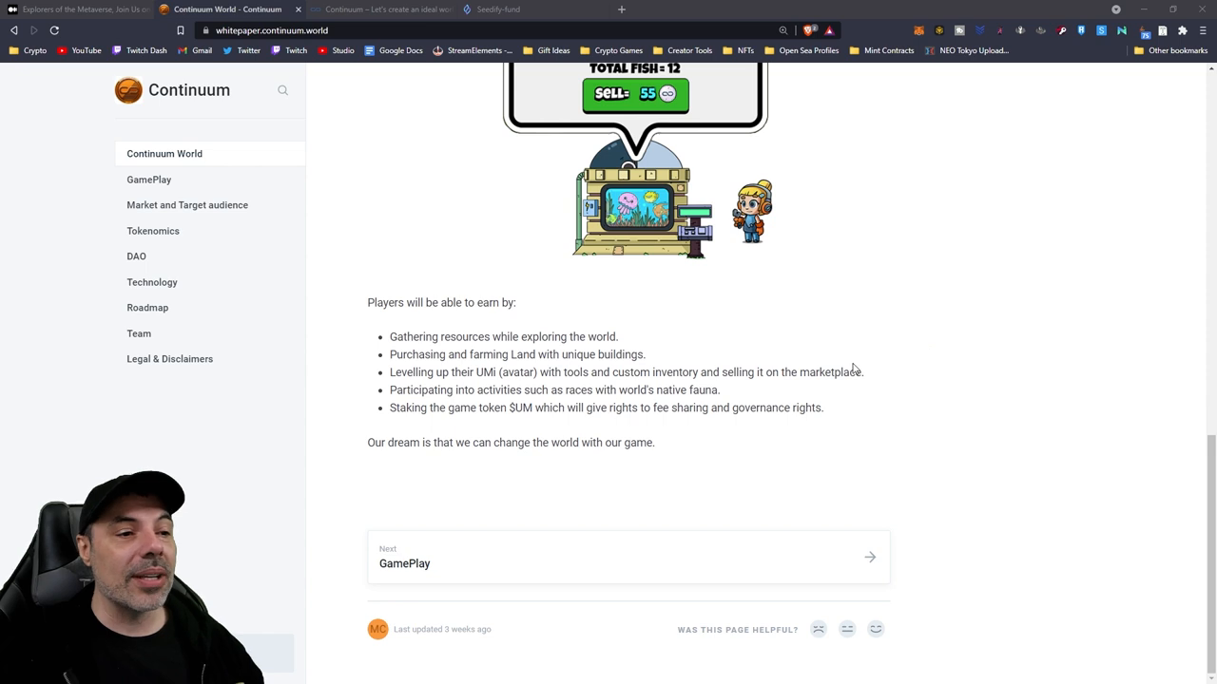
pyautogui.moveTo(930, 344)
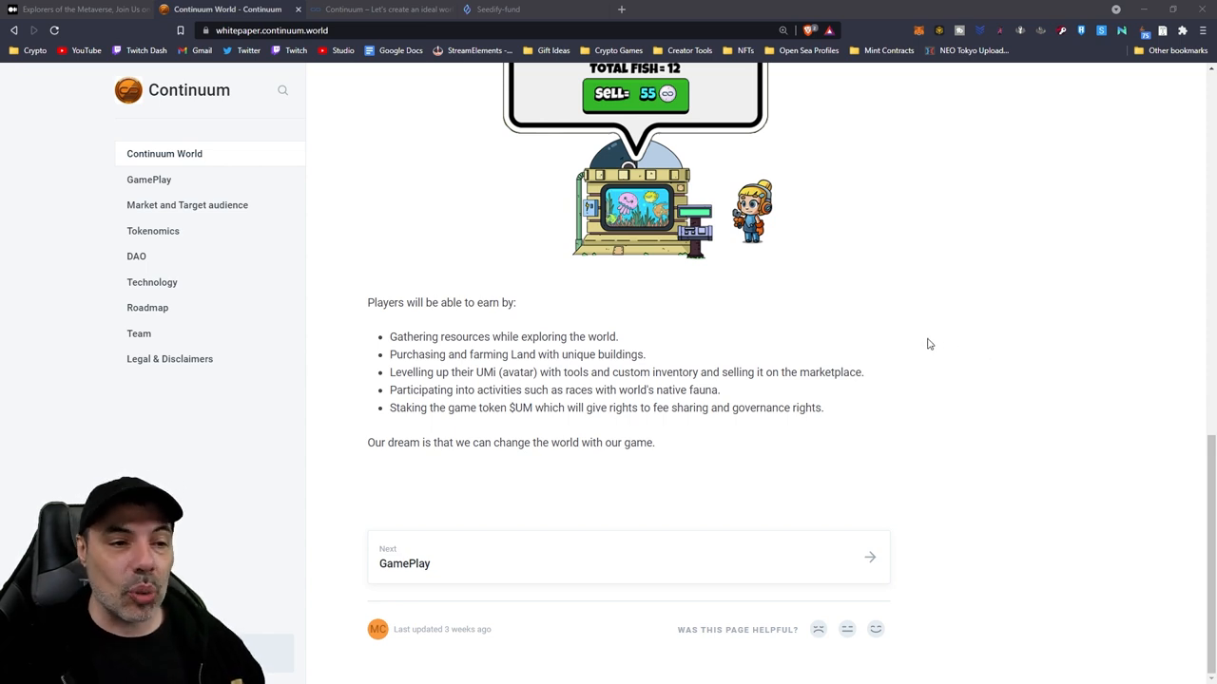
pyautogui.moveTo(803, 391)
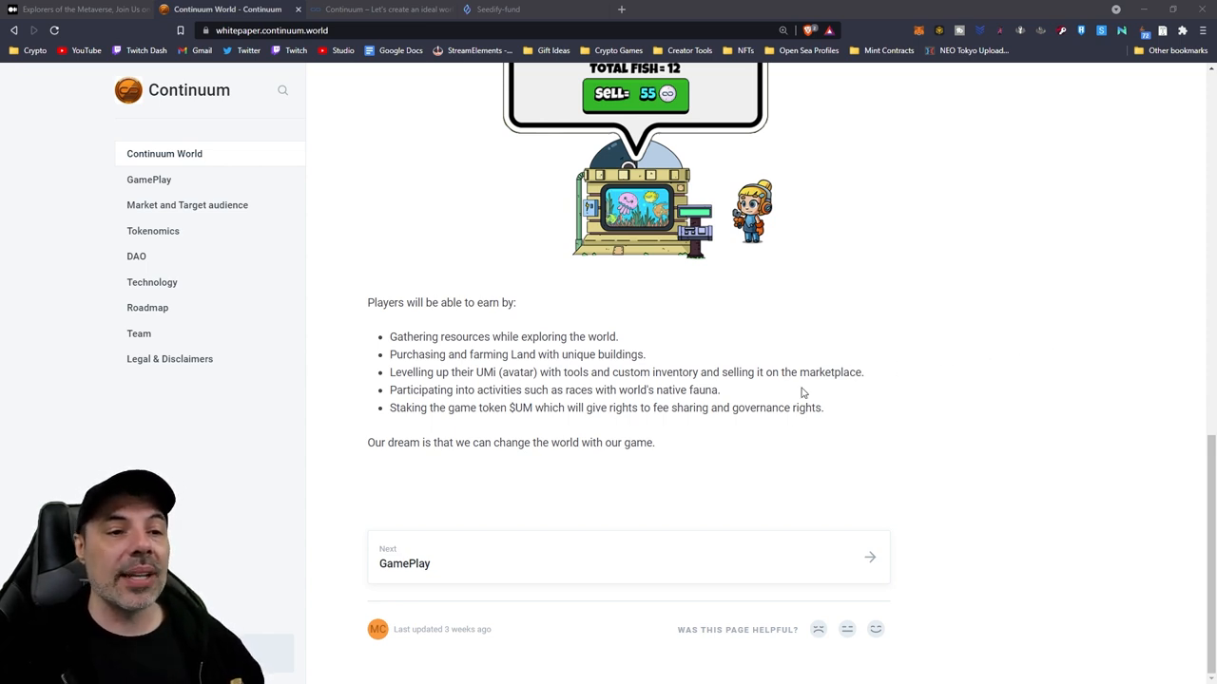
pyautogui.moveTo(851, 418)
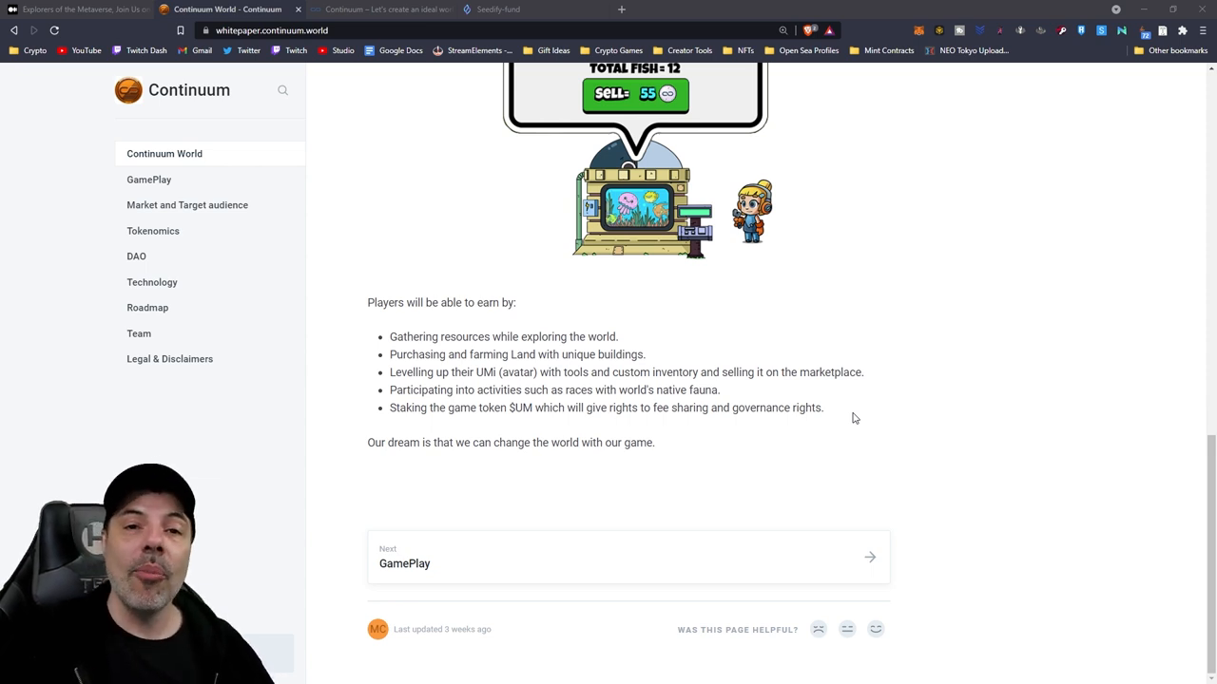
pyautogui.moveTo(977, 463)
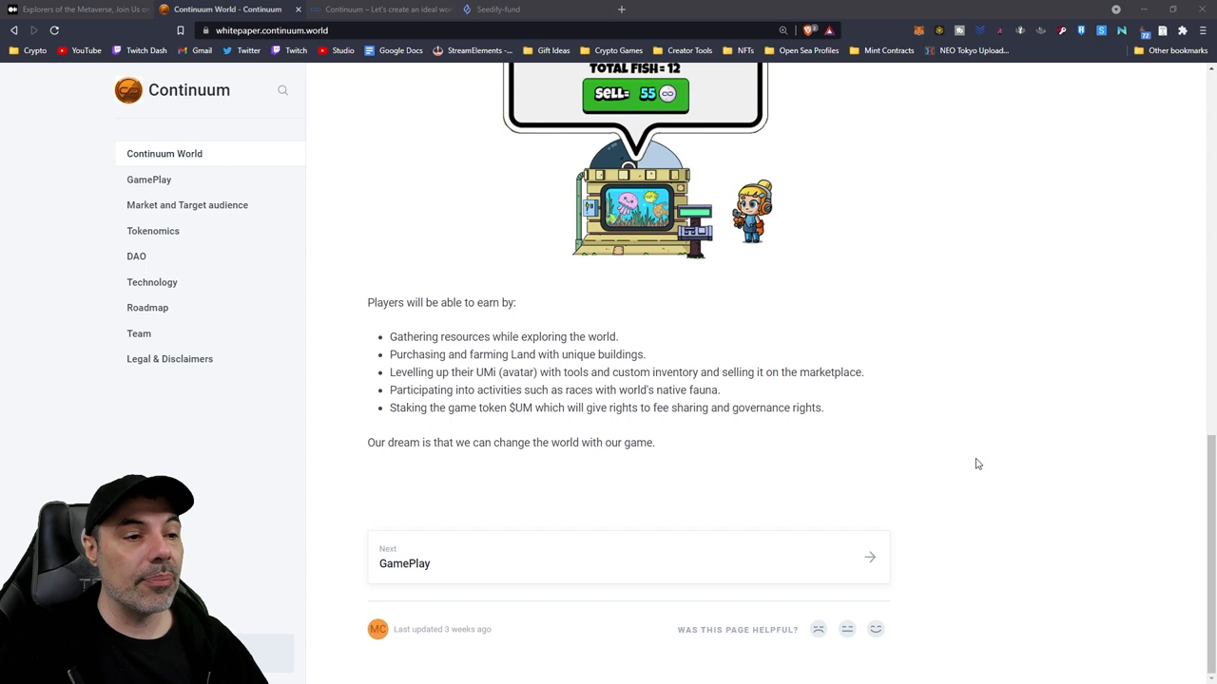
pyautogui.moveTo(1034, 479)
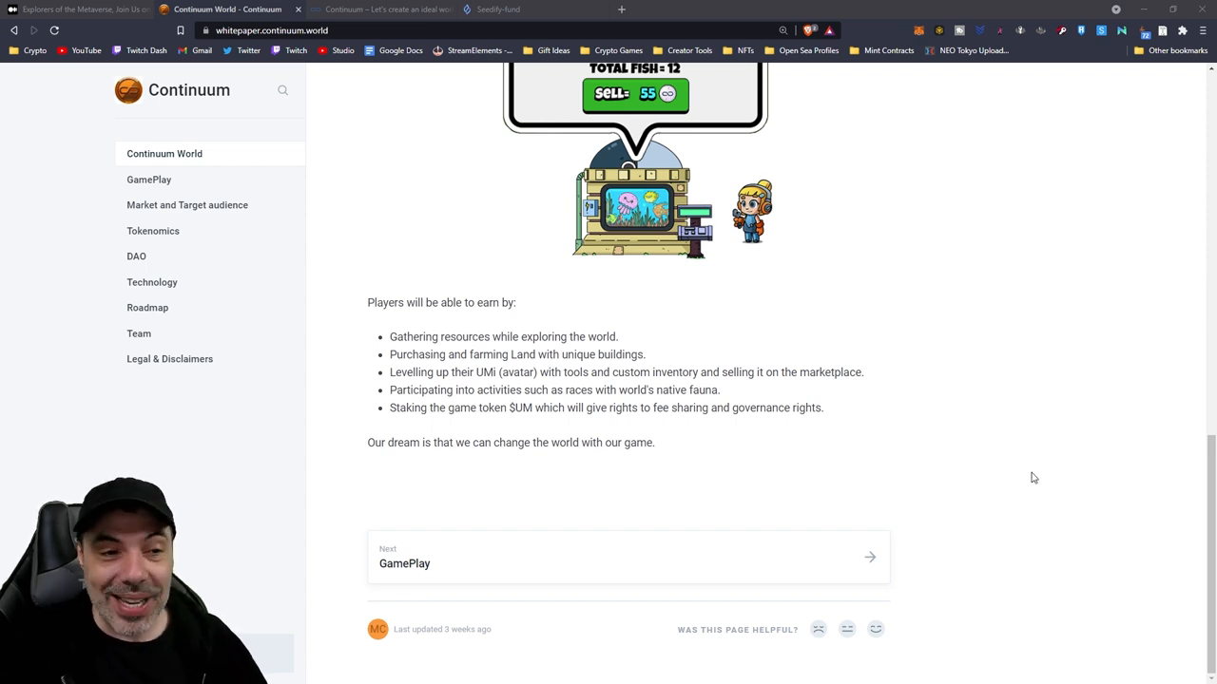
pyautogui.moveTo(1068, 495)
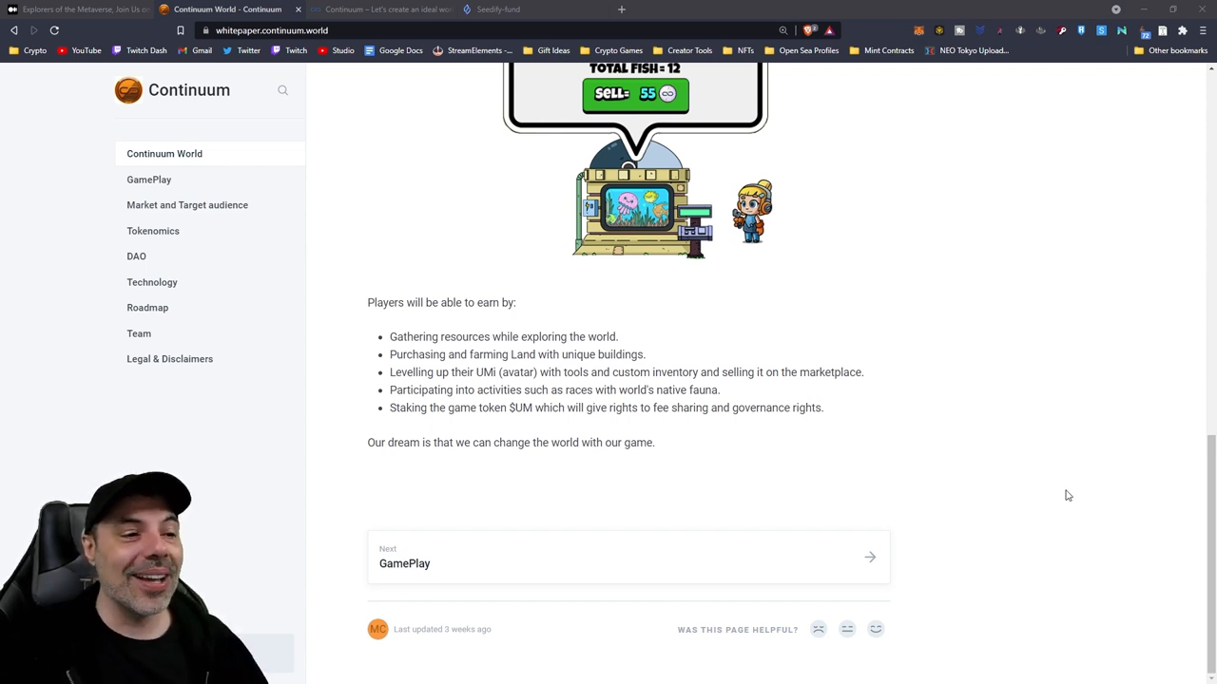
pyautogui.moveTo(1087, 496)
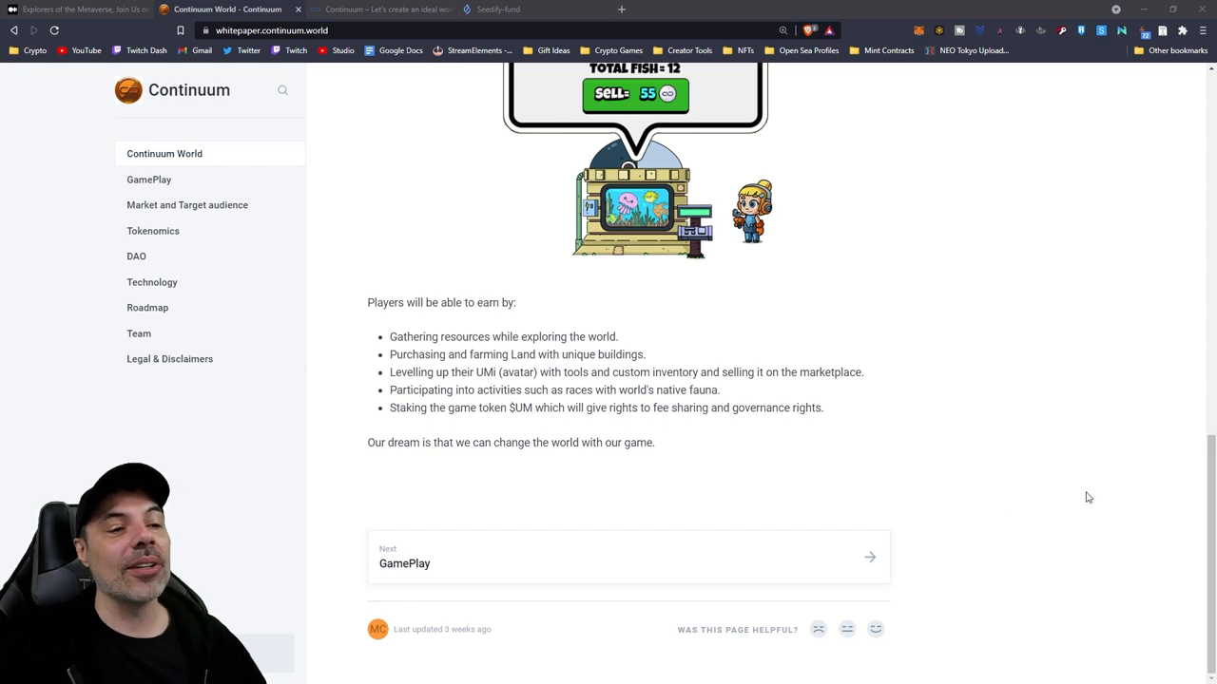
pyautogui.moveTo(1053, 490)
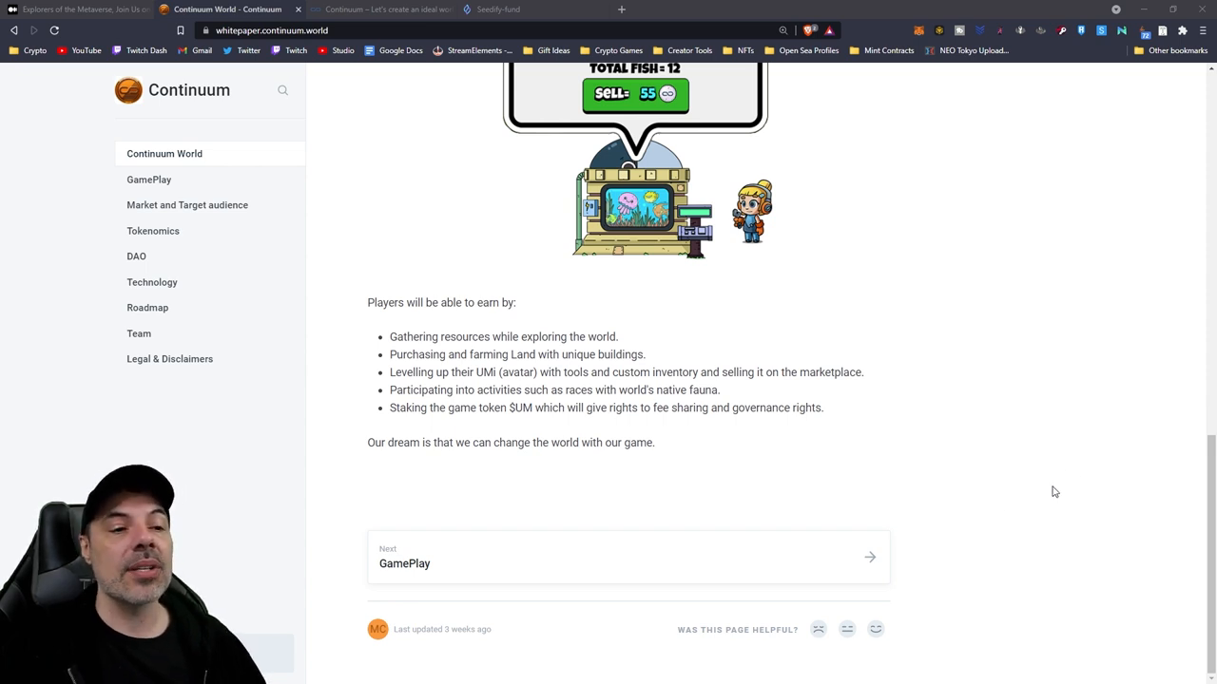
pyautogui.moveTo(892, 425)
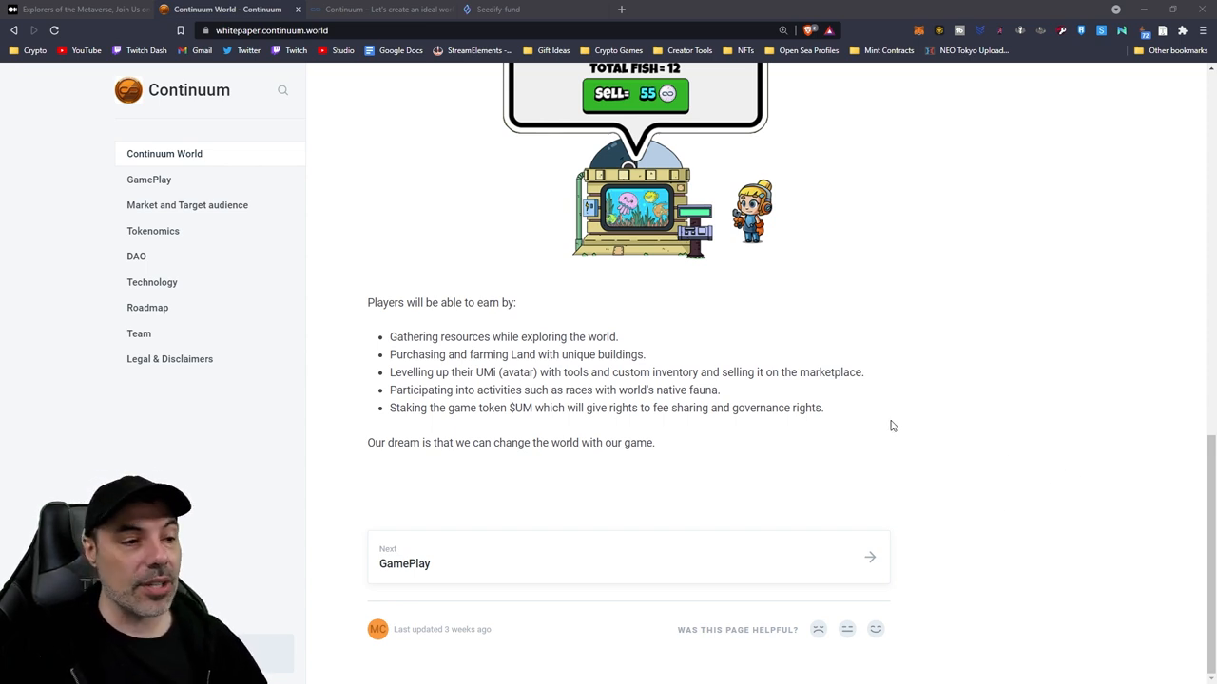
pyautogui.moveTo(631, 487)
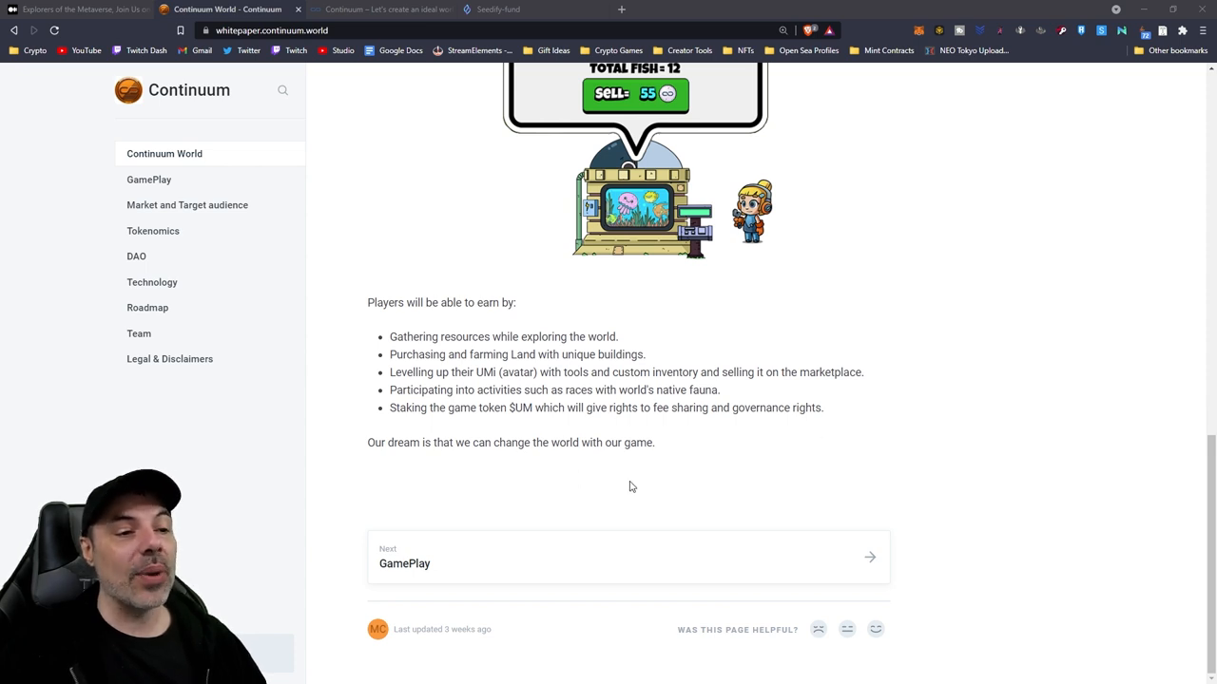
pyautogui.moveTo(945, 479)
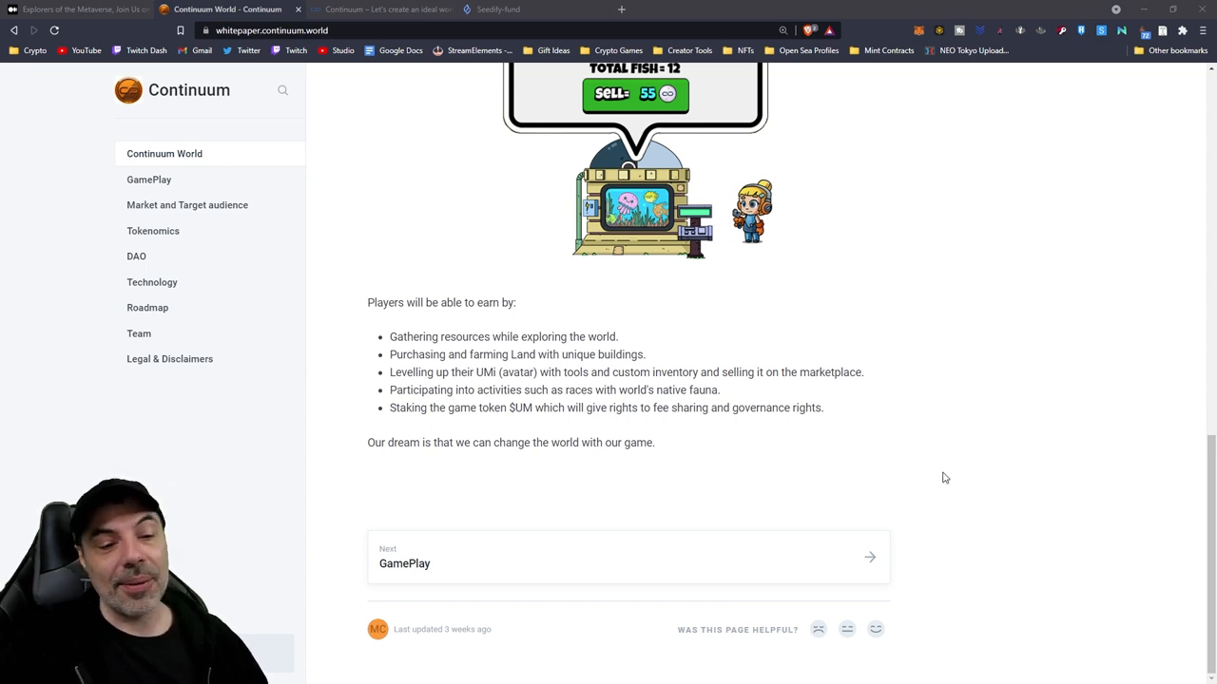
pyautogui.moveTo(894, 517)
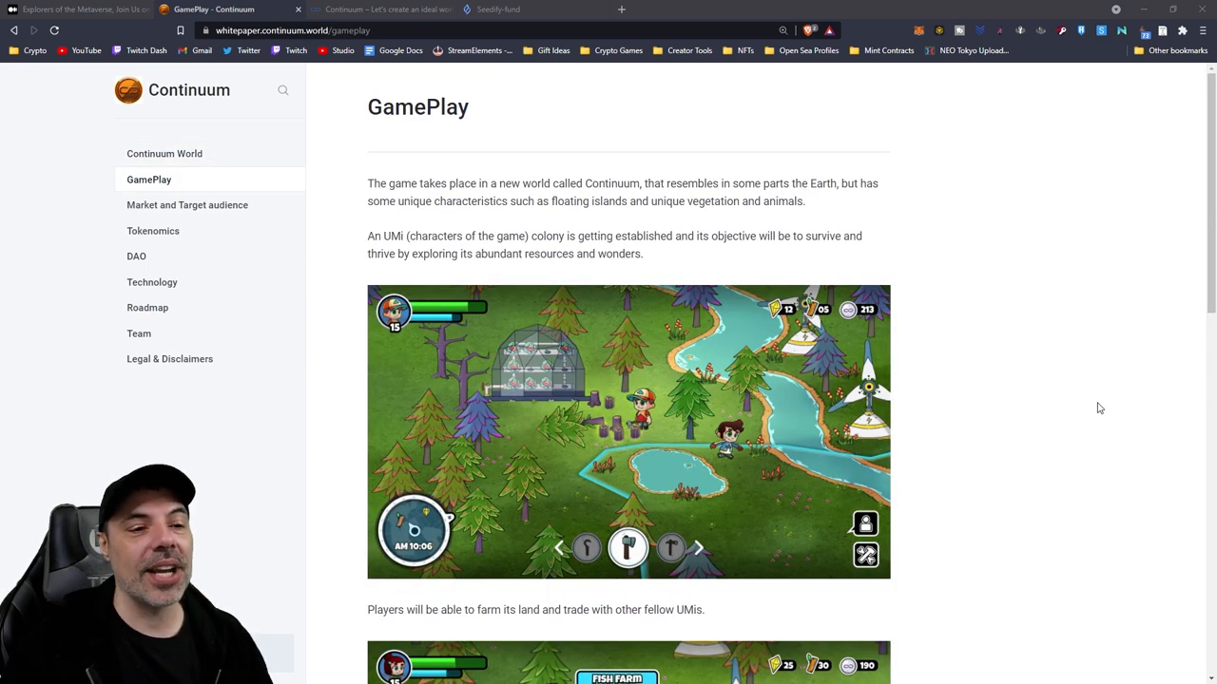
pyautogui.moveTo(711, 452)
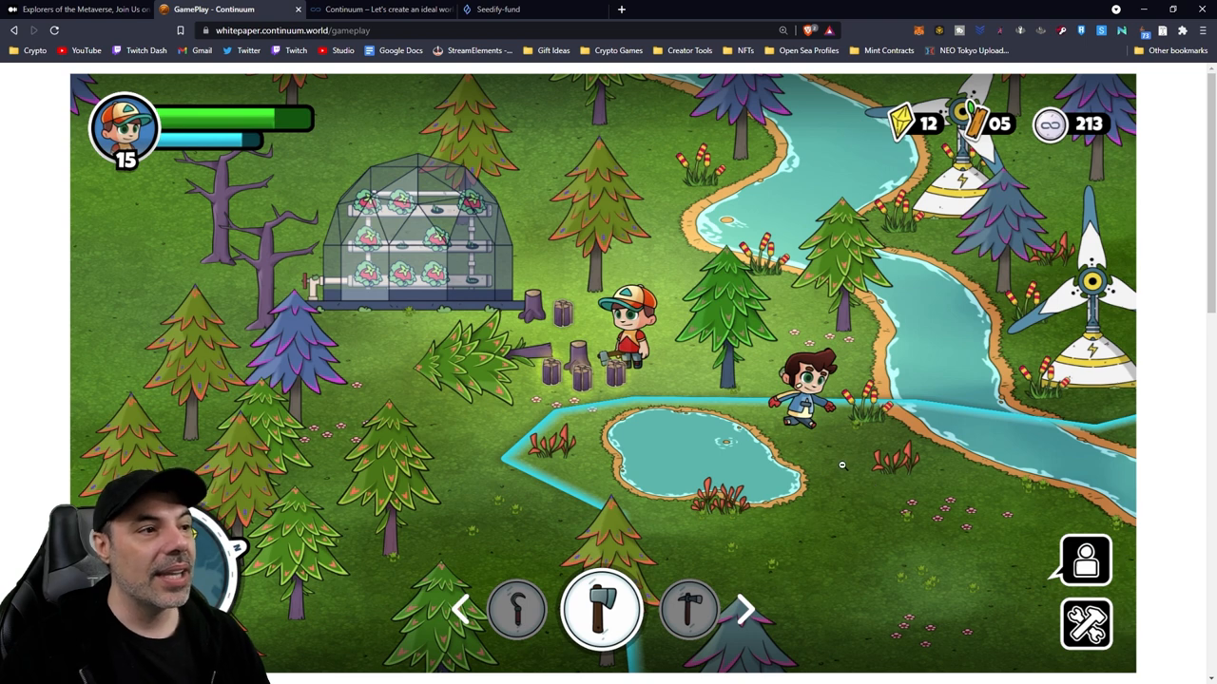
pyautogui.moveTo(188, 135)
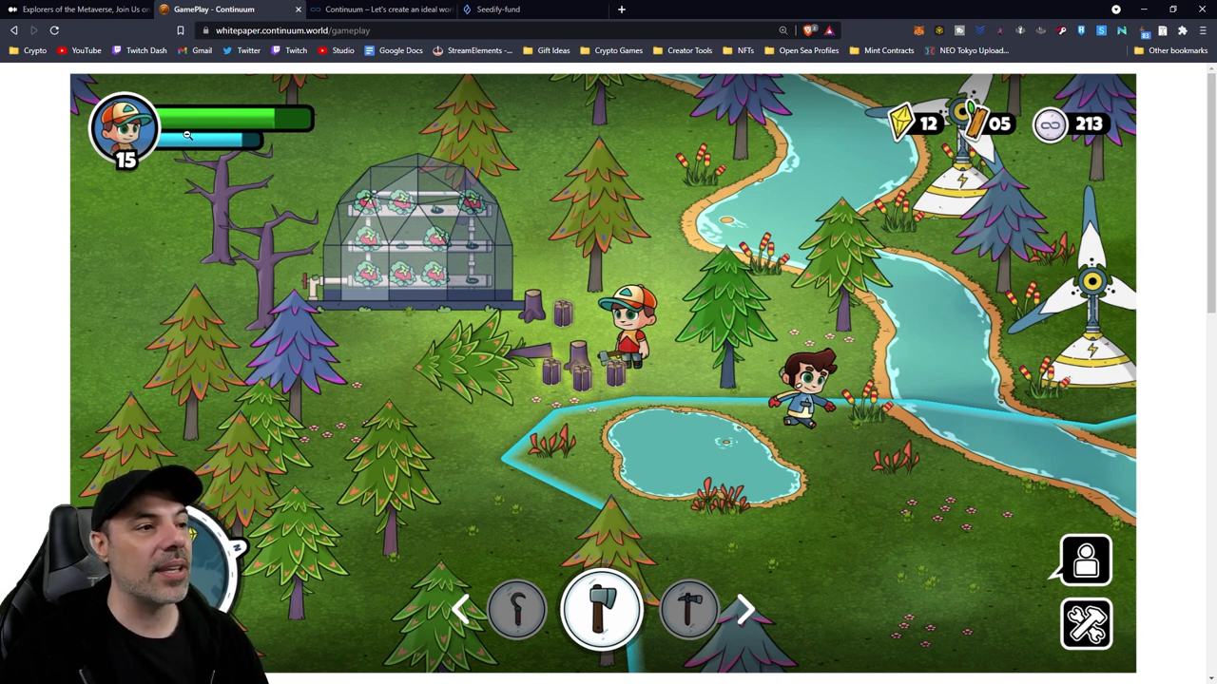
pyautogui.moveTo(616, 289)
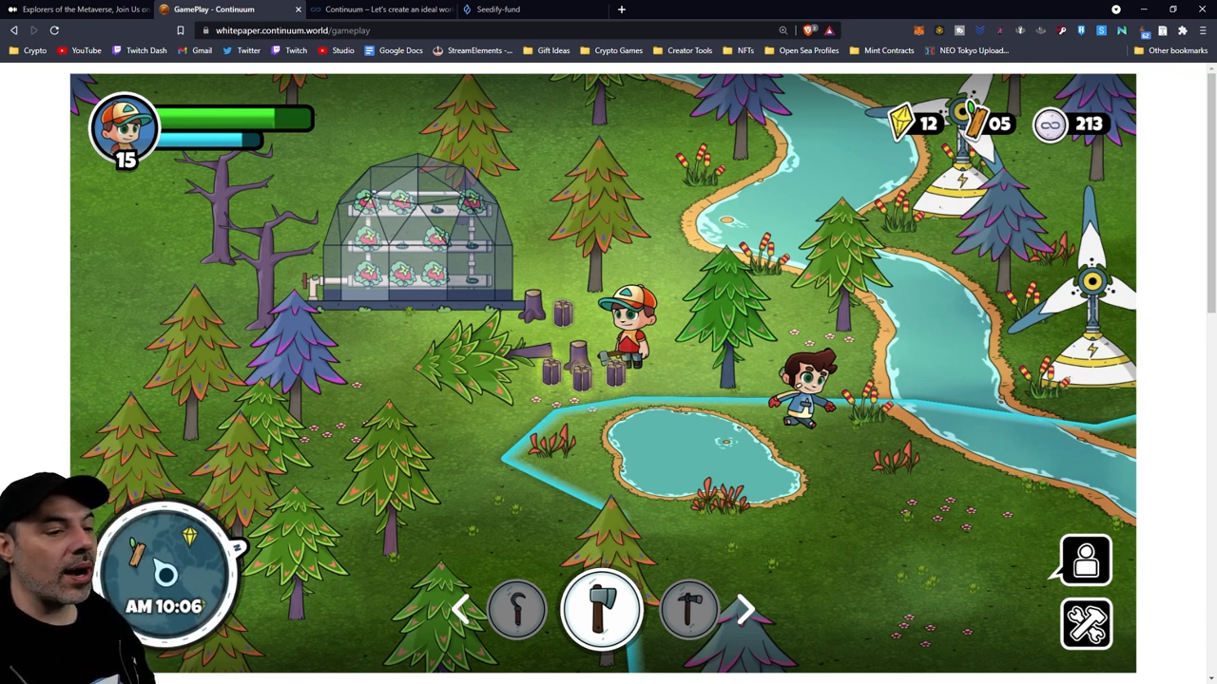
# - Scroll through the GamePlay page's screenshots to its end and move on to the Market and Target audience page
pyautogui.scroll(-3)
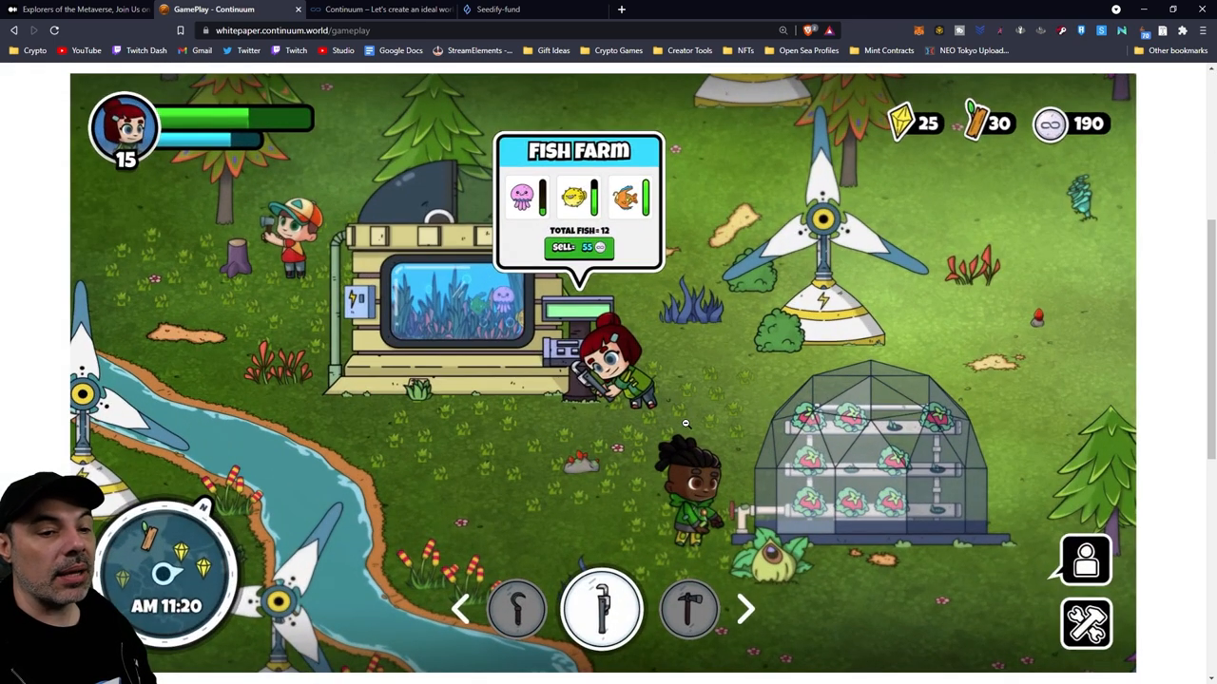
pyautogui.moveTo(694, 414)
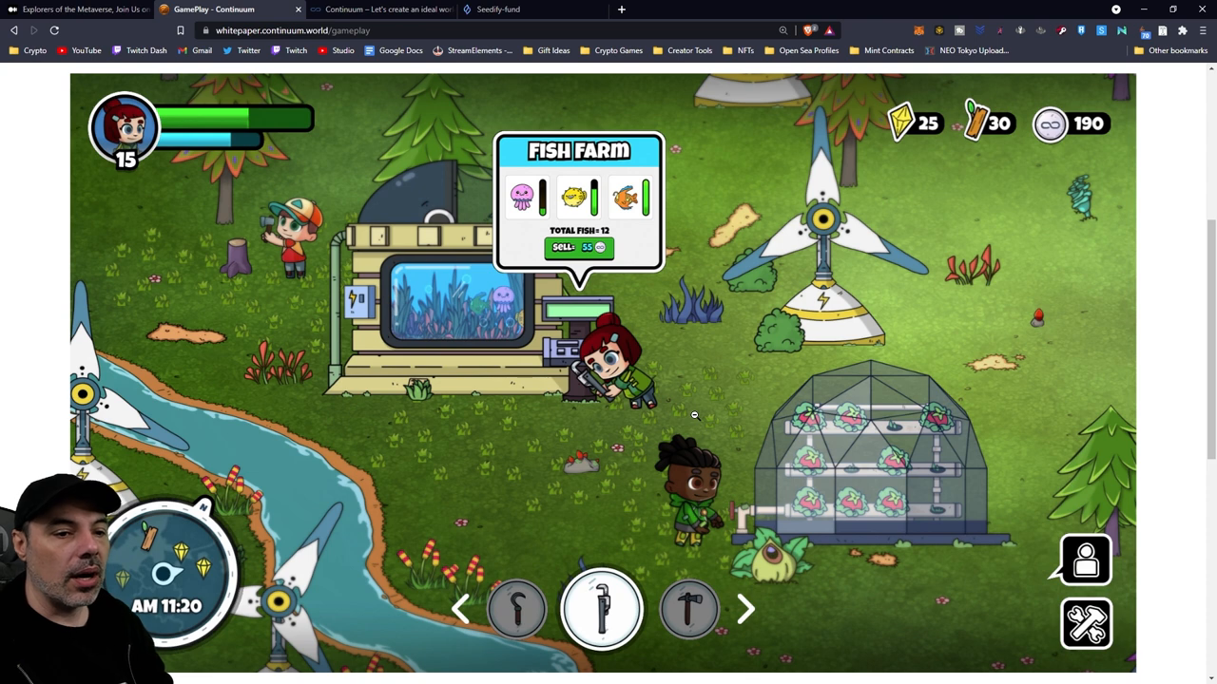
pyautogui.moveTo(627, 456)
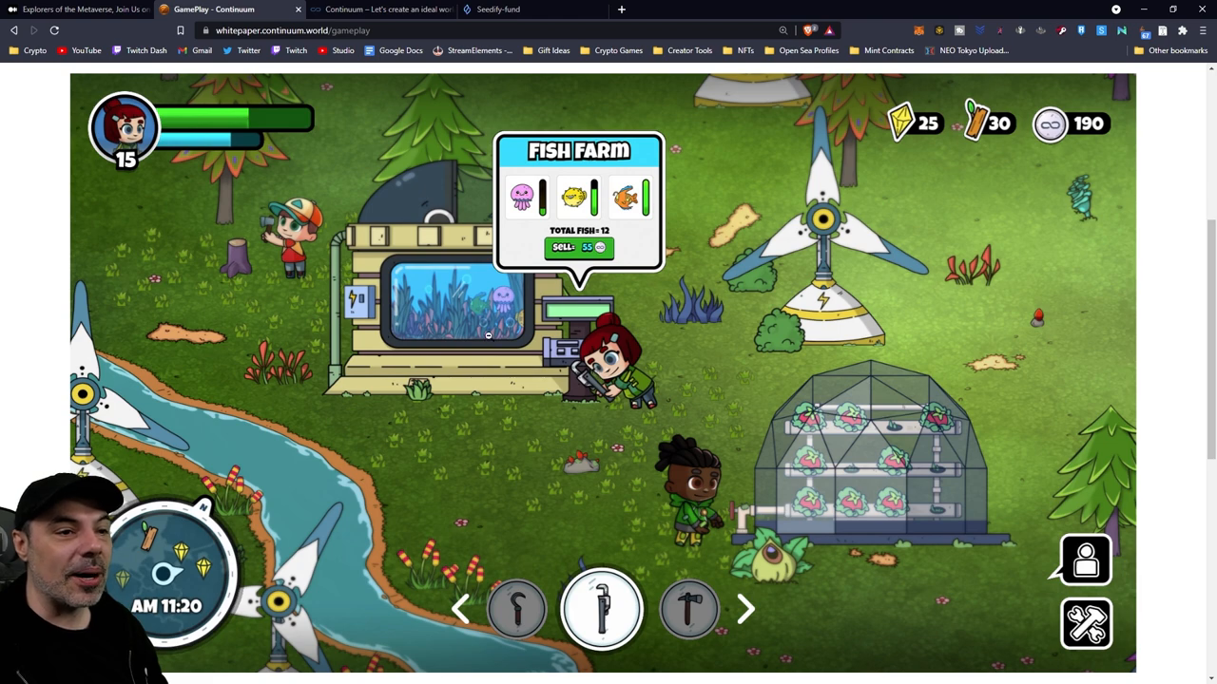
pyautogui.moveTo(977, 395)
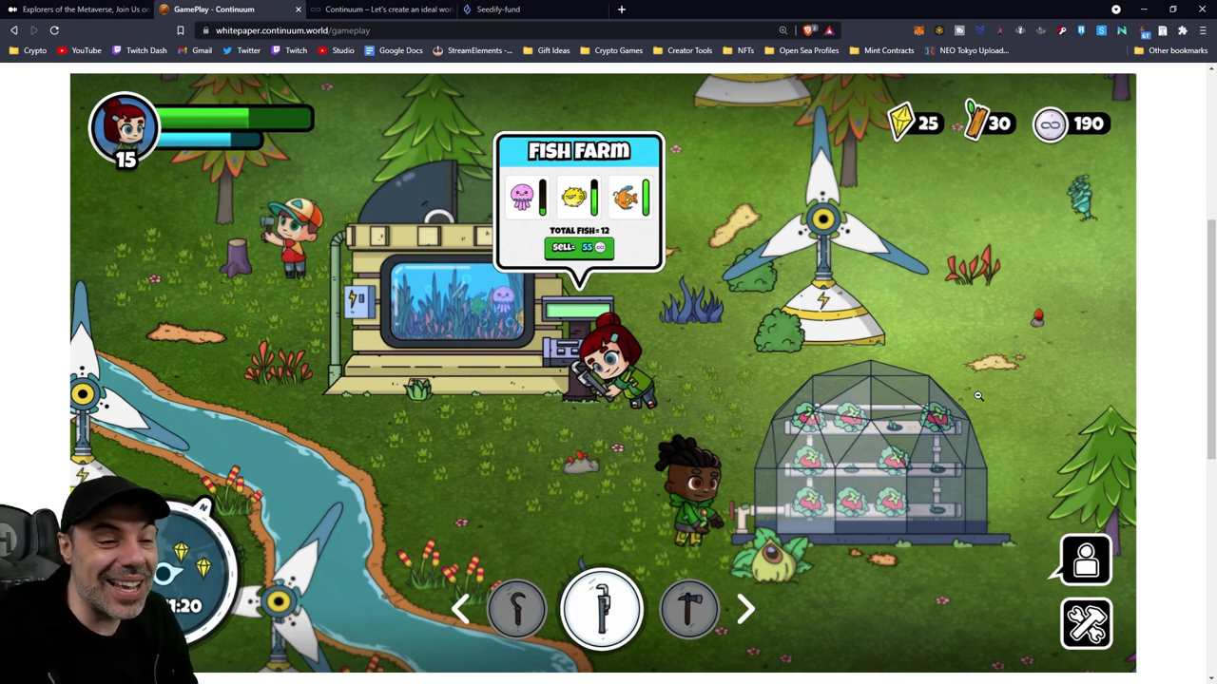
pyautogui.scroll(-3)
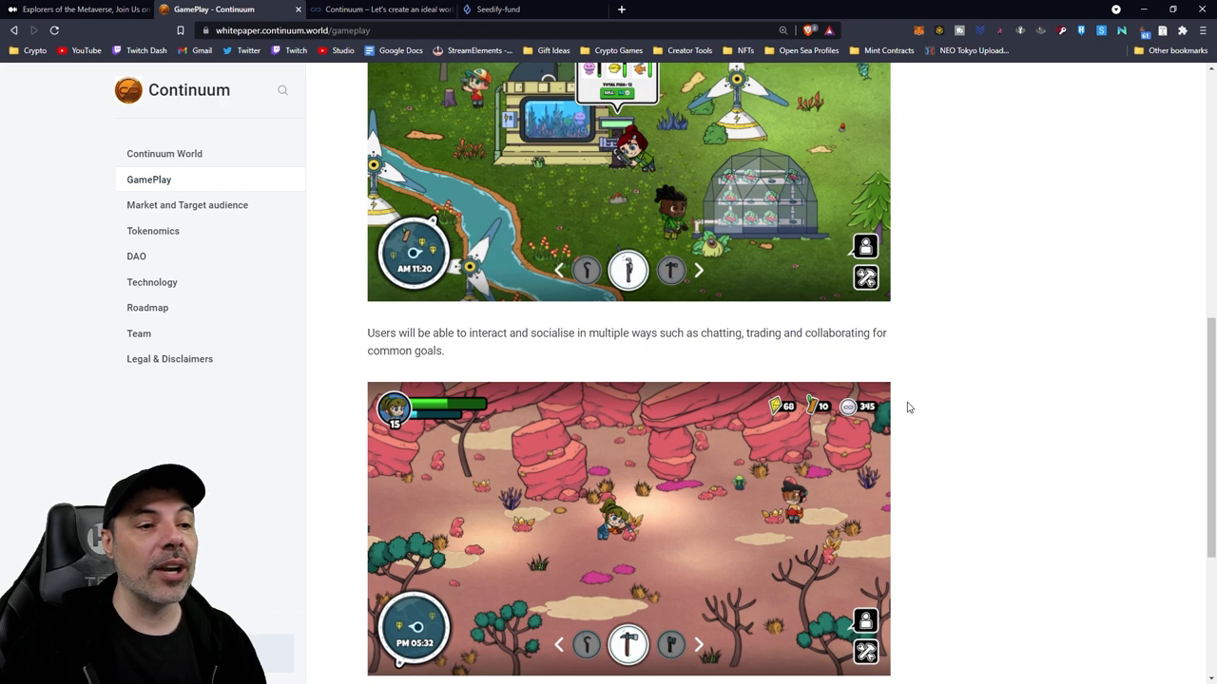
pyautogui.moveTo(928, 422)
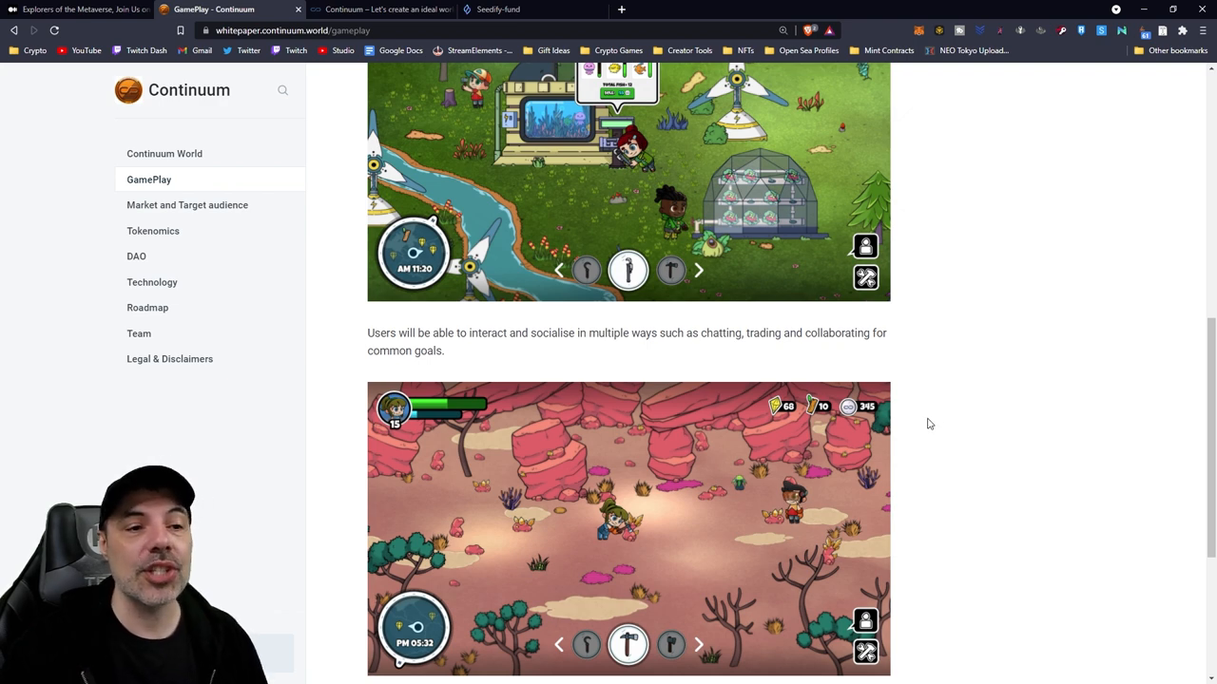
pyautogui.moveTo(916, 441)
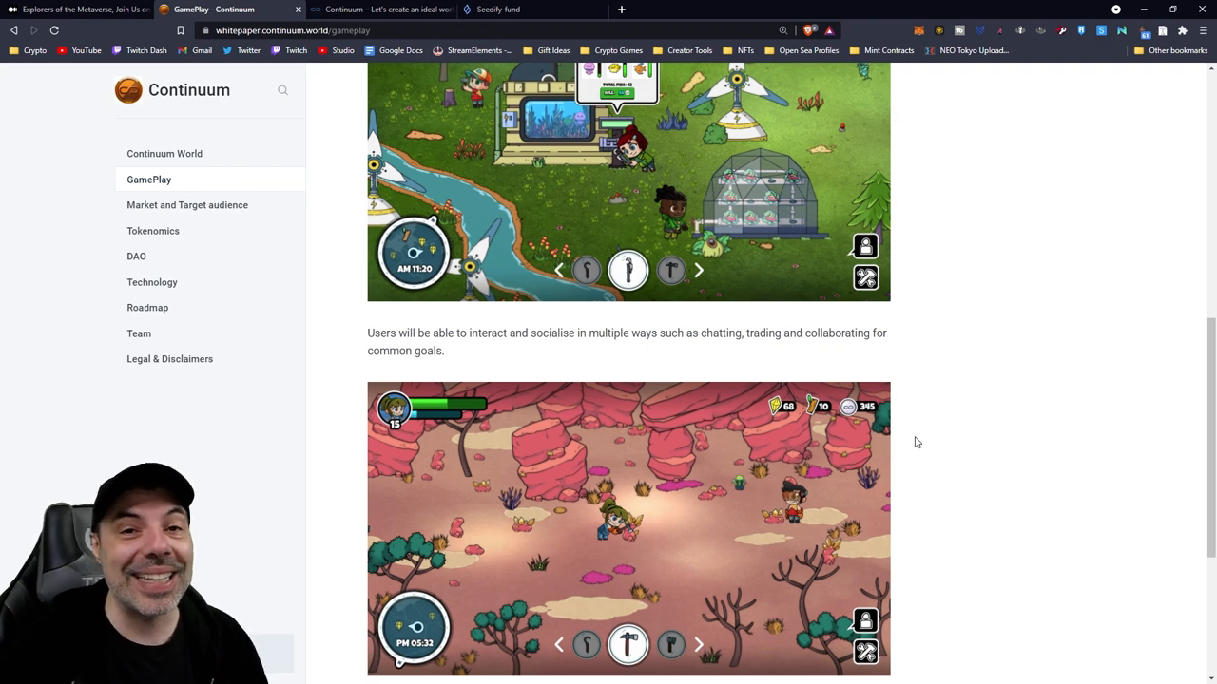
pyautogui.scroll(-3)
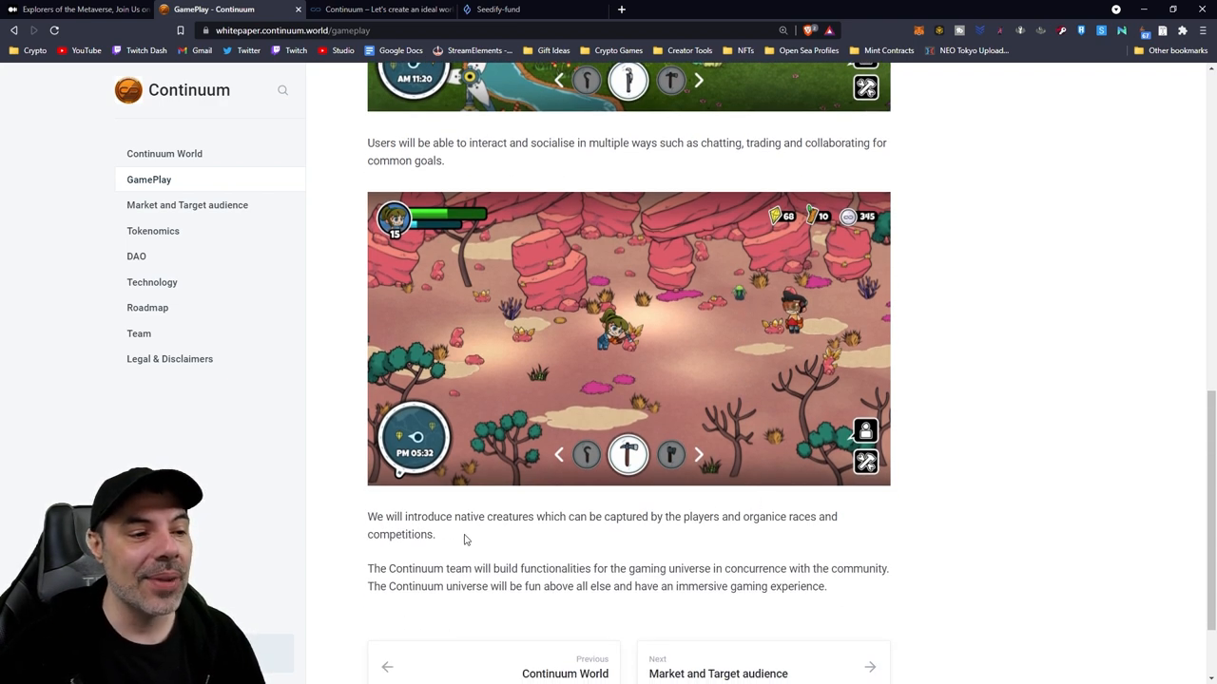
pyautogui.moveTo(496, 536)
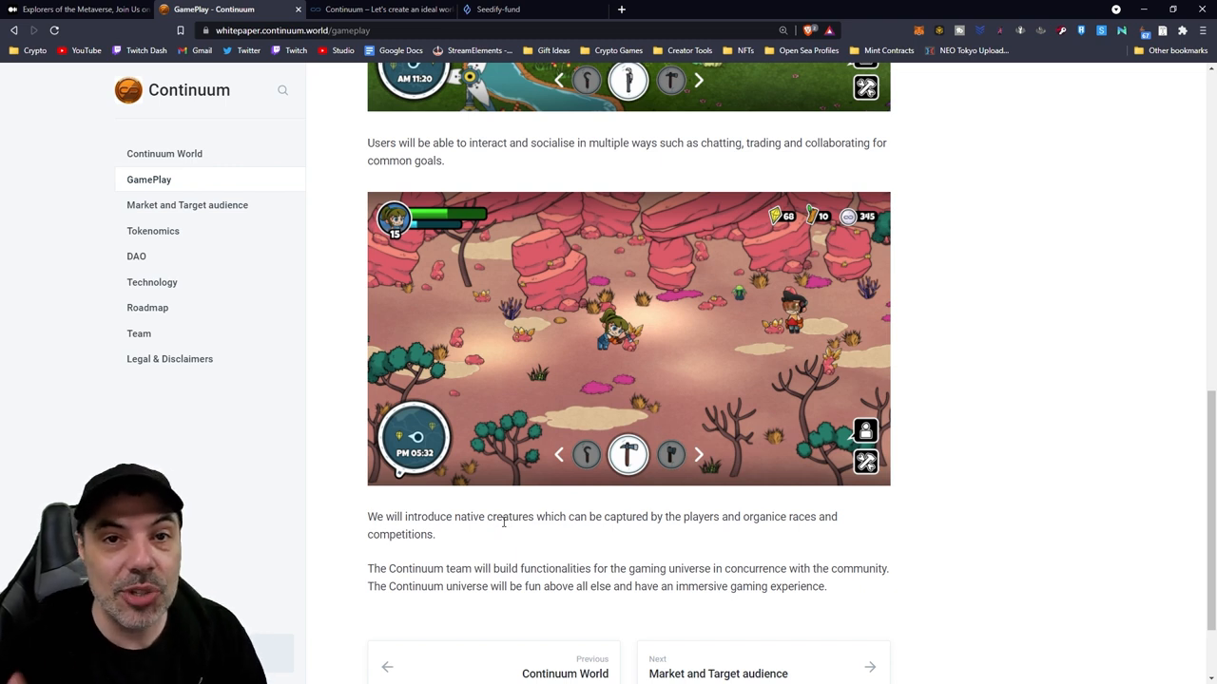
pyautogui.moveTo(660, 547)
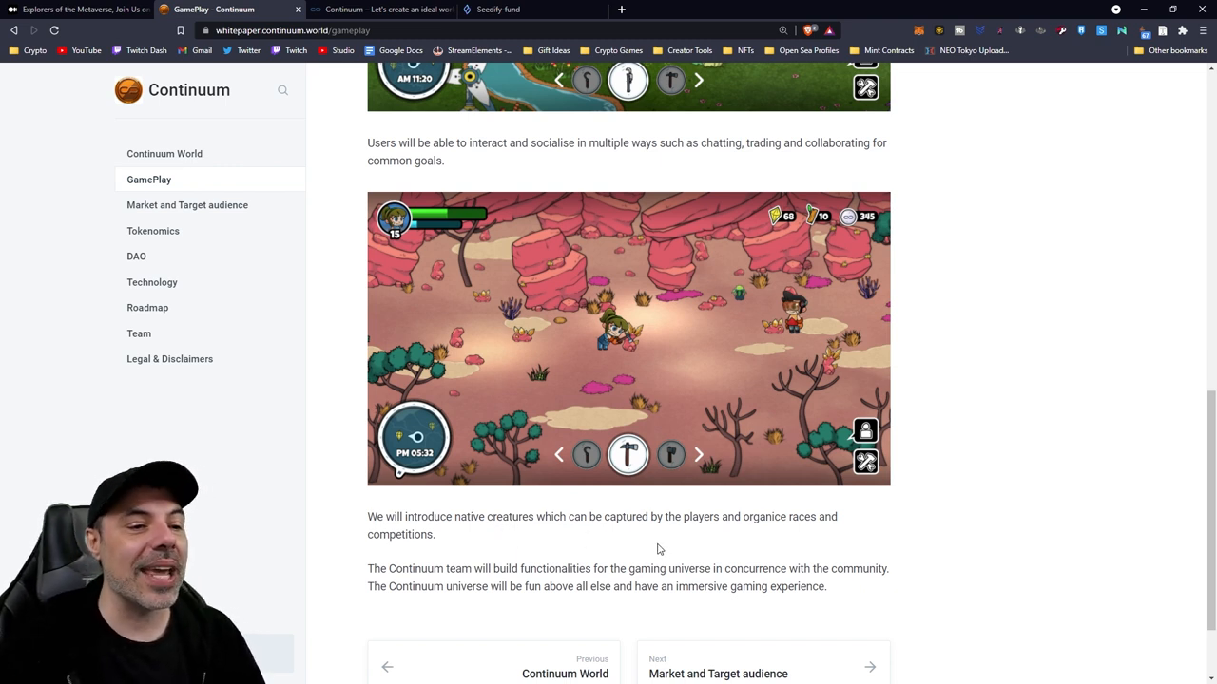
pyautogui.moveTo(993, 532)
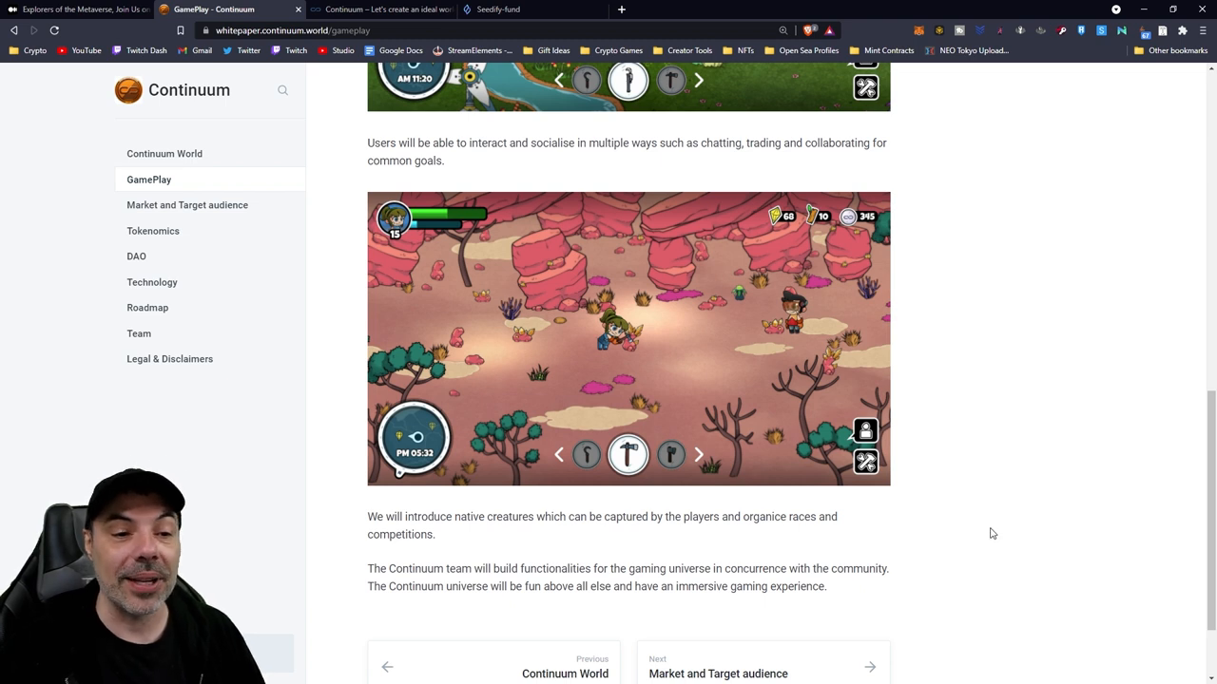
pyautogui.moveTo(882, 528)
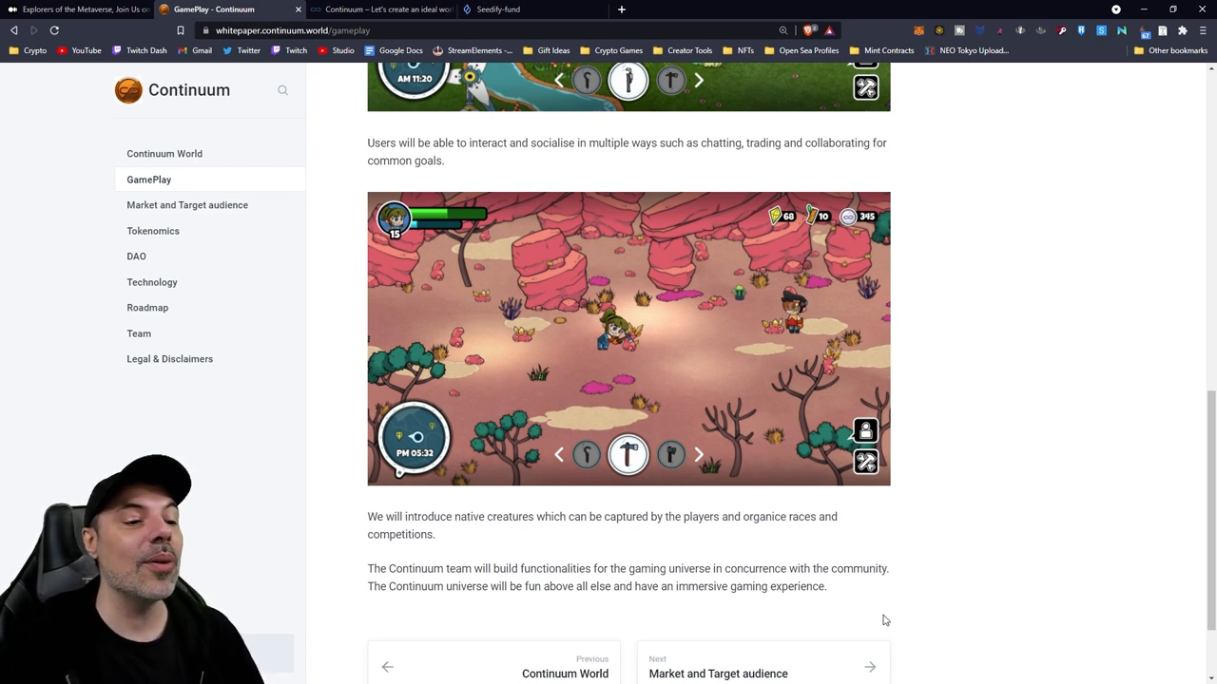
pyautogui.moveTo(875, 620)
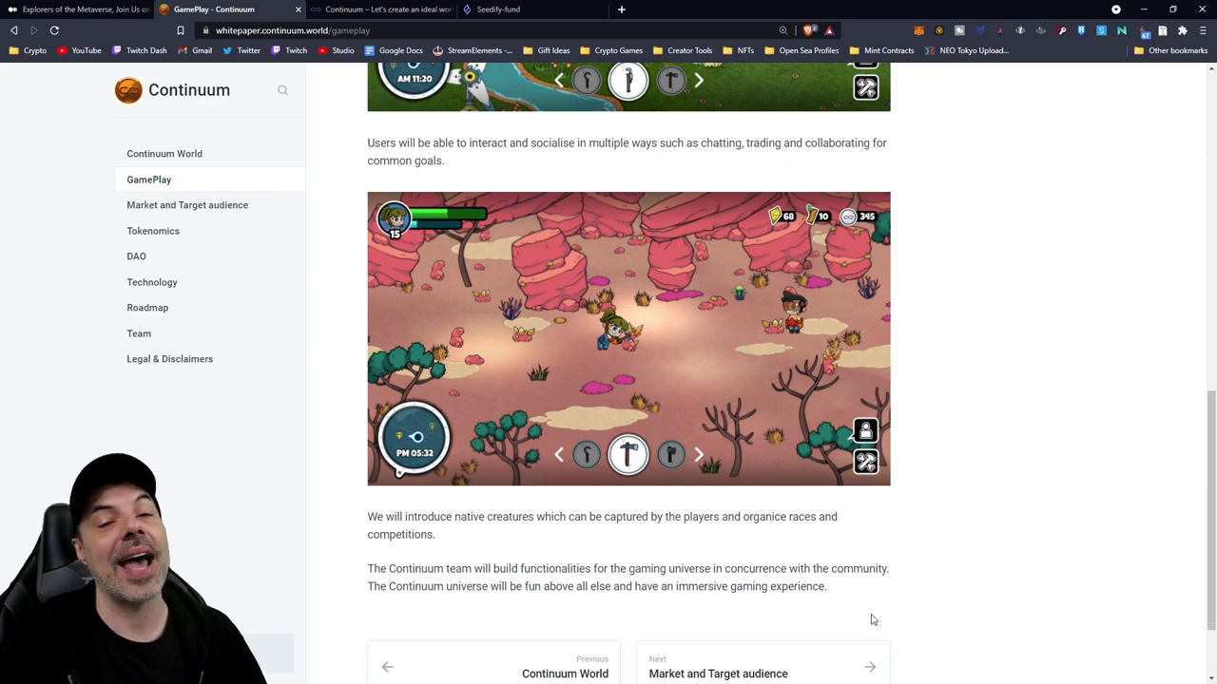
pyautogui.click(186, 205)
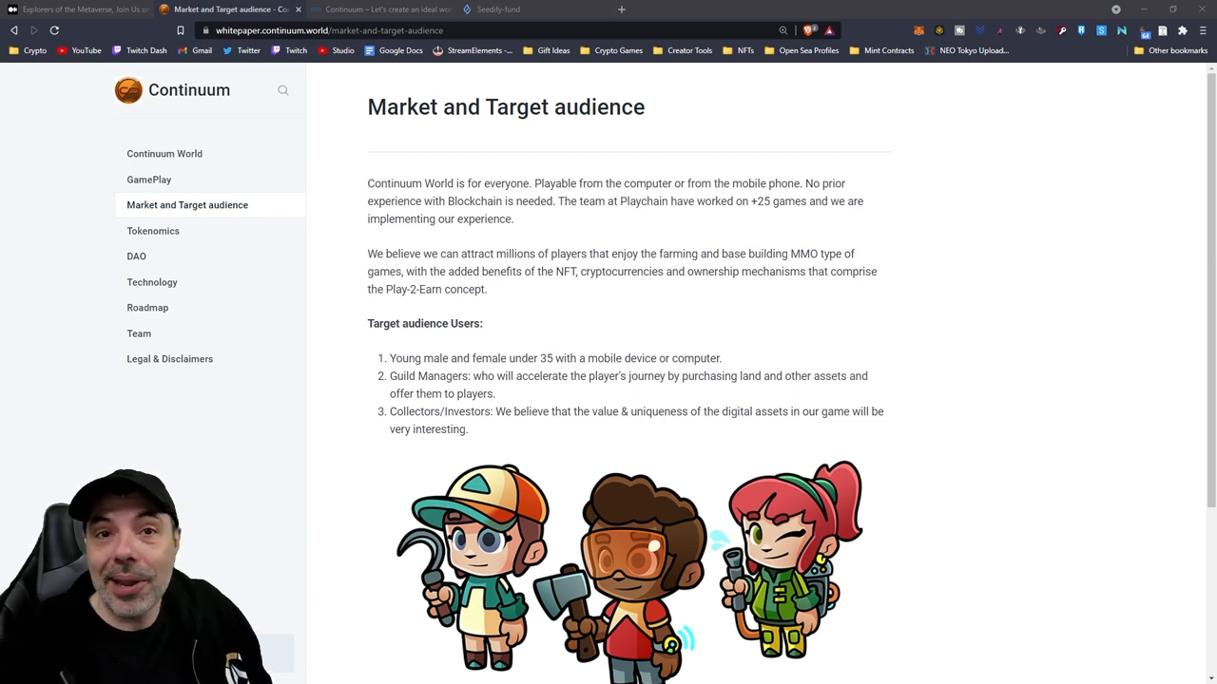
# - Go to the Tokenomics page and scroll past the $UM token details and Community Treasury to the Token Distribution table
pyautogui.click(152, 232)
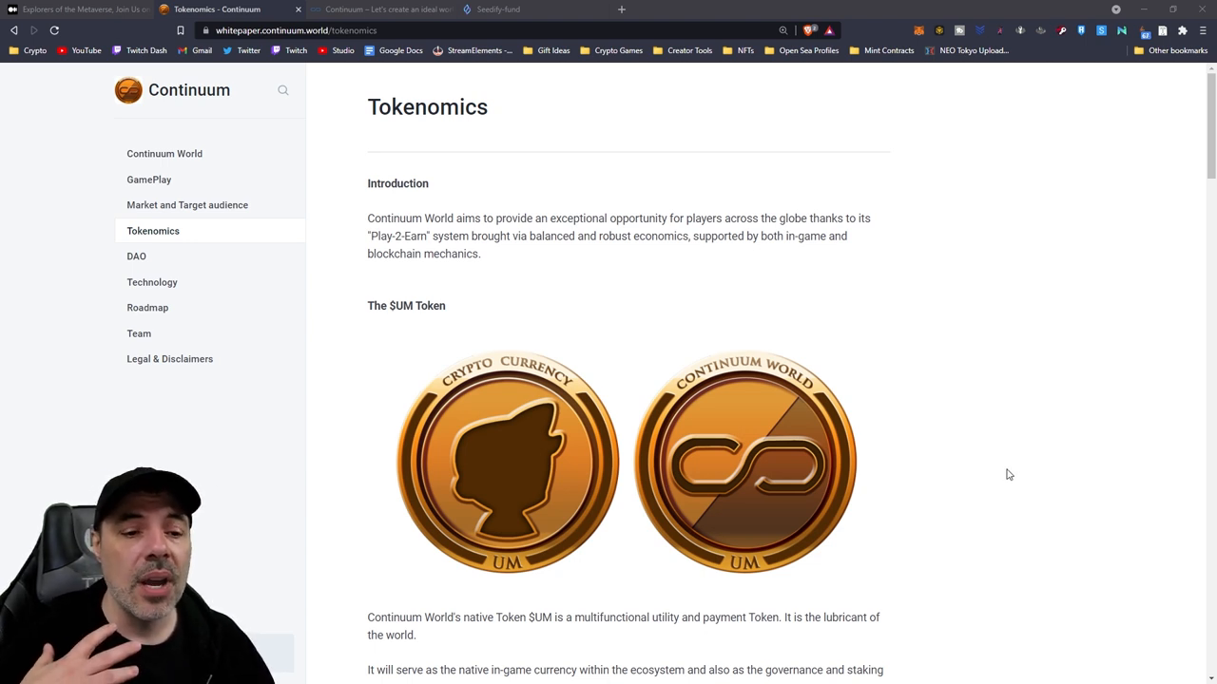
pyautogui.moveTo(988, 462)
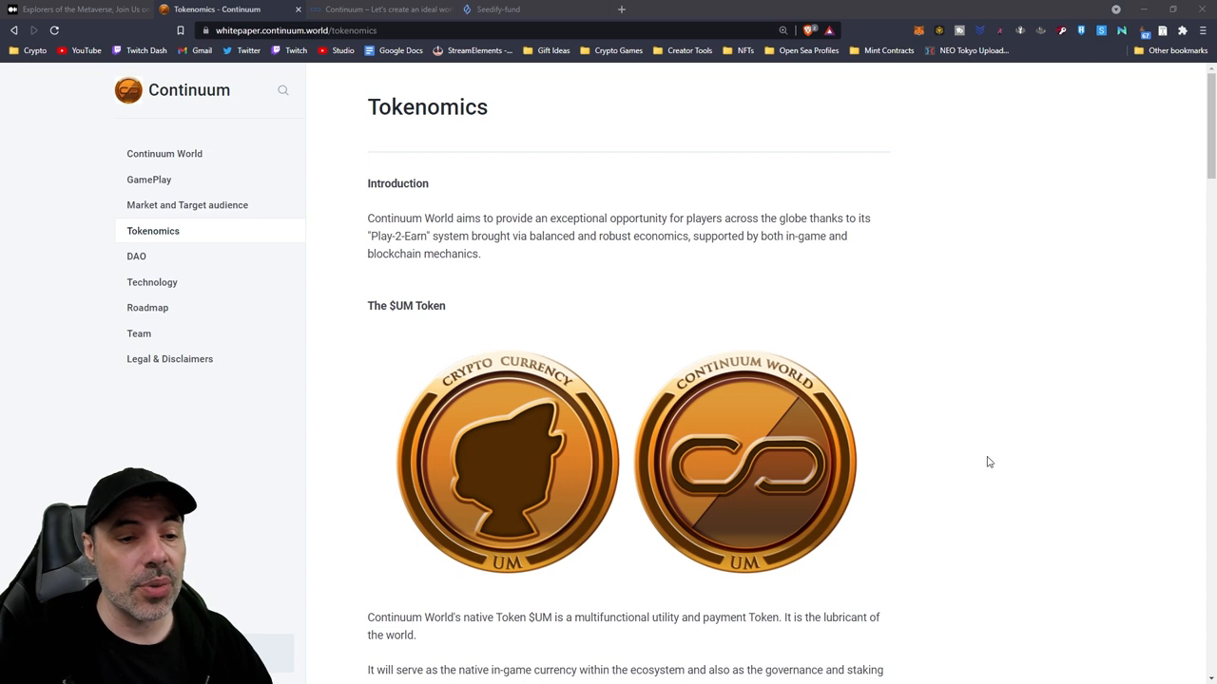
pyautogui.scroll(-3)
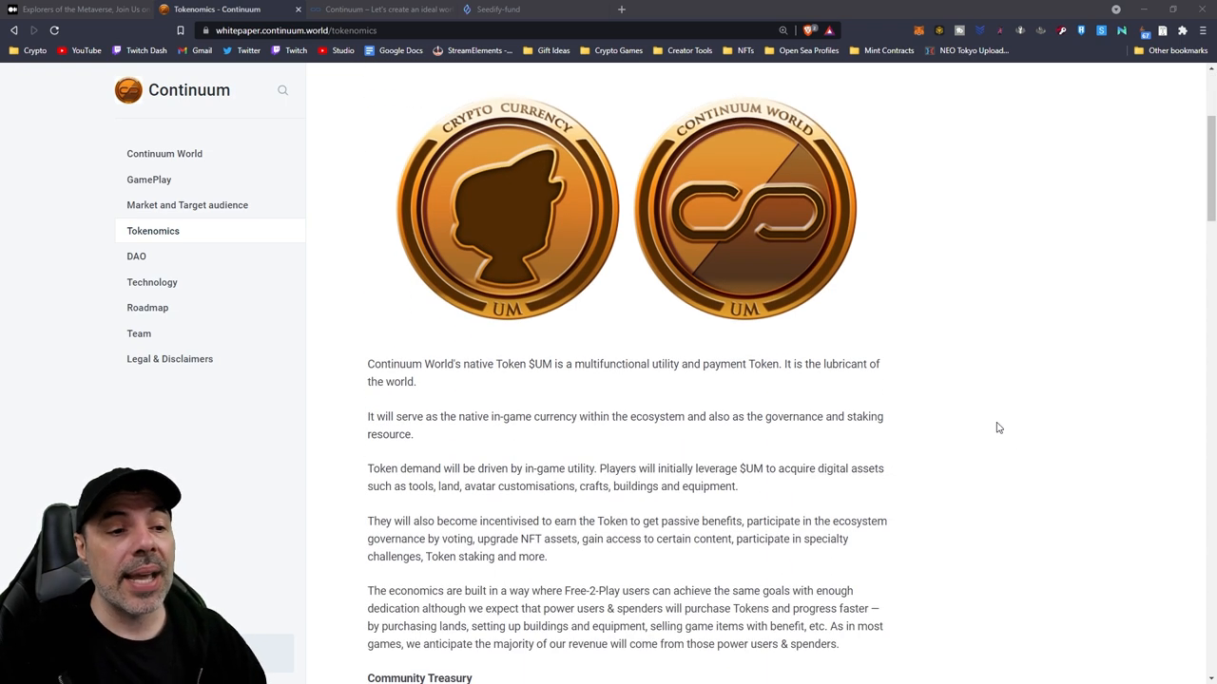
pyautogui.moveTo(1043, 447)
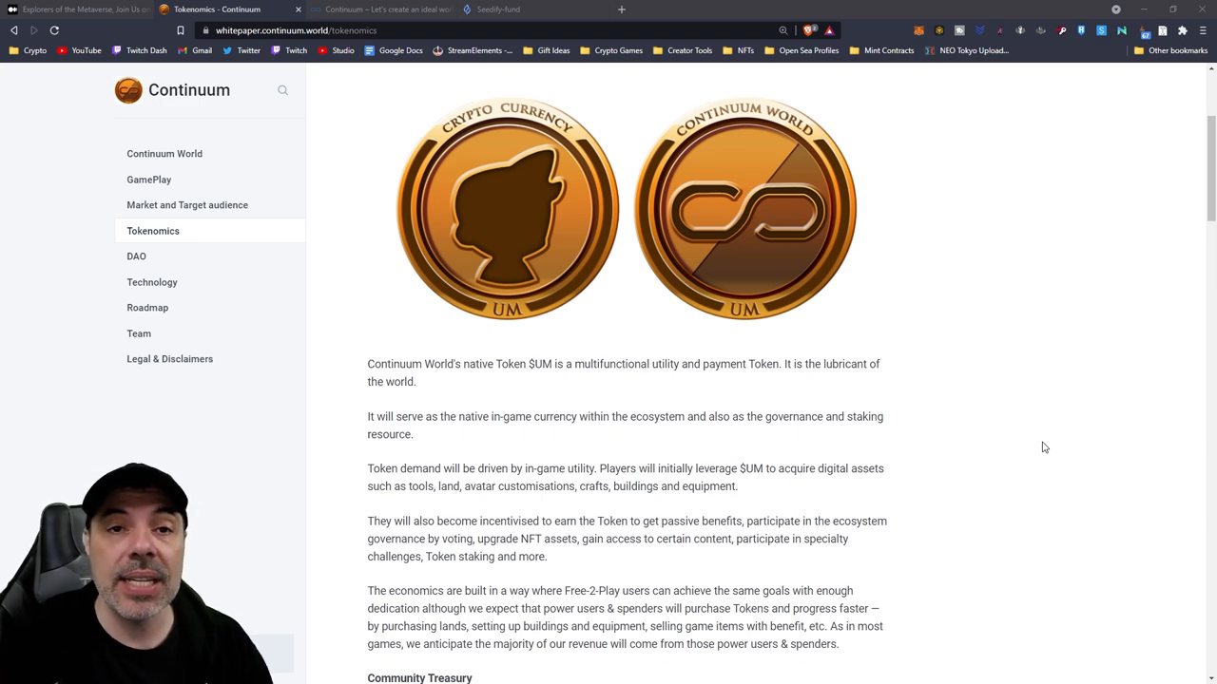
pyautogui.scroll(-3)
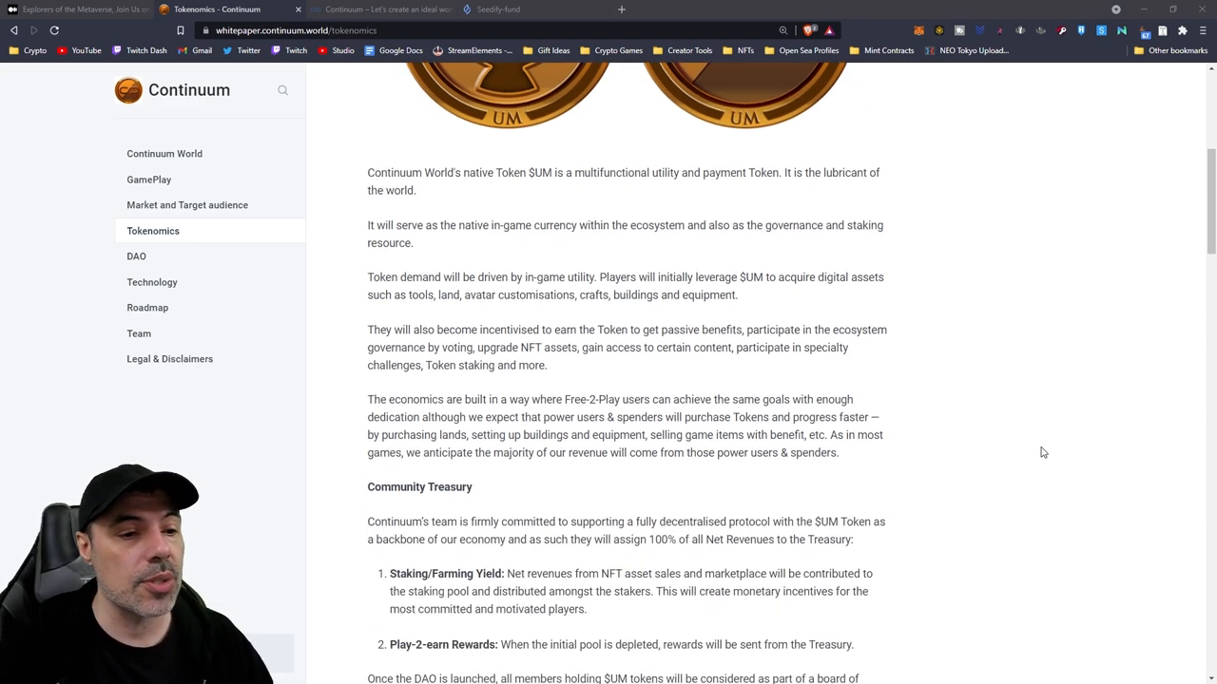
pyautogui.scroll(-3)
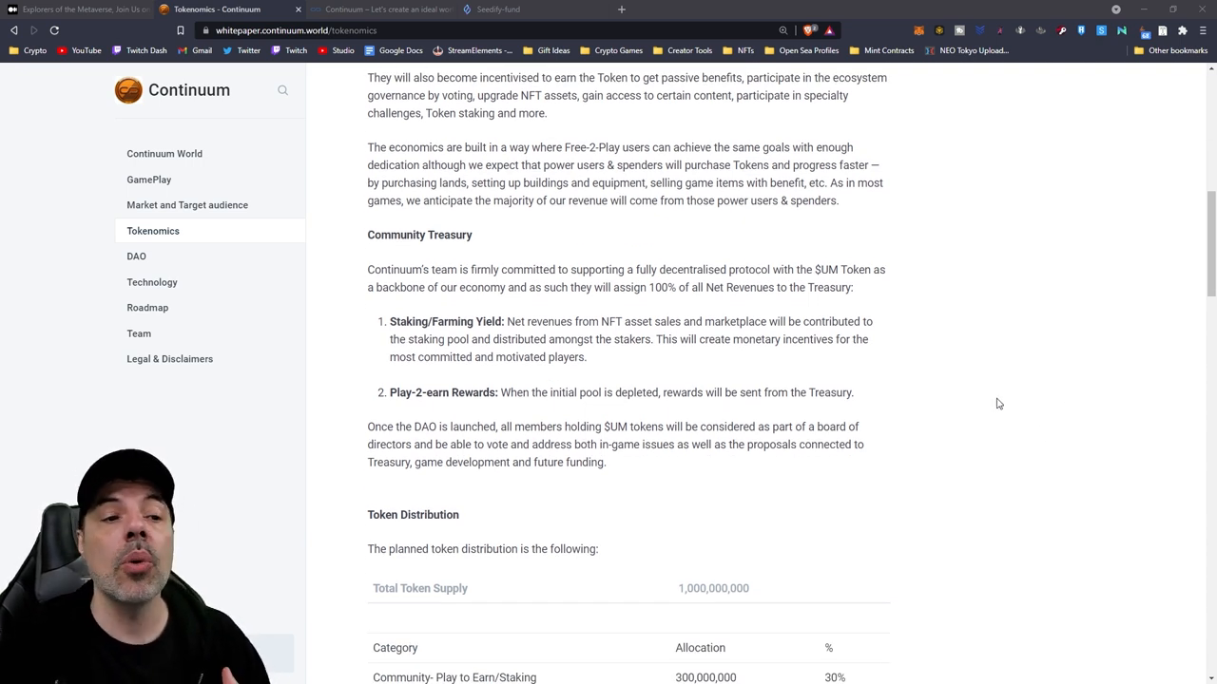
pyautogui.scroll(-3)
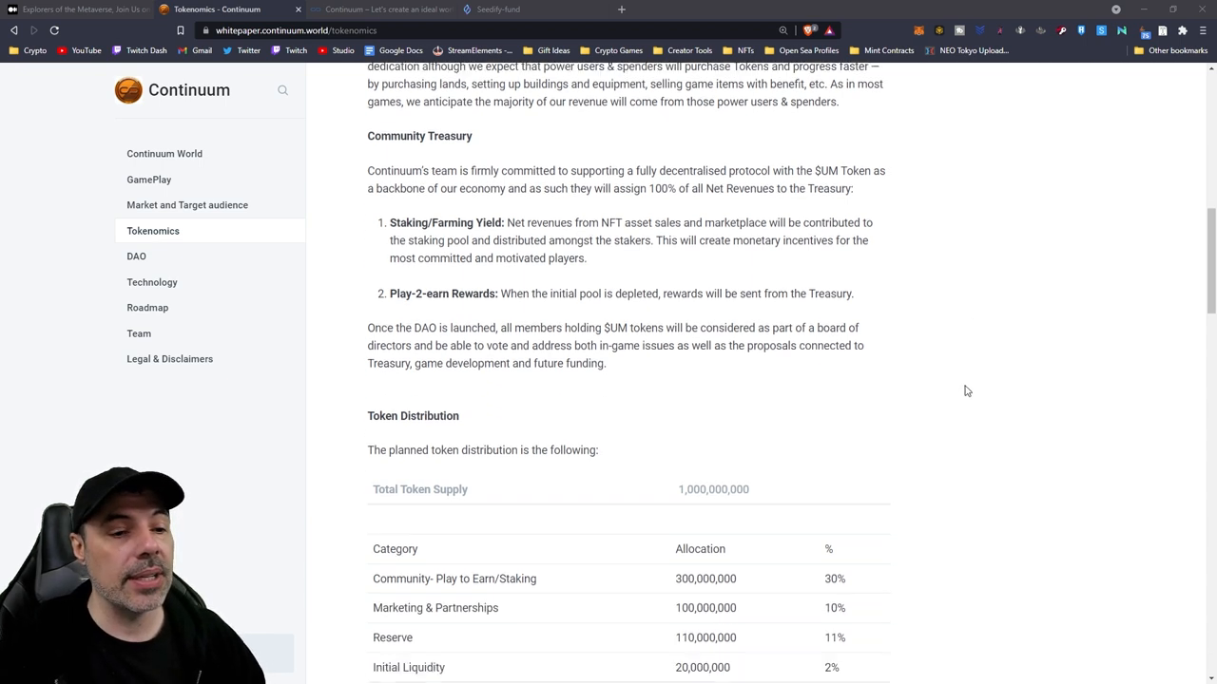
pyautogui.scroll(-3)
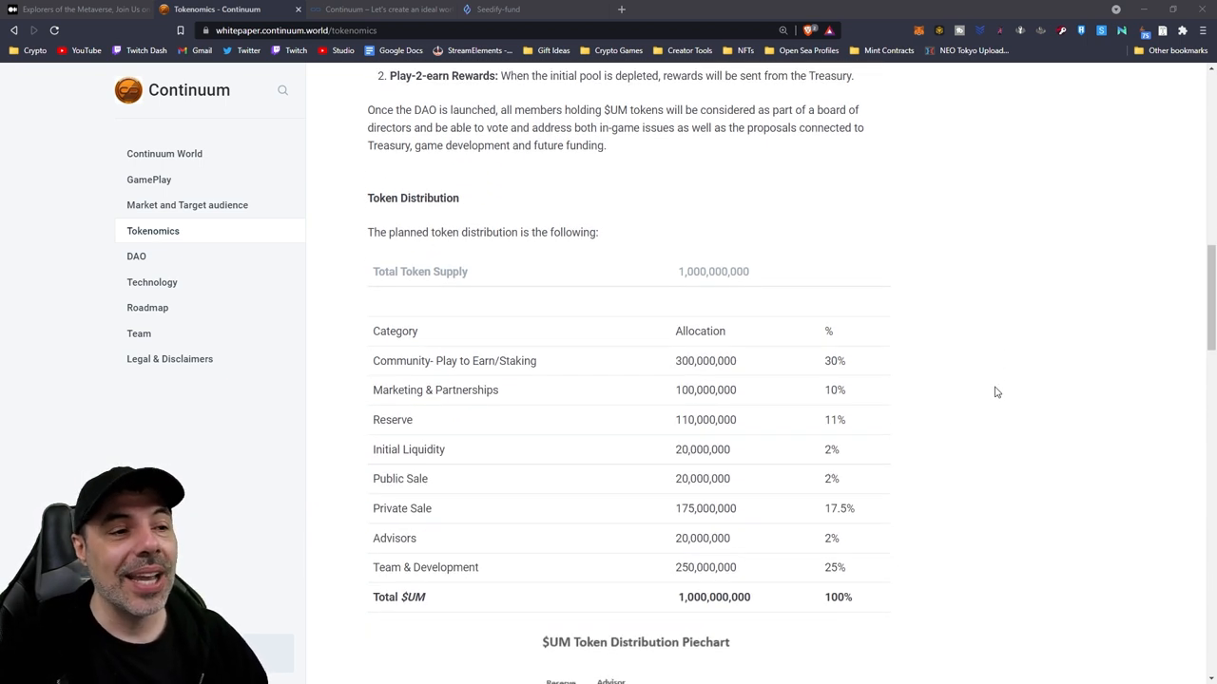
pyautogui.scroll(-3)
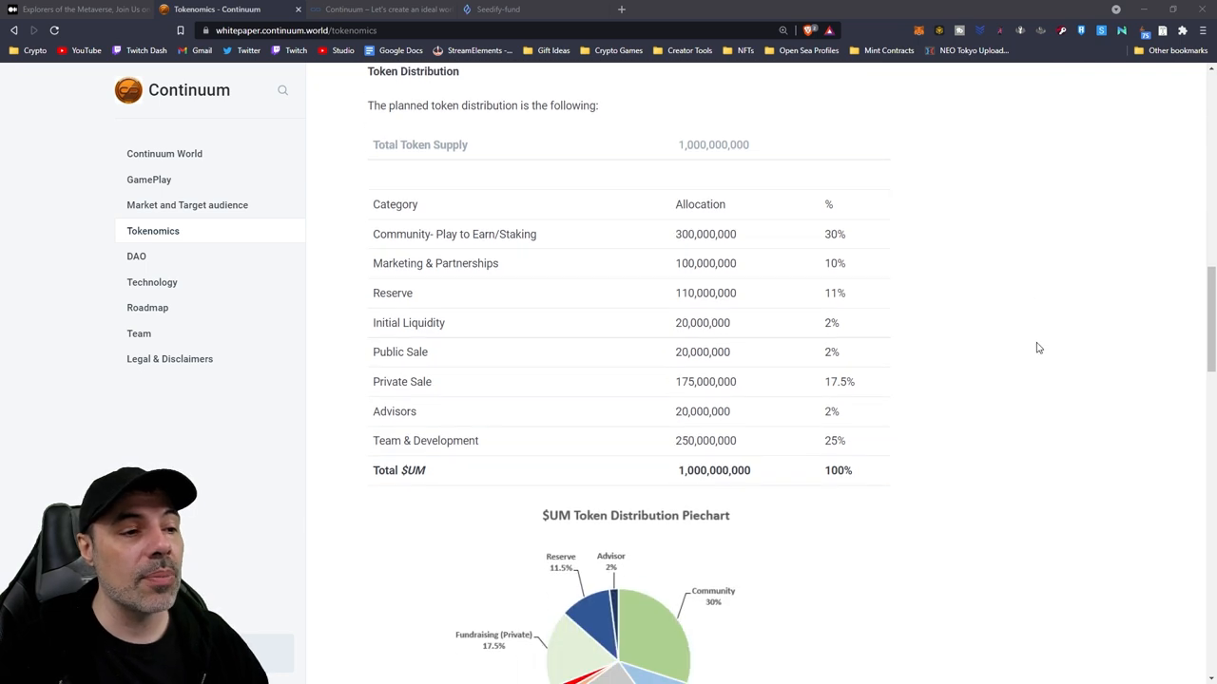
pyautogui.moveTo(833, 384)
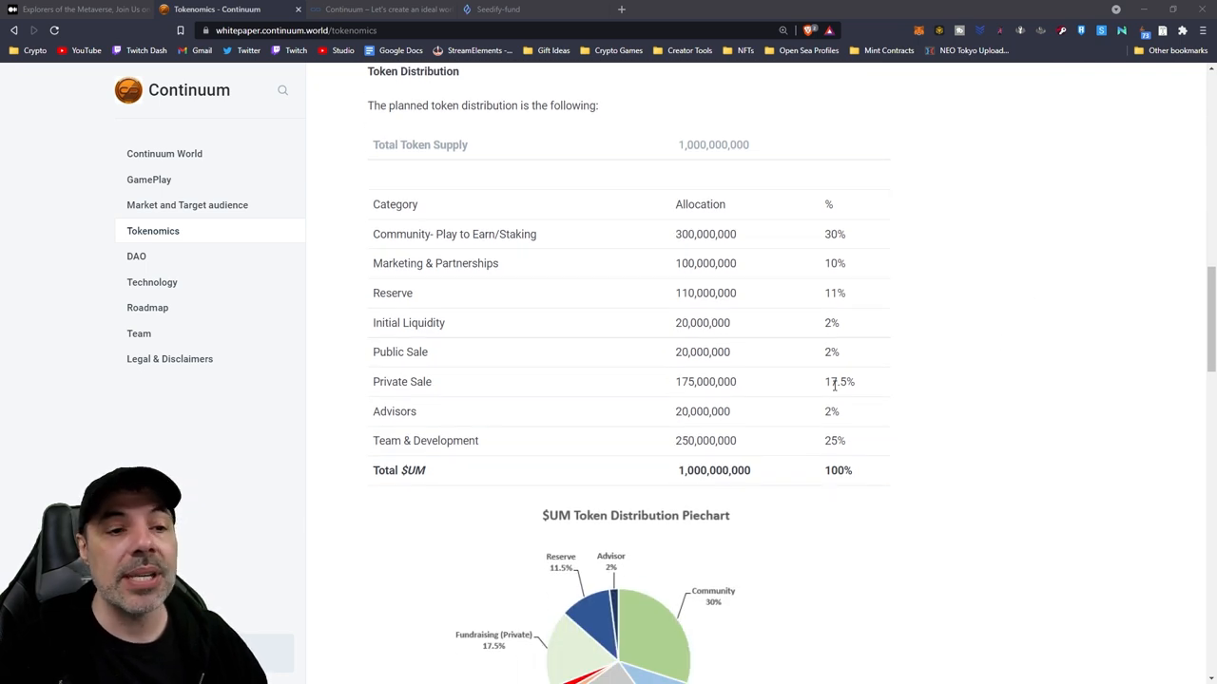
pyautogui.moveTo(901, 407)
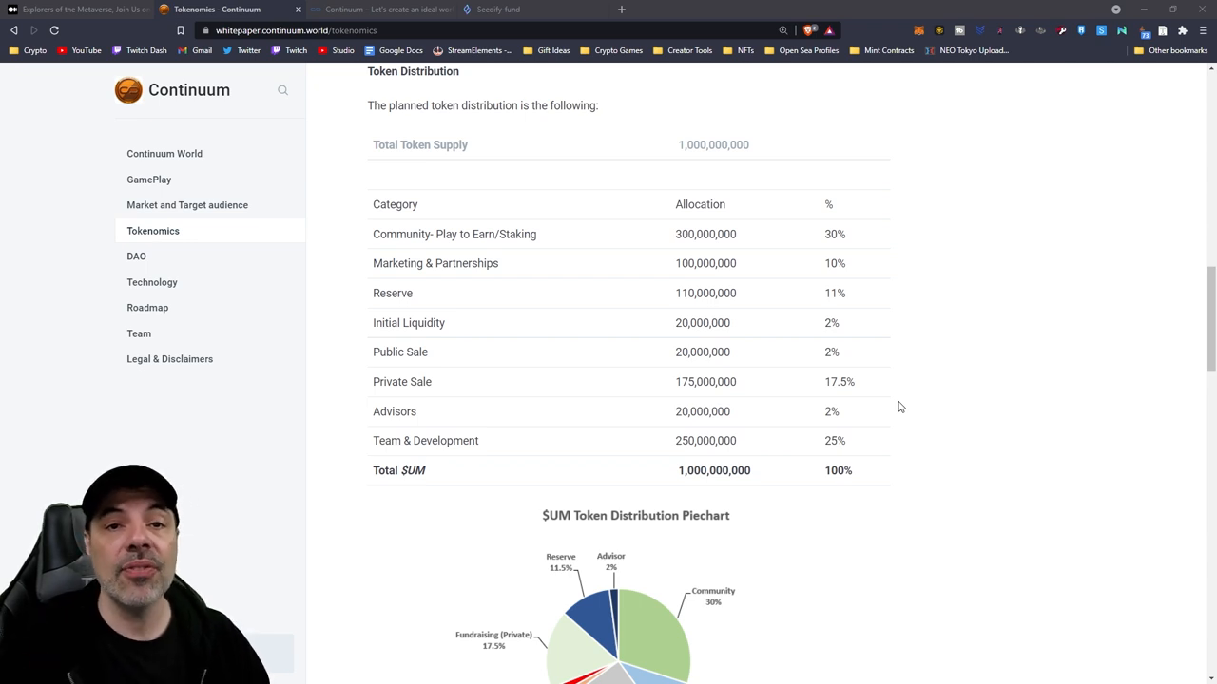
pyautogui.moveTo(928, 341)
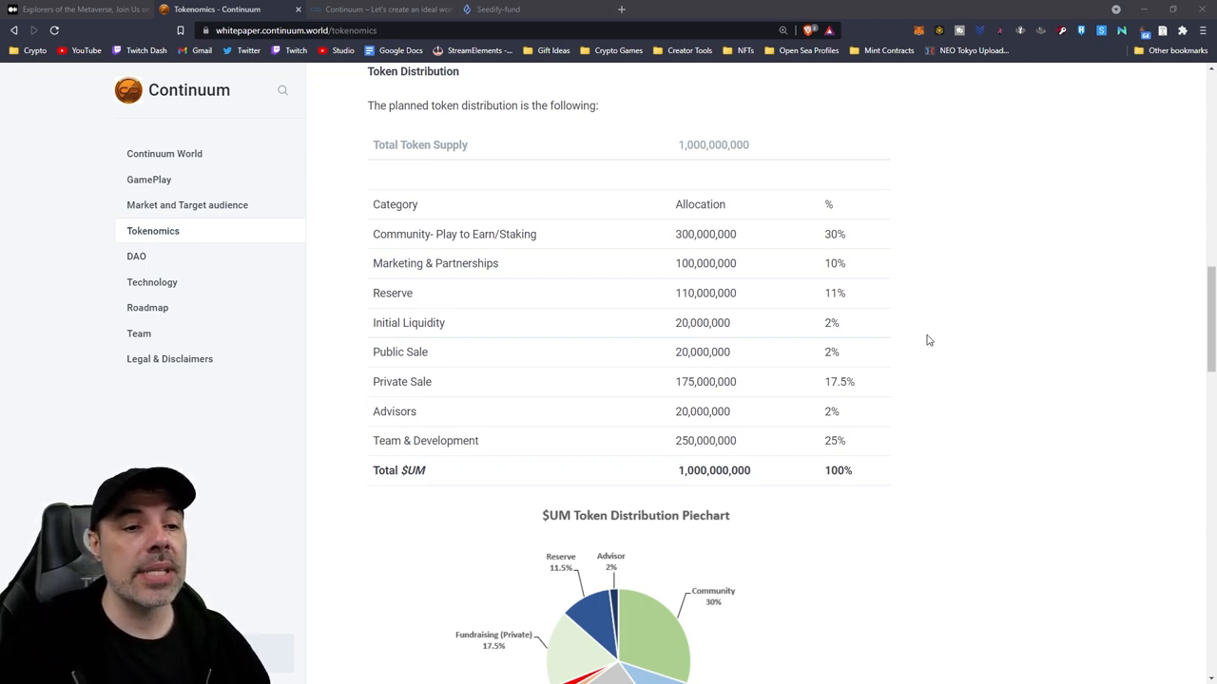
pyautogui.moveTo(833, 411)
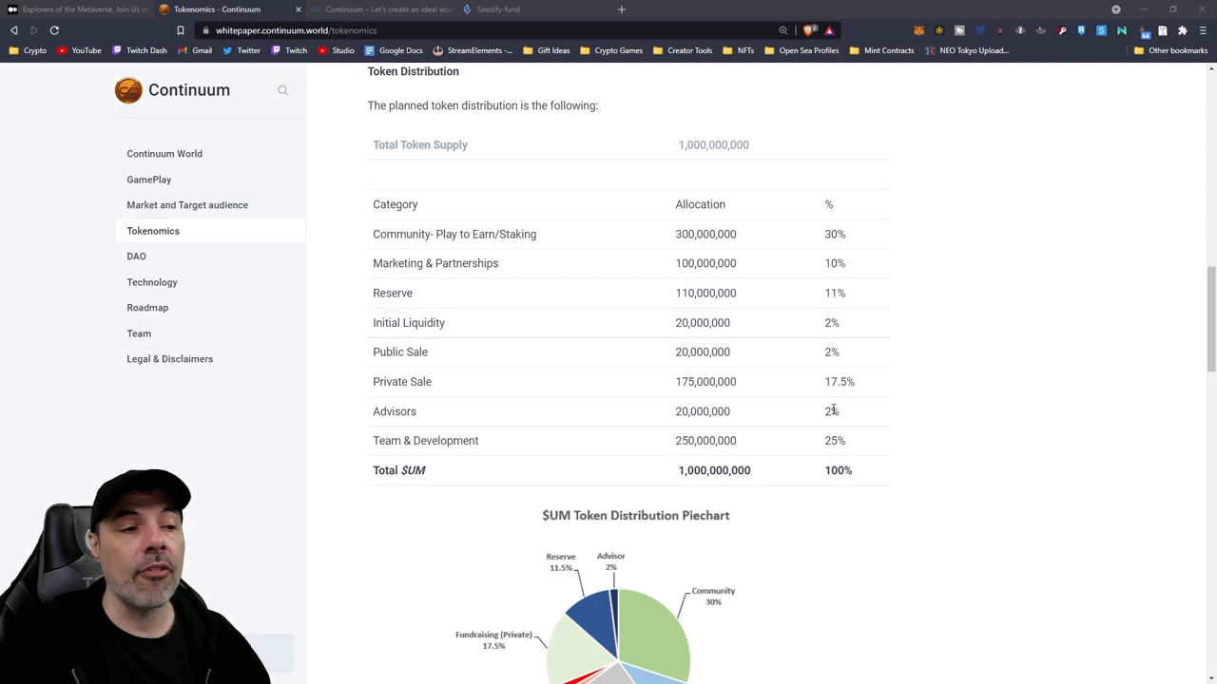
pyautogui.moveTo(732, 368)
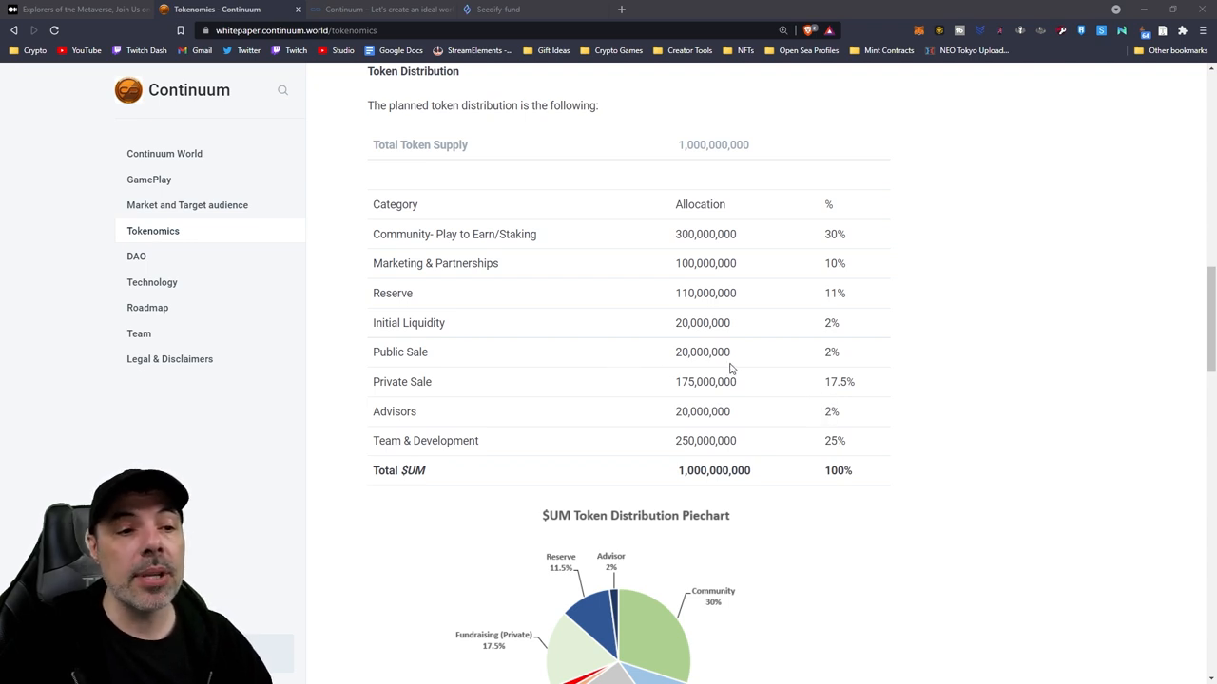
pyautogui.moveTo(840, 365)
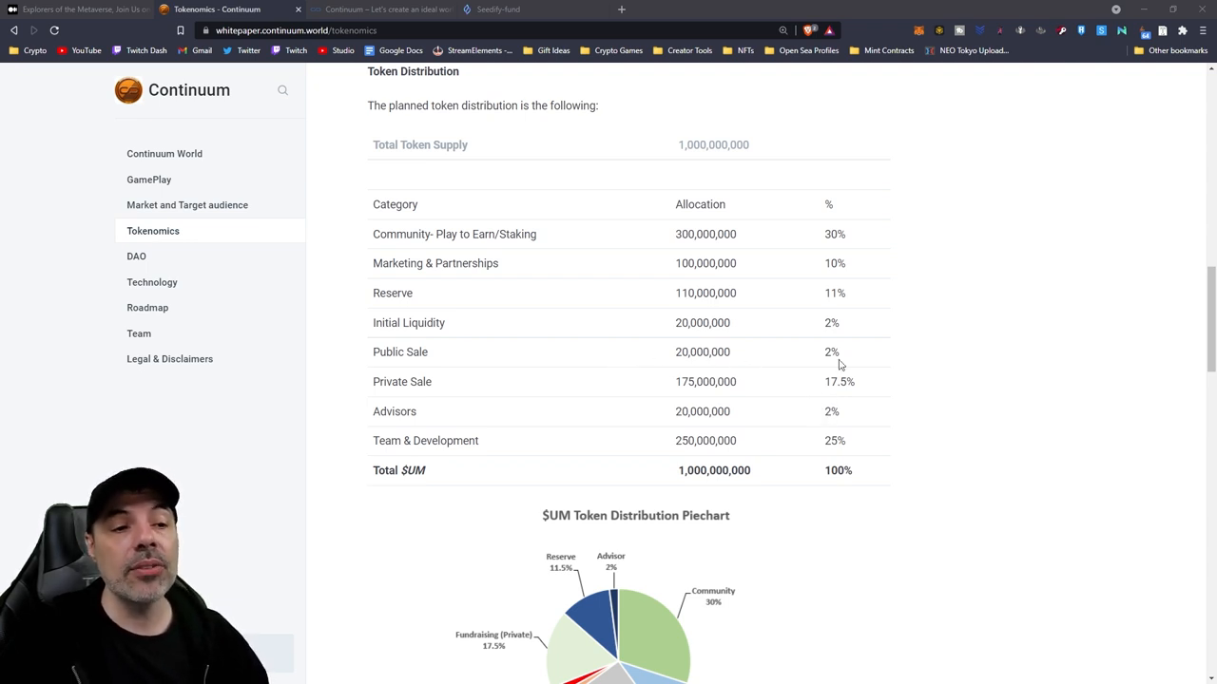
pyautogui.moveTo(912, 251)
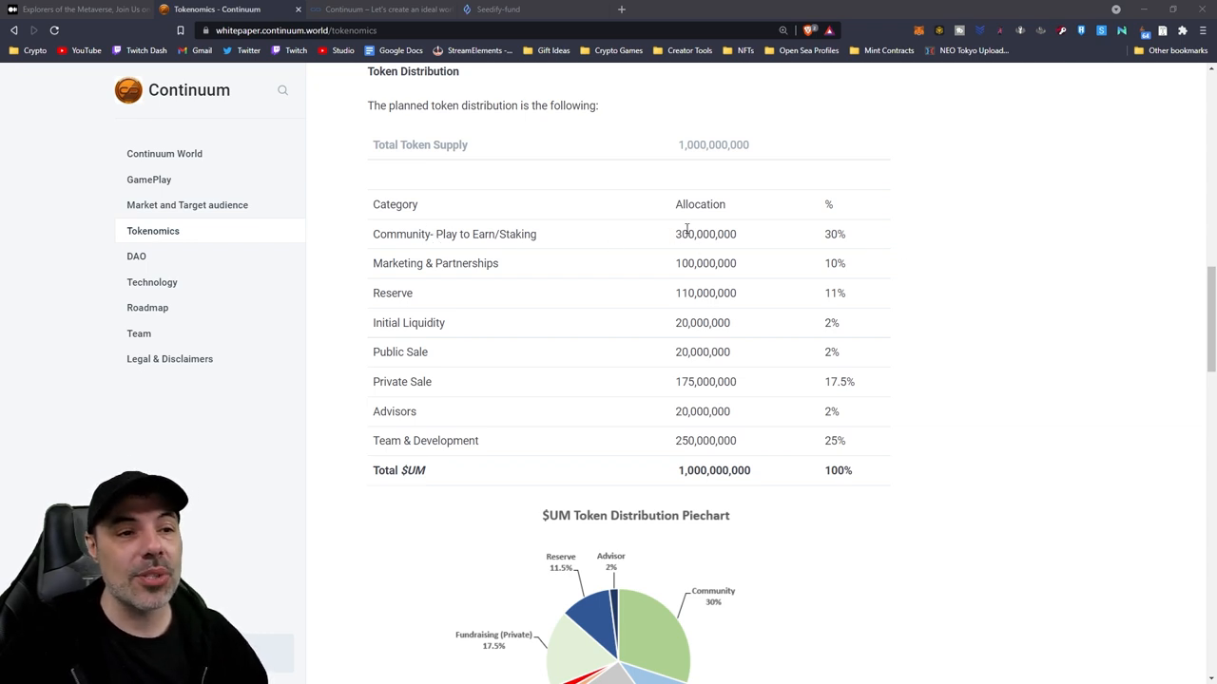
pyautogui.moveTo(599, 292)
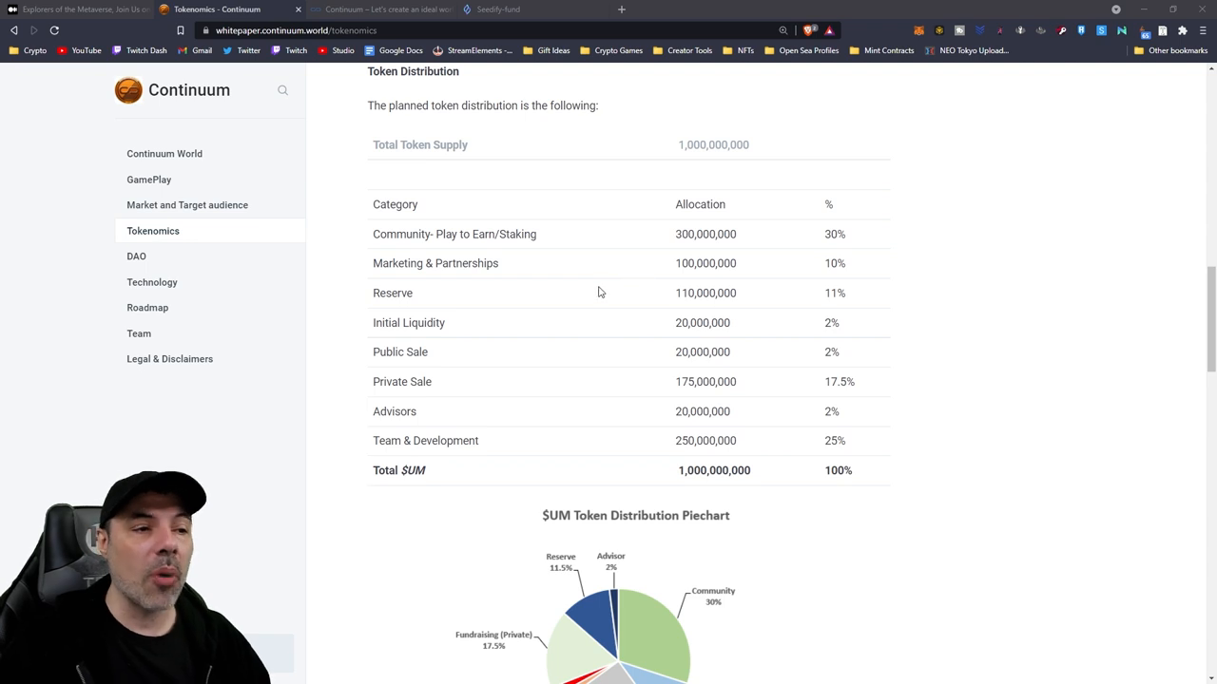
pyautogui.moveTo(875, 441)
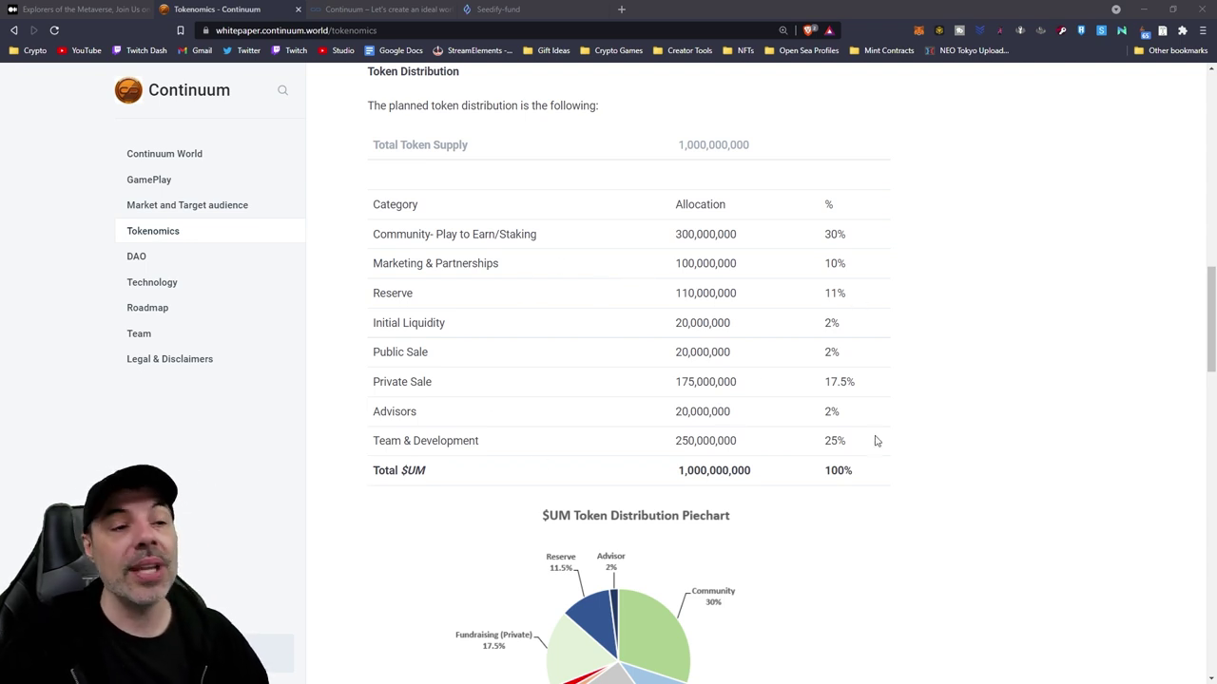
pyautogui.moveTo(973, 441)
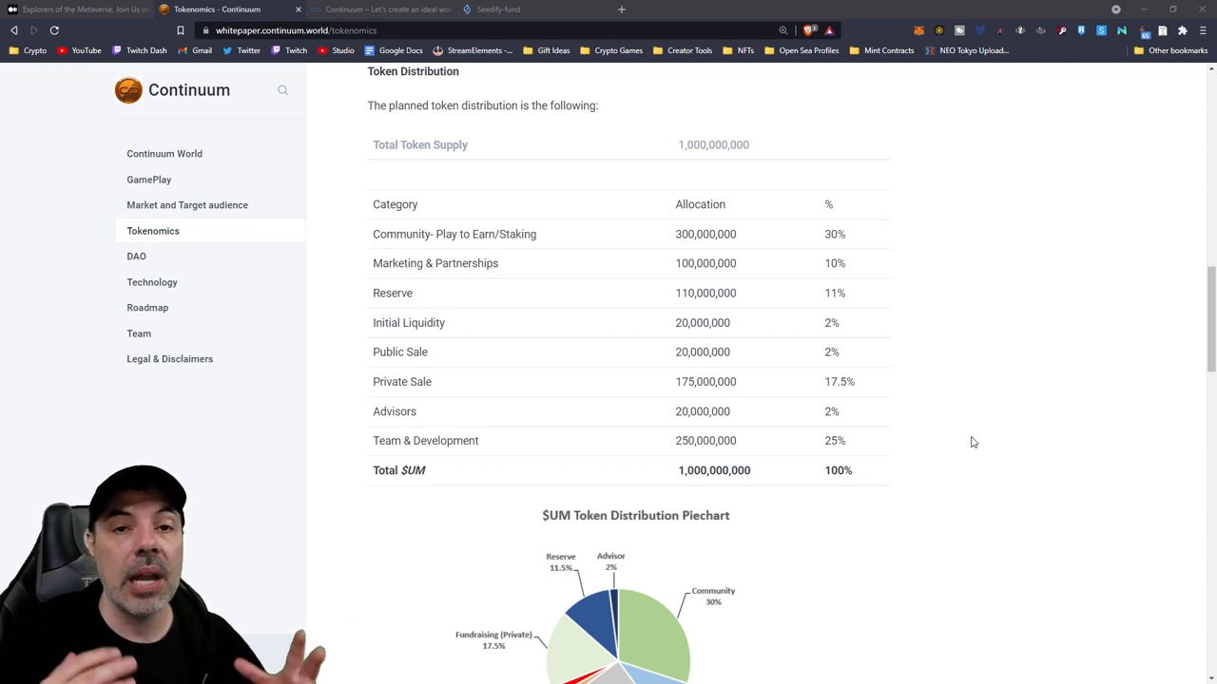
# - Scroll past the distribution table to the Responsible Vesting list and the LAND heading
pyautogui.scroll(-3)
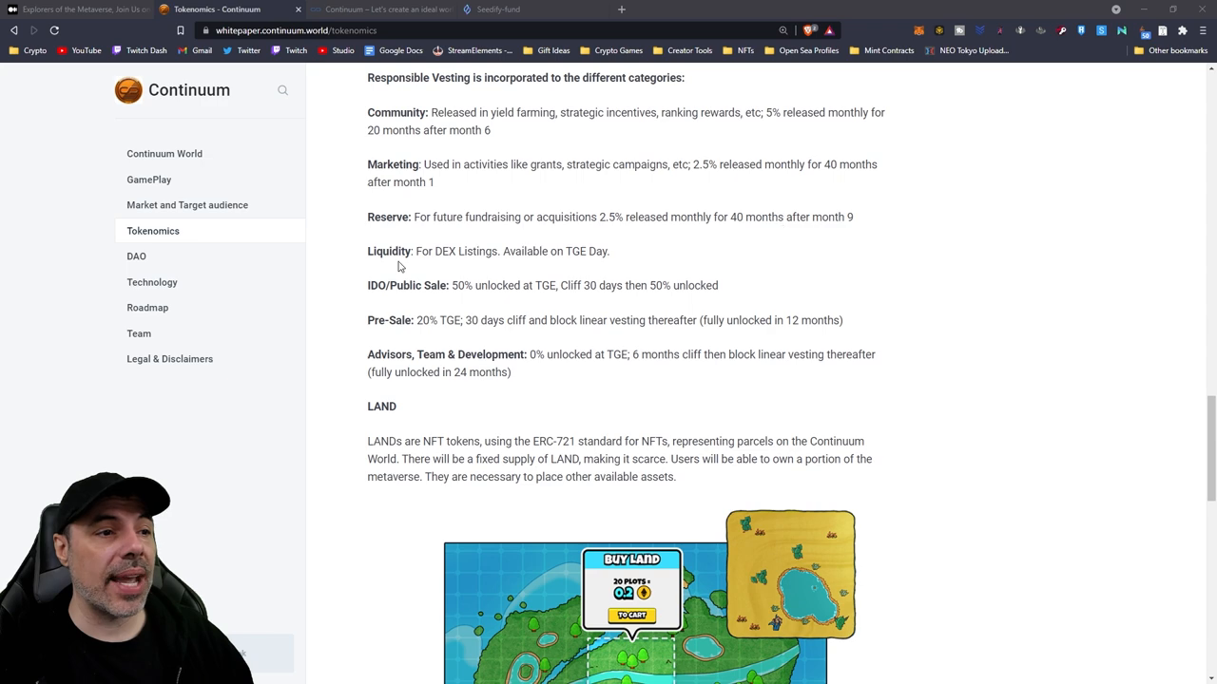
pyautogui.moveTo(315, 315)
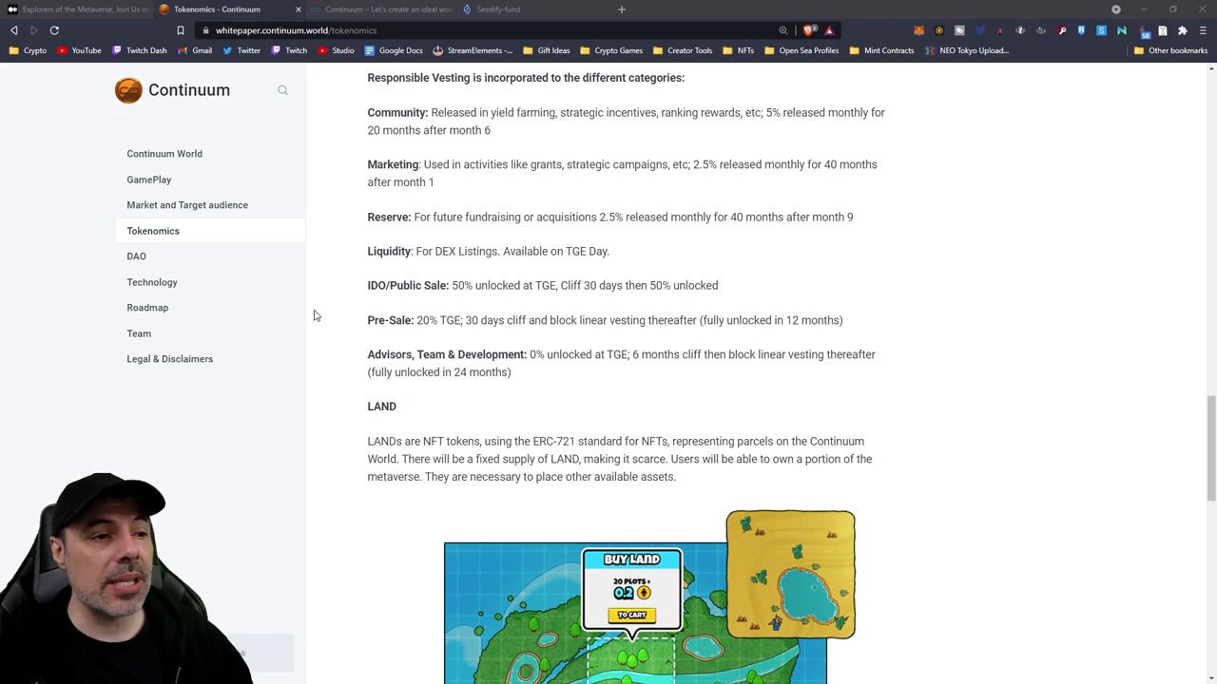
pyautogui.scroll(-3)
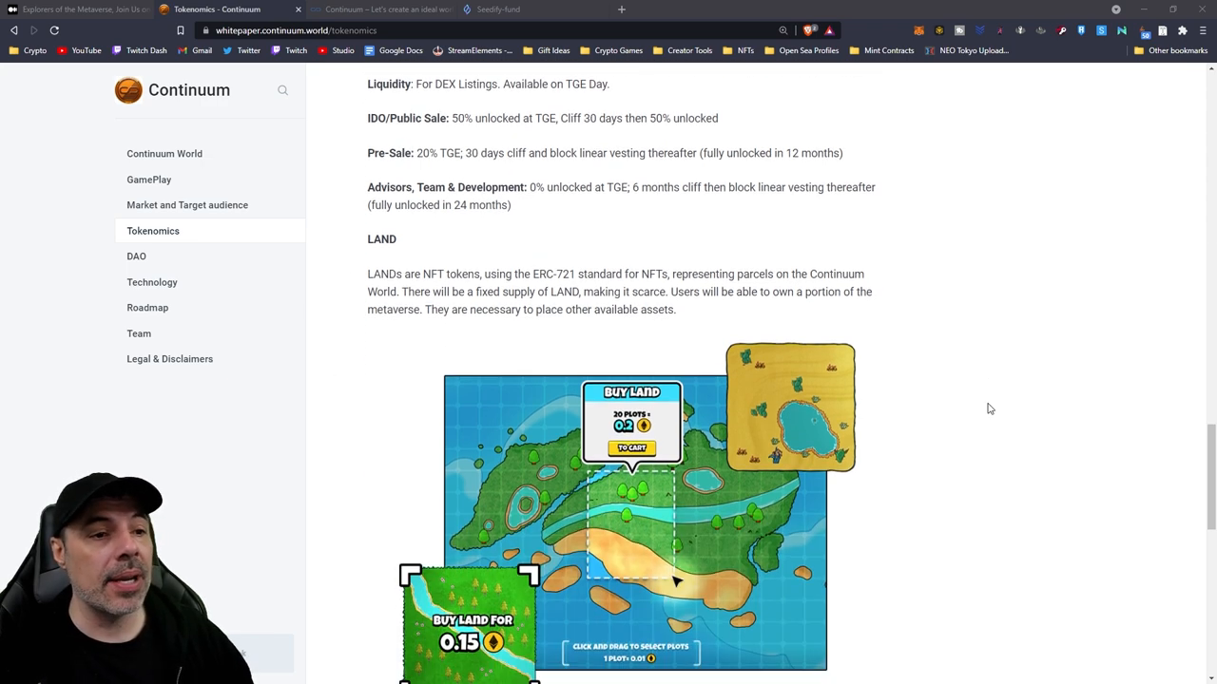
# - Scroll through the LAND map, asset illustrations and LAND pie chart down to the Marketplace section
pyautogui.scroll(-3)
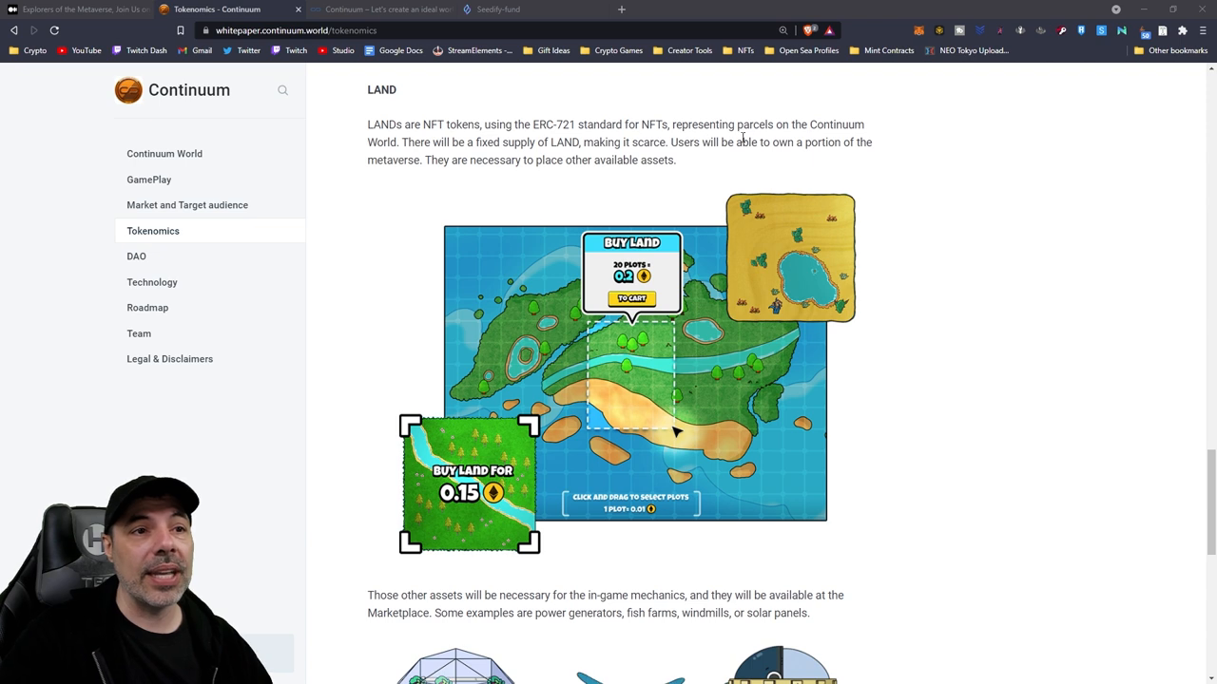
pyautogui.moveTo(909, 160)
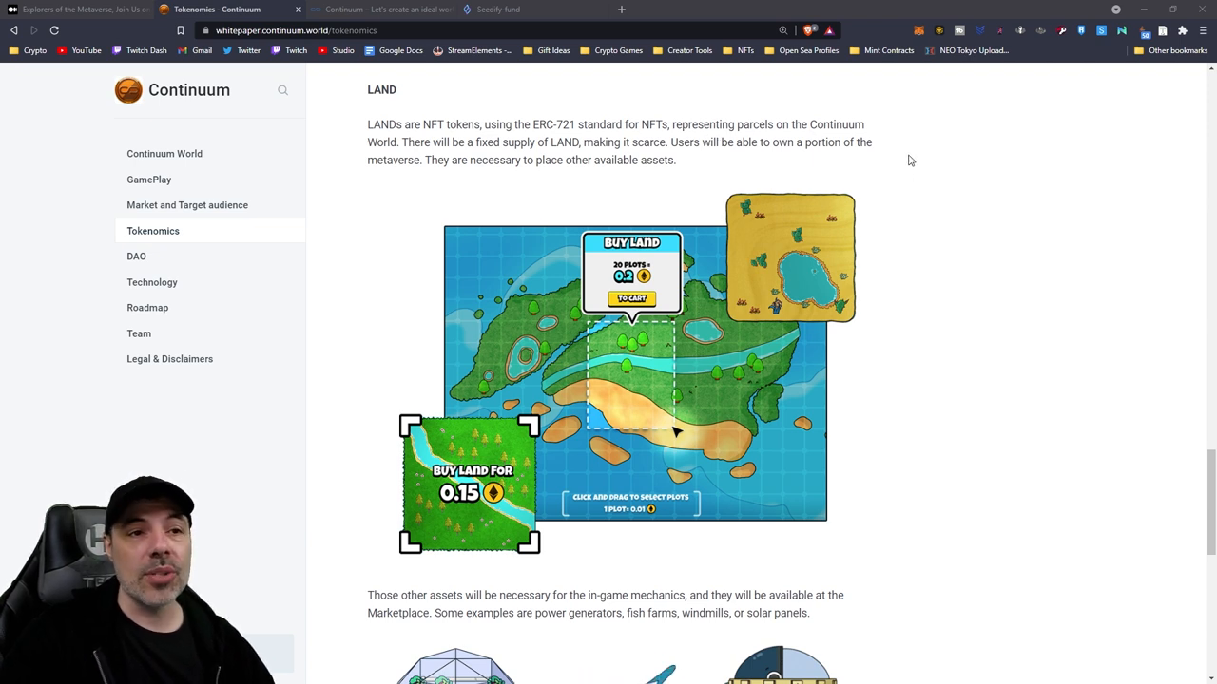
pyautogui.moveTo(808, 171)
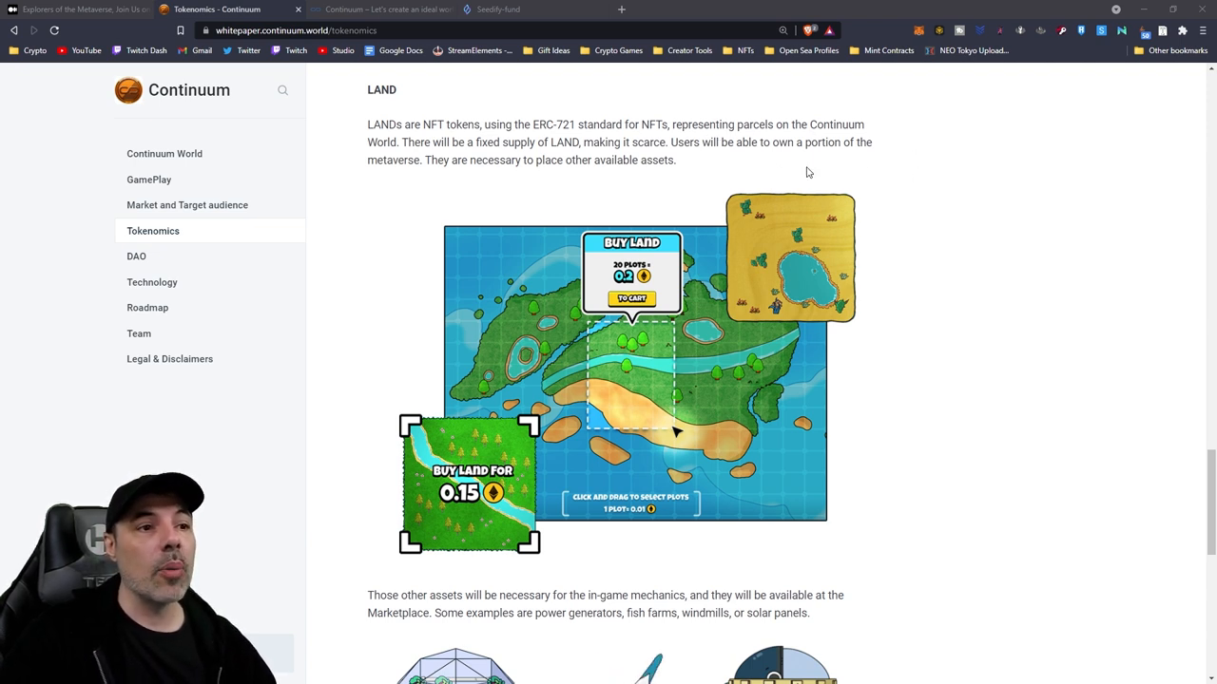
pyautogui.moveTo(946, 179)
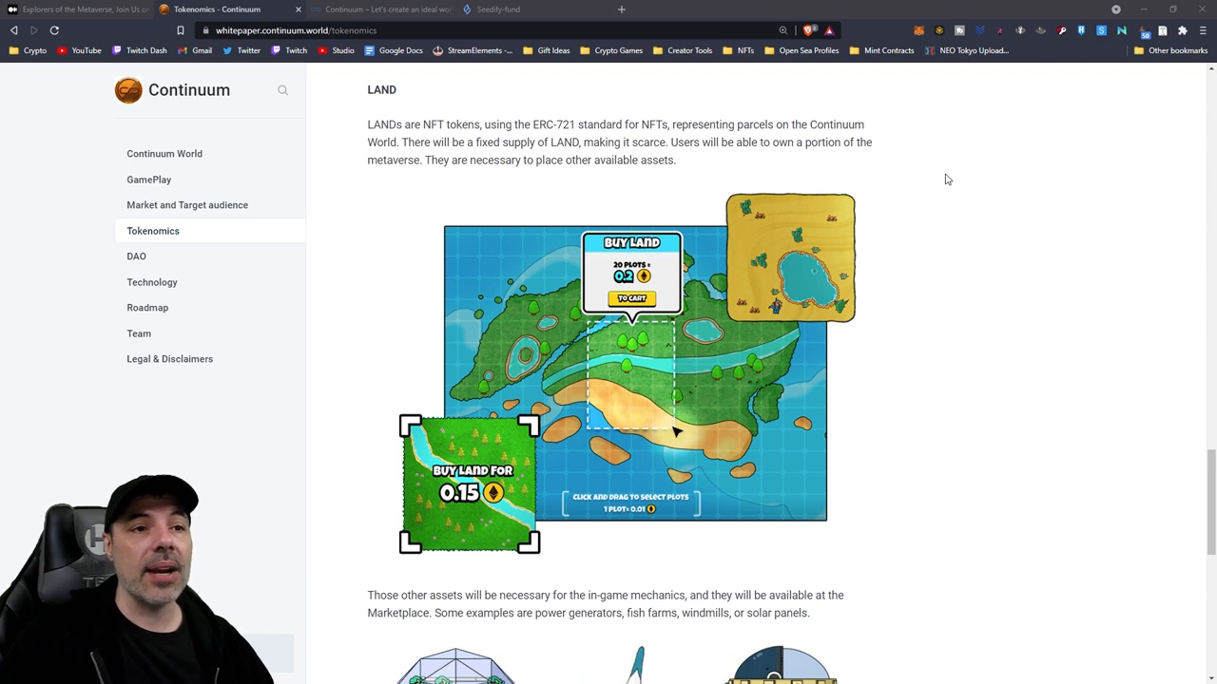
pyautogui.moveTo(988, 236)
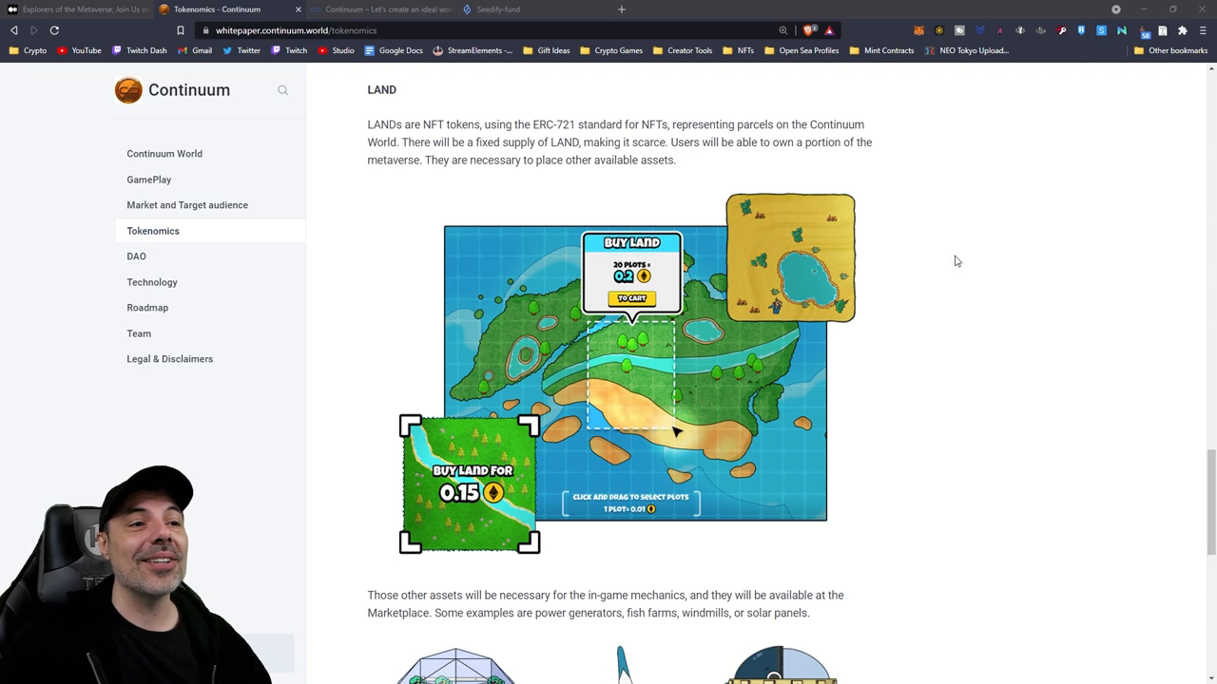
pyautogui.scroll(-3)
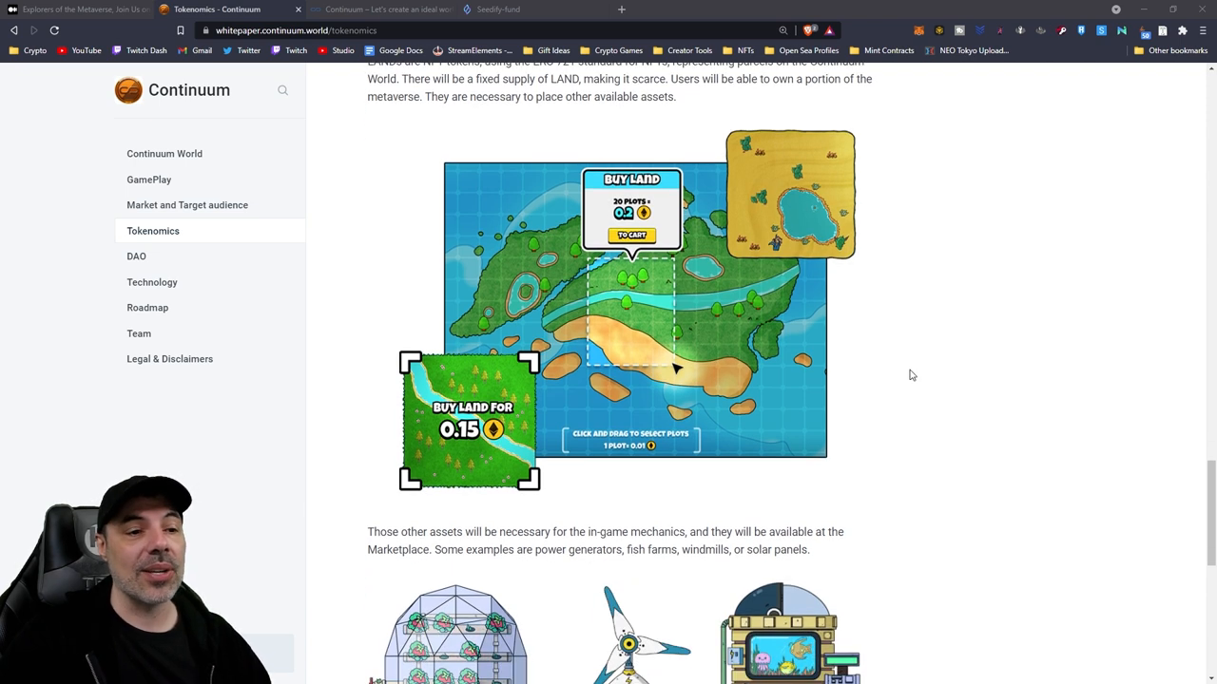
pyautogui.moveTo(928, 365)
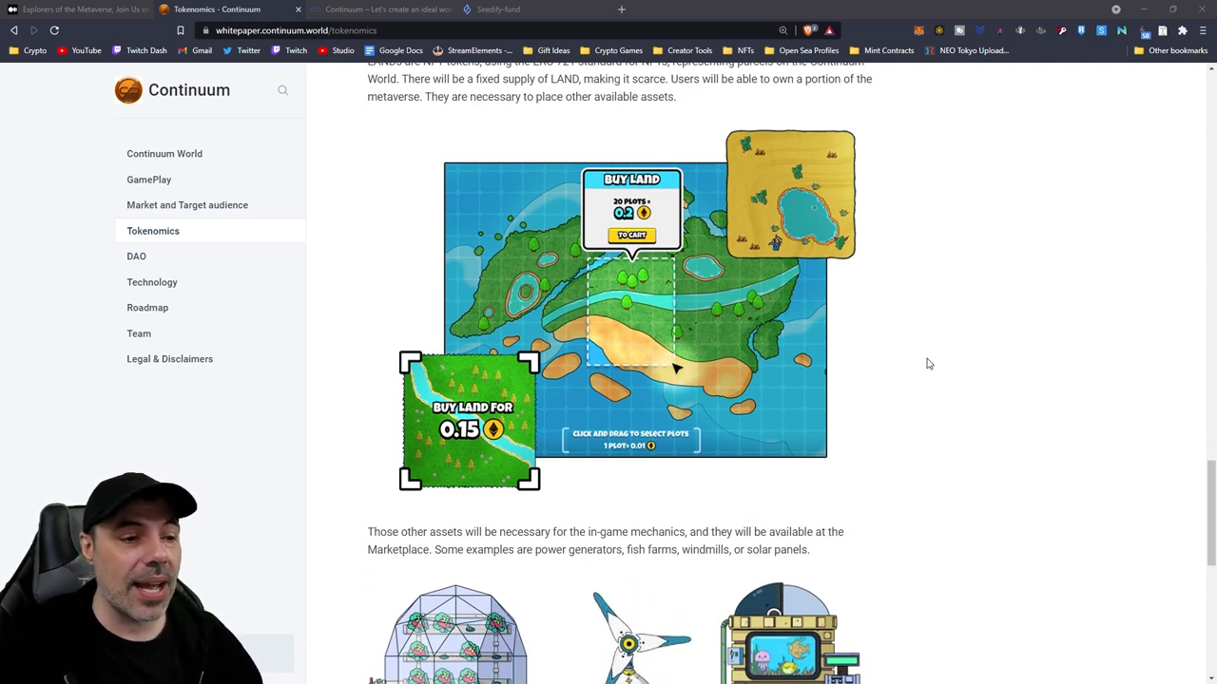
pyautogui.moveTo(921, 430)
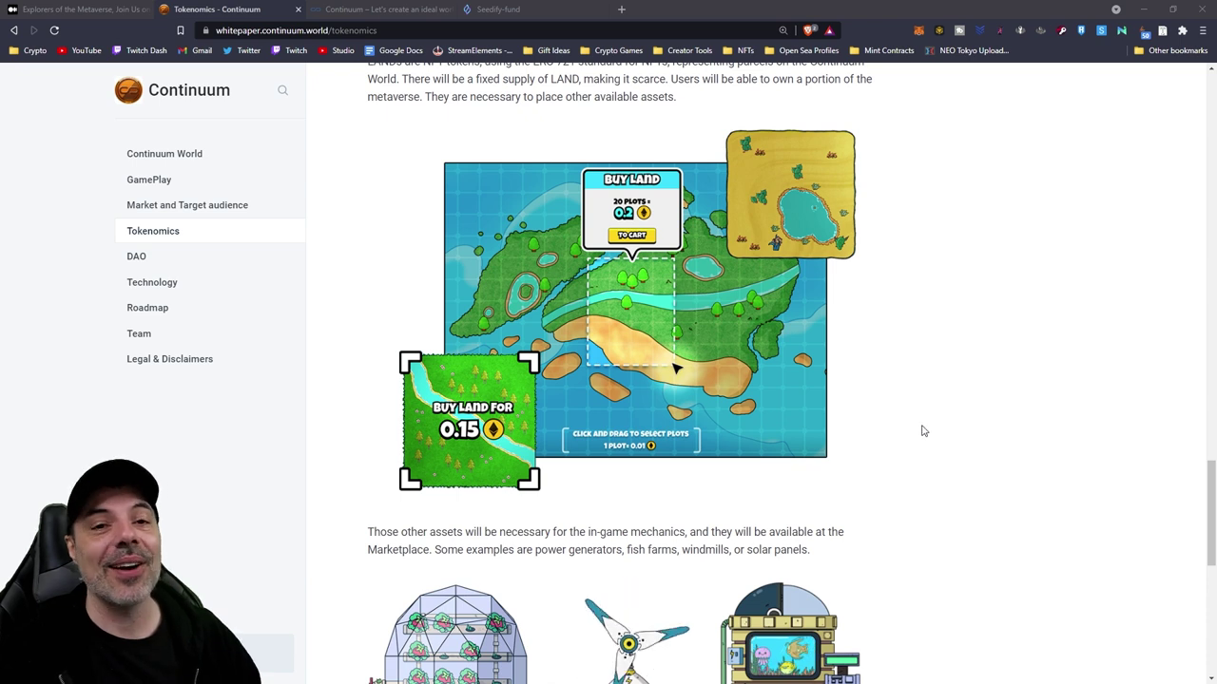
pyautogui.moveTo(941, 380)
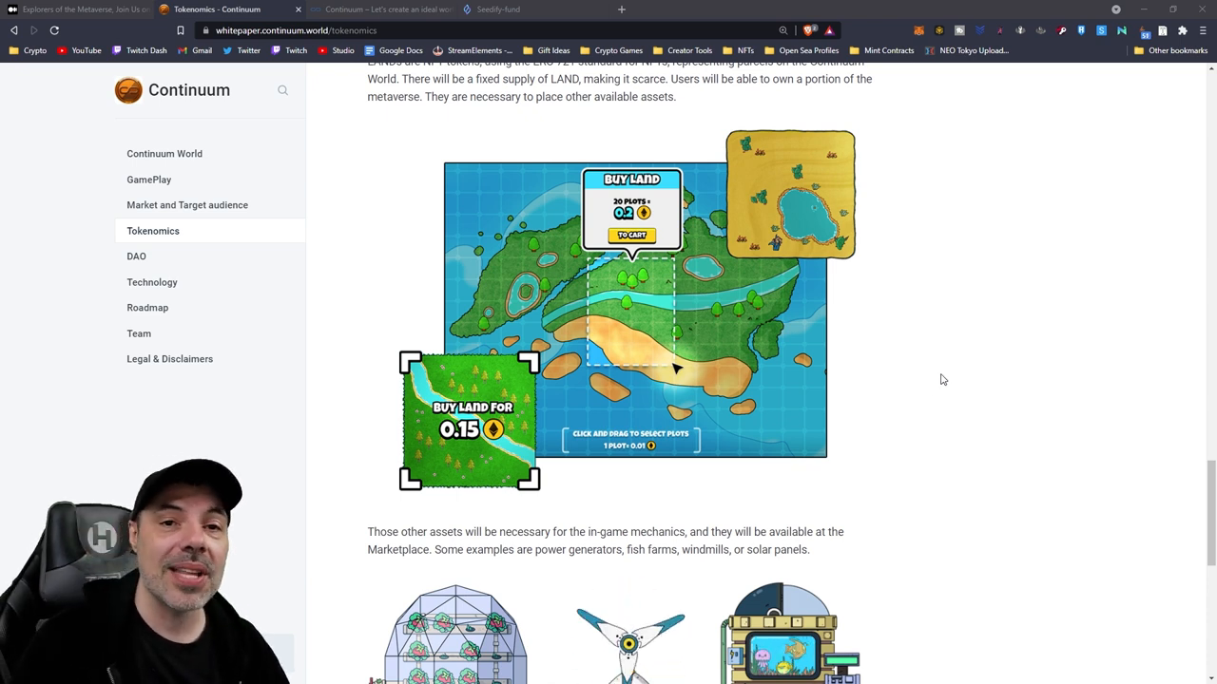
pyautogui.scroll(-3)
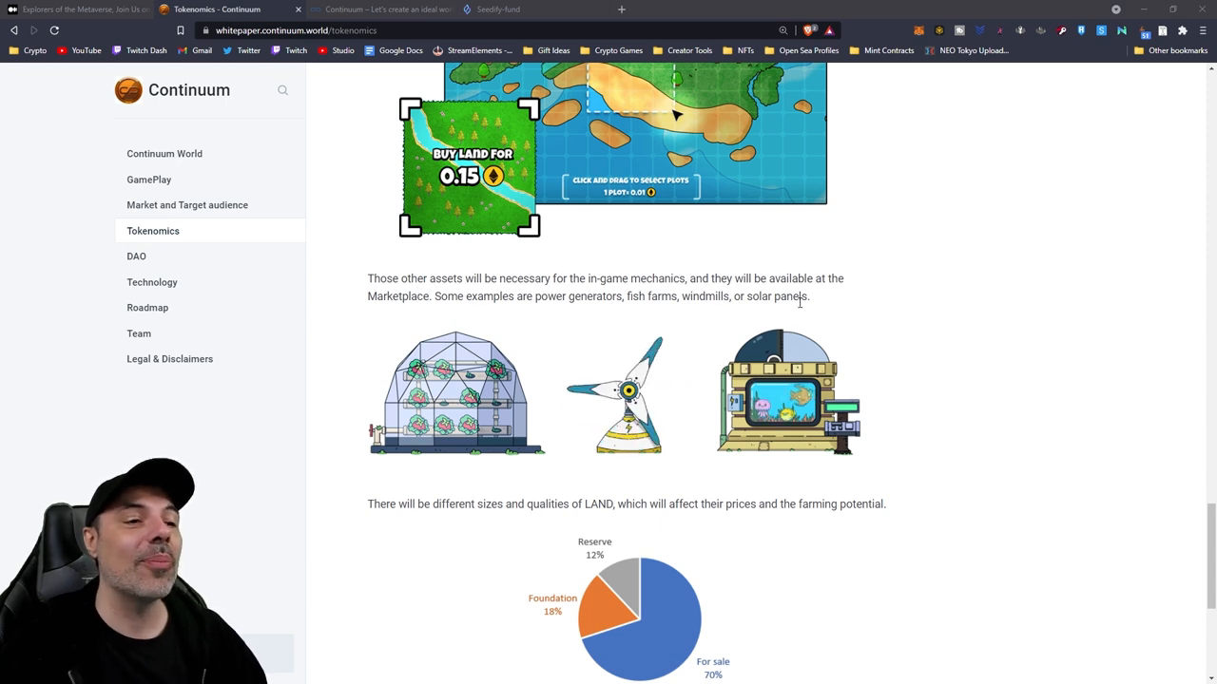
pyautogui.moveTo(973, 308)
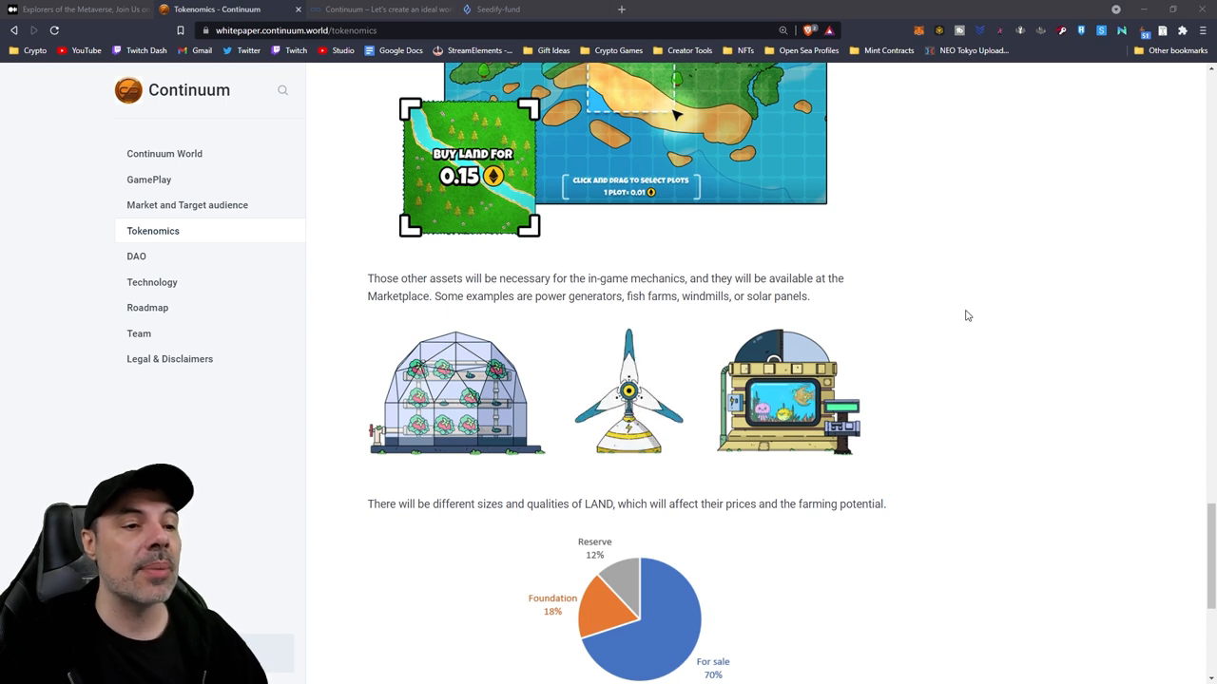
pyautogui.moveTo(1008, 330)
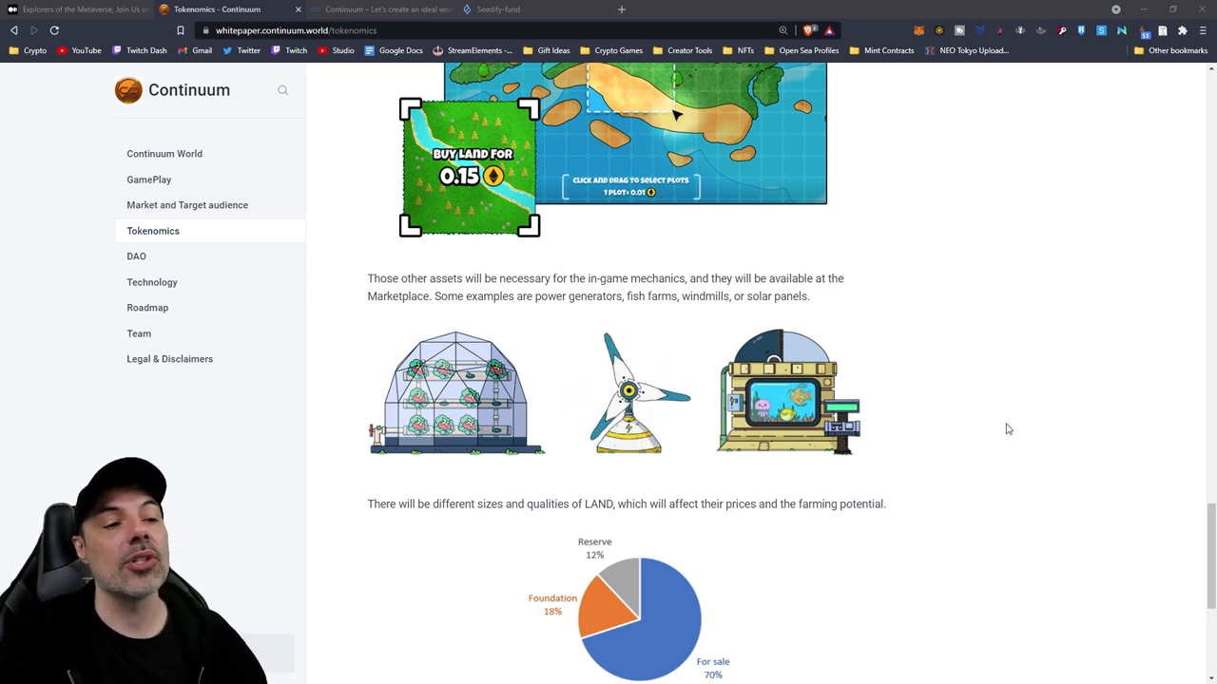
pyautogui.moveTo(1068, 490)
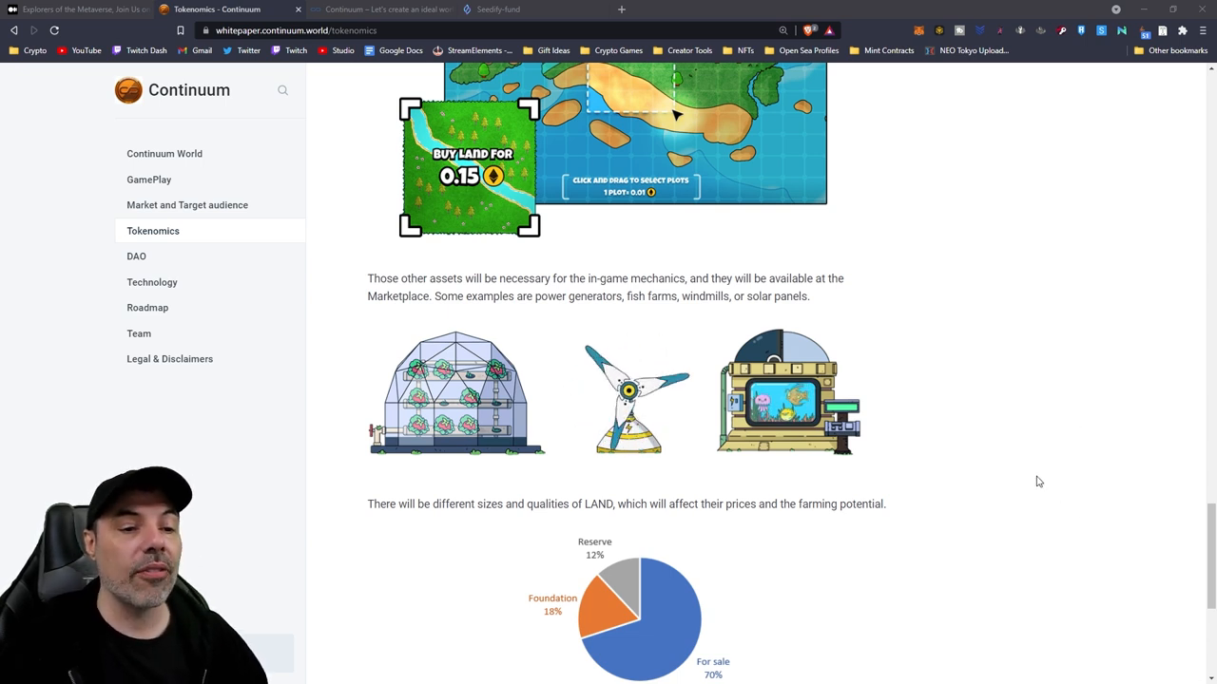
pyautogui.scroll(-3)
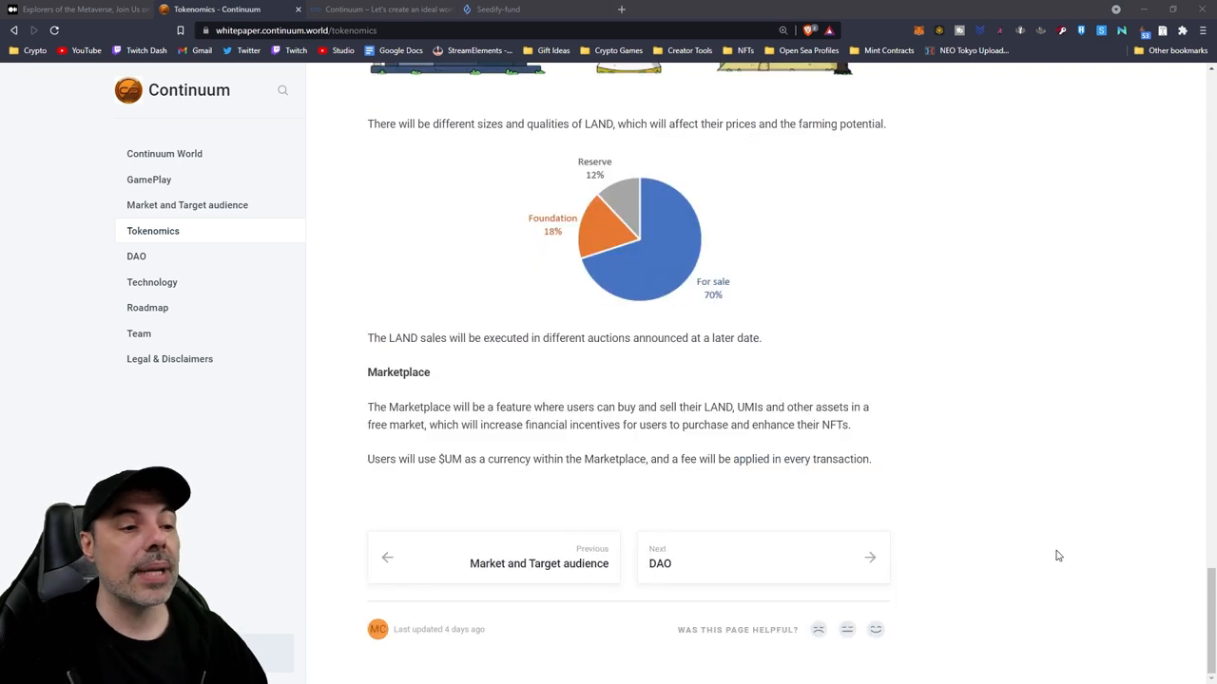
pyautogui.moveTo(1053, 544)
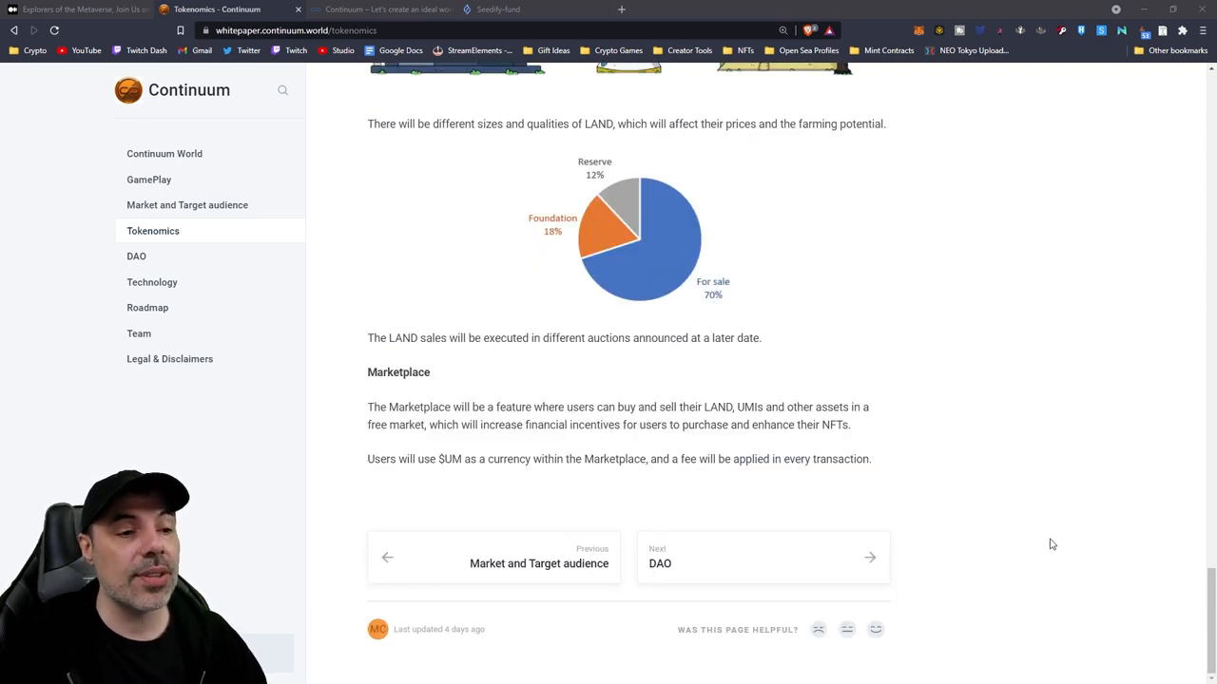
pyautogui.moveTo(1015, 555)
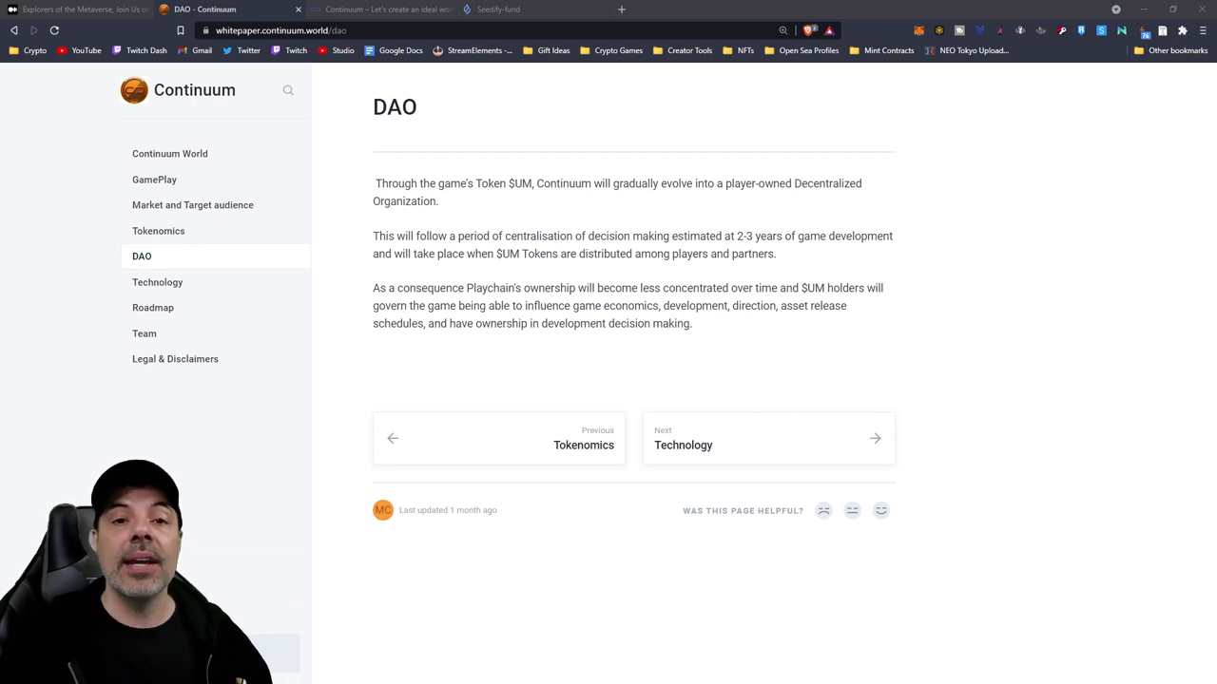
# - Read the Roadmap milestones from Q2 2021 down to the Late 2022 / Early 2023 governance DAO
pyautogui.click(152, 308)
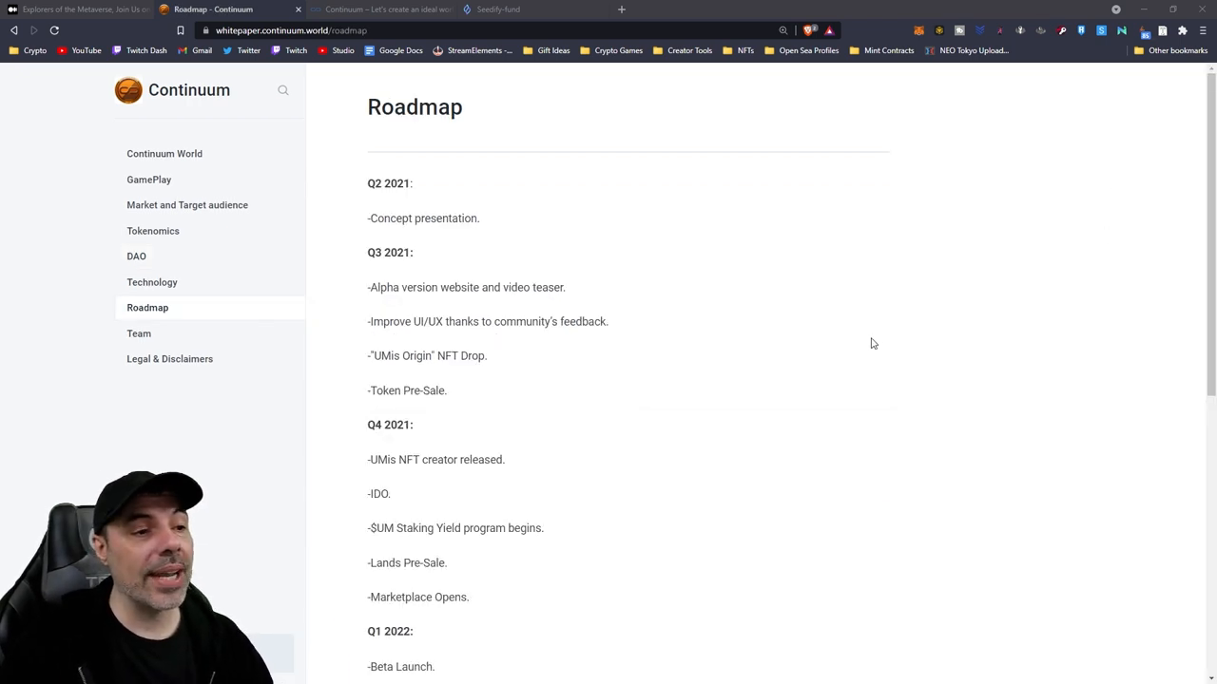
pyautogui.moveTo(988, 307)
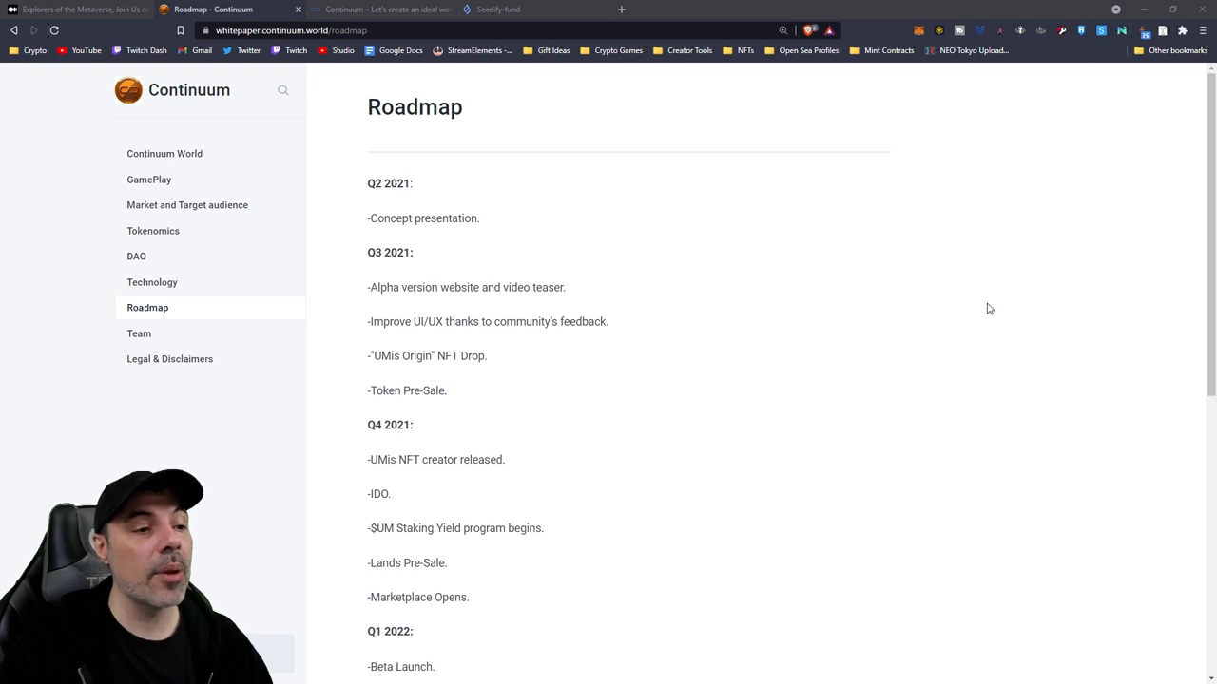
pyautogui.scroll(-3)
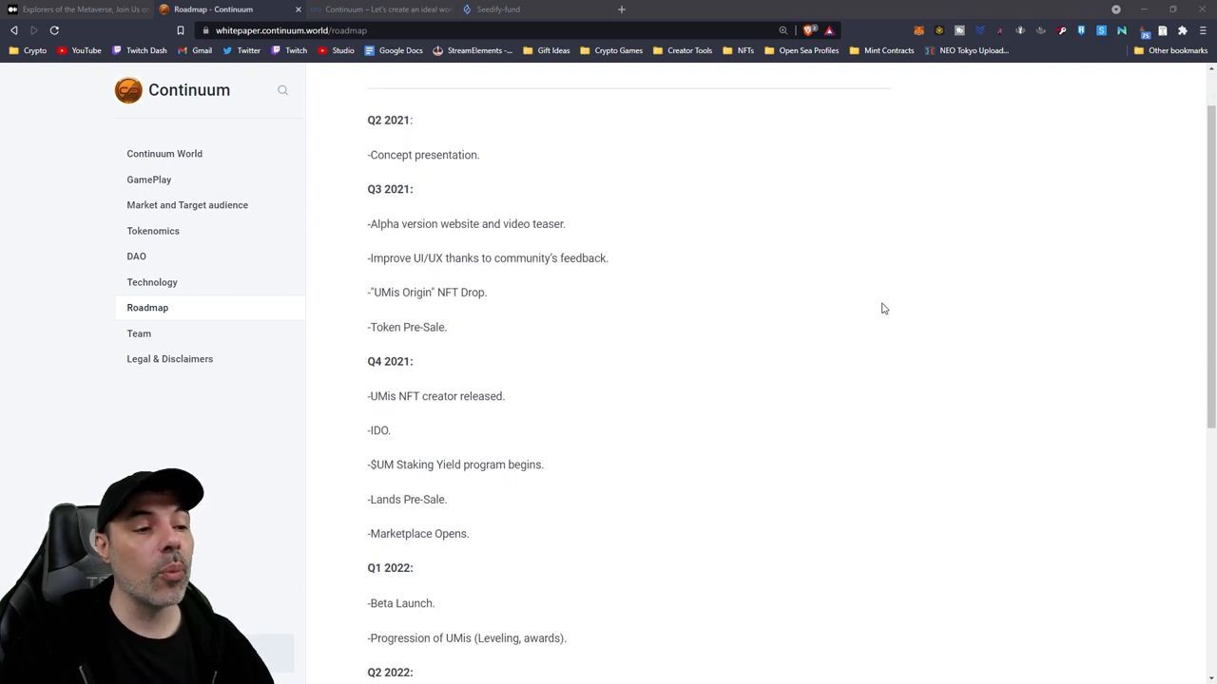
pyautogui.moveTo(644, 509)
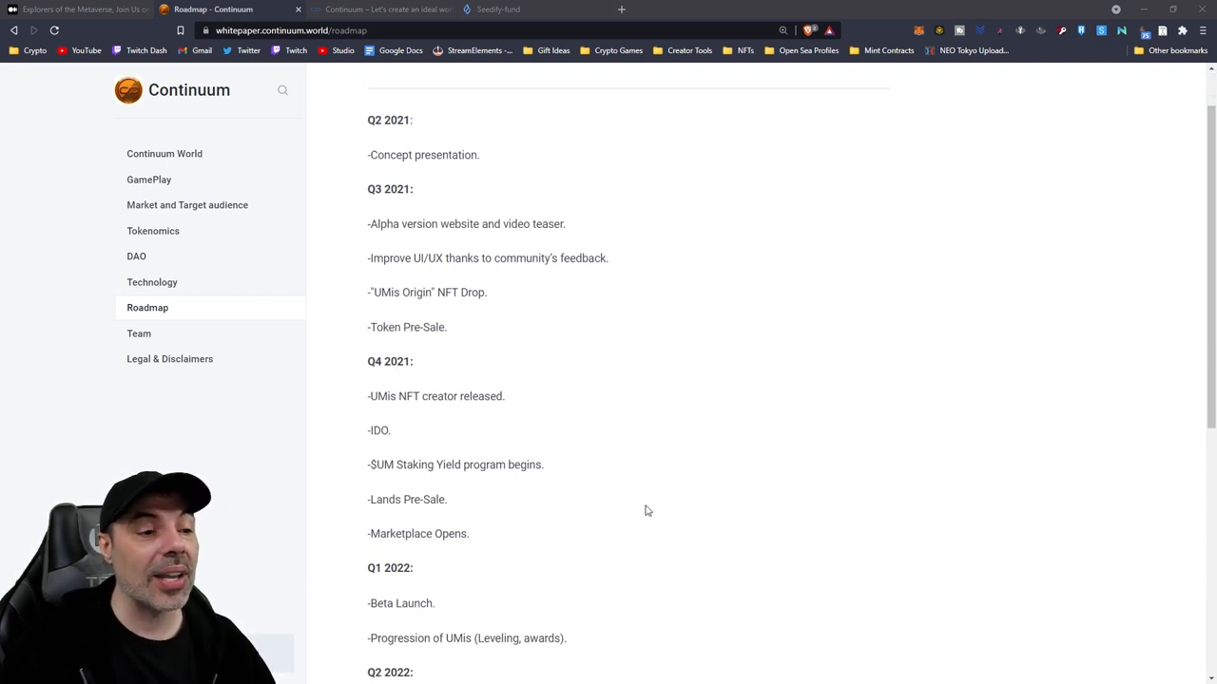
pyautogui.scroll(-3)
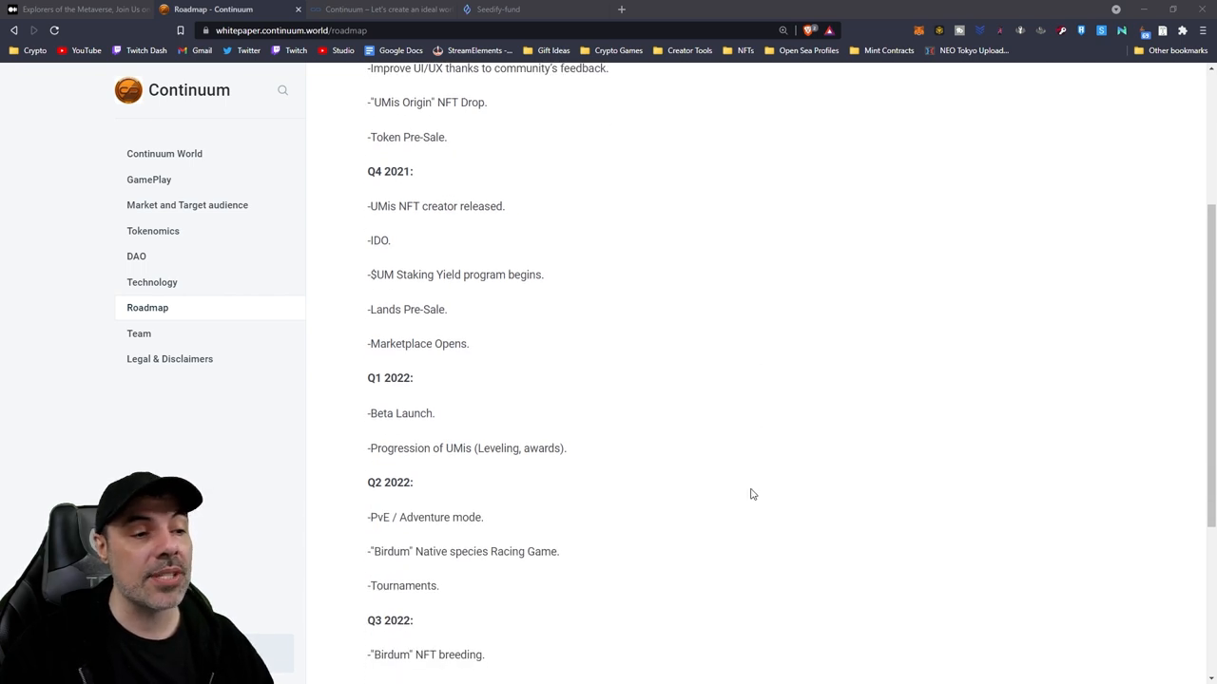
pyautogui.moveTo(783, 469)
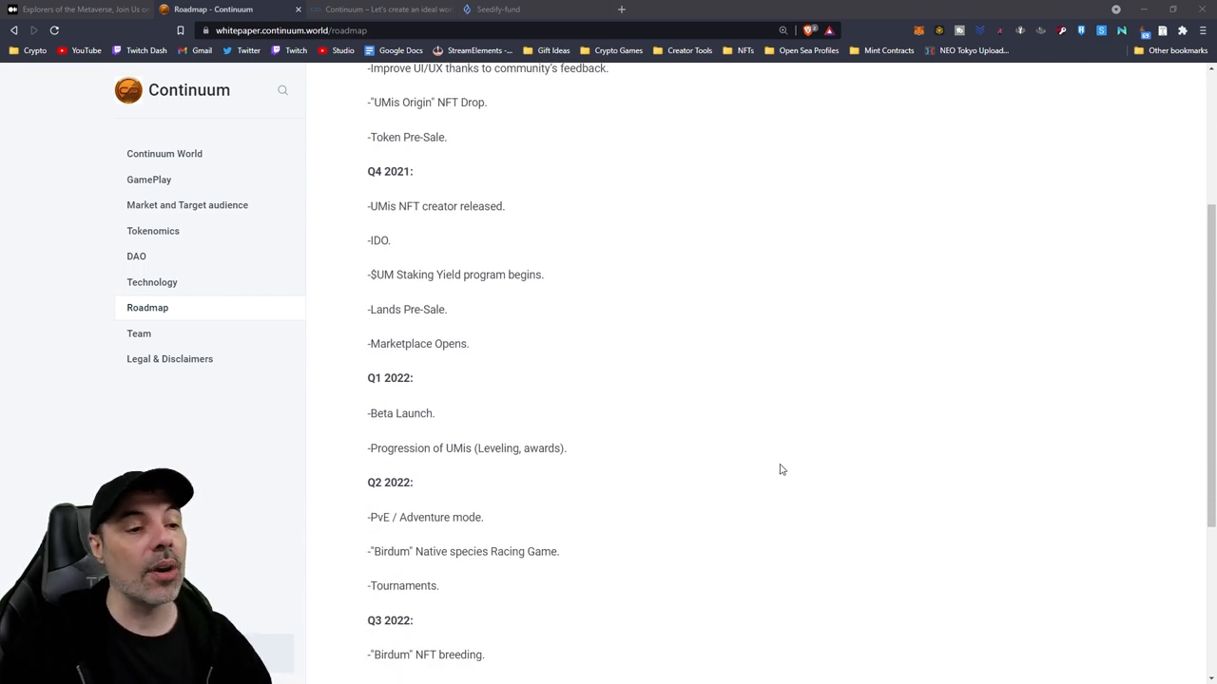
pyautogui.moveTo(412, 409)
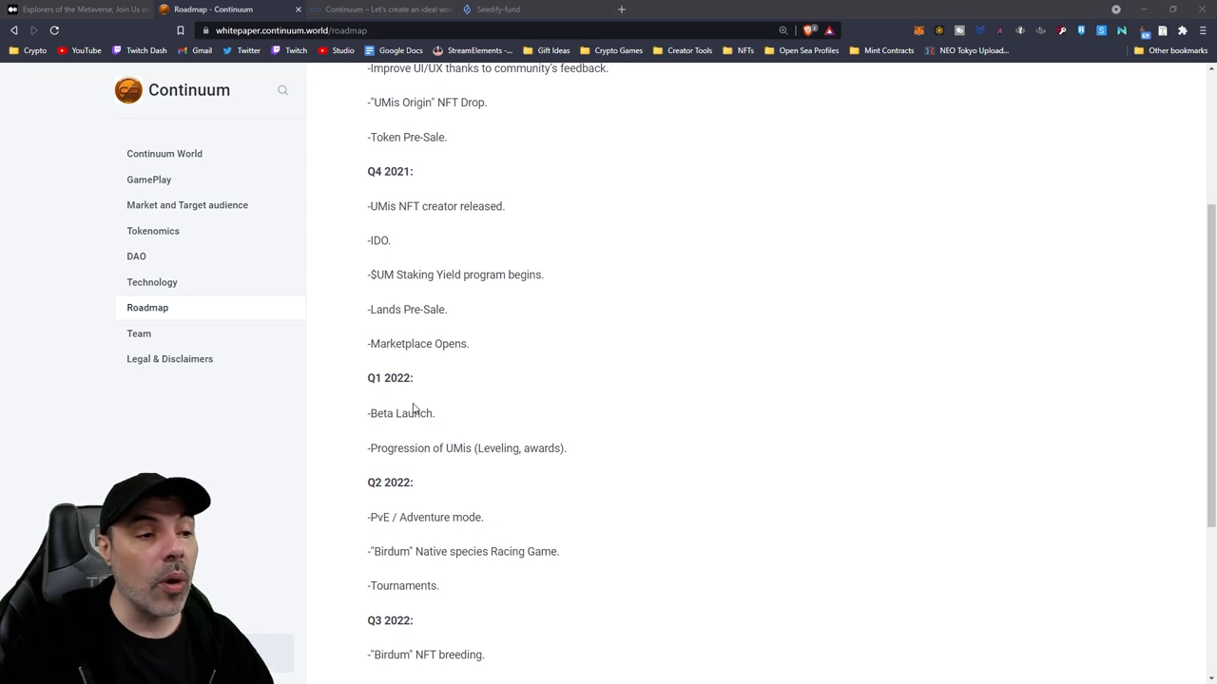
pyautogui.moveTo(781, 467)
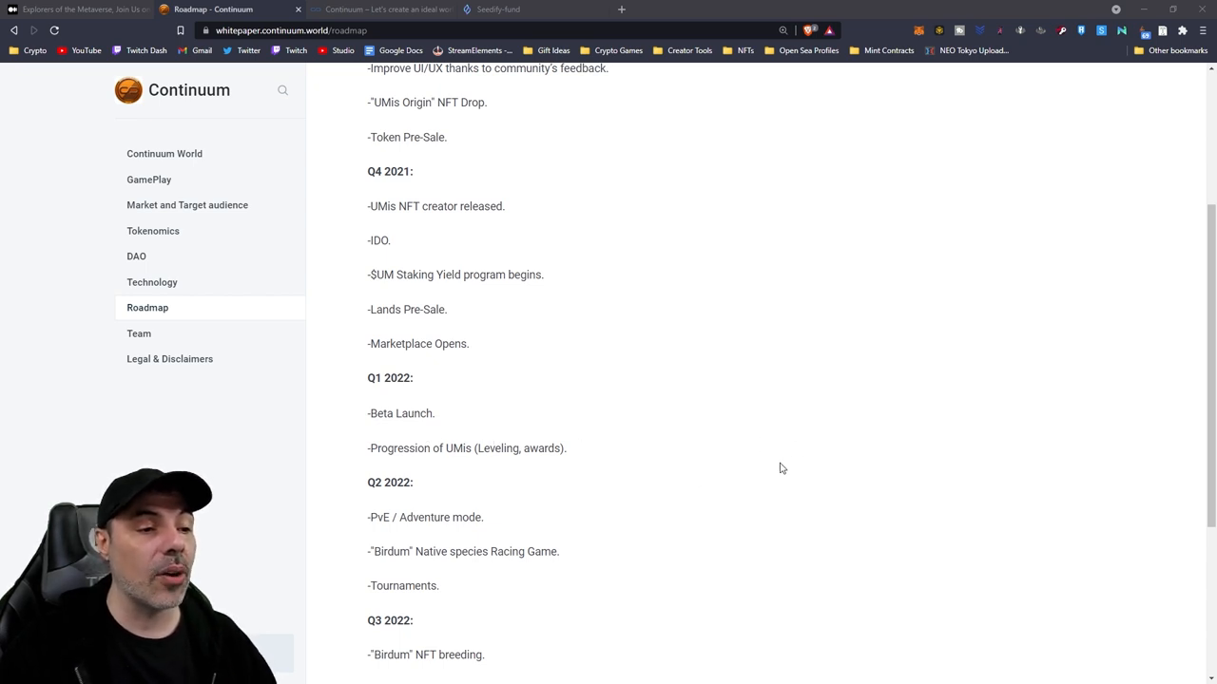
pyautogui.moveTo(715, 506)
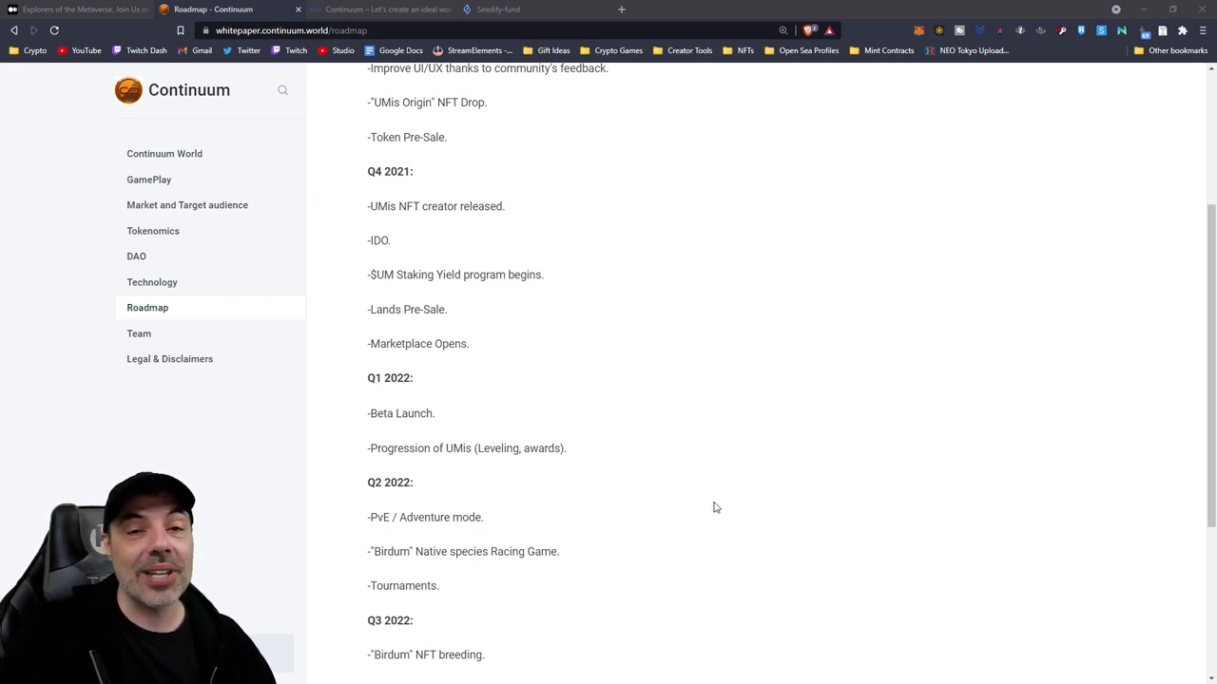
pyautogui.scroll(-3)
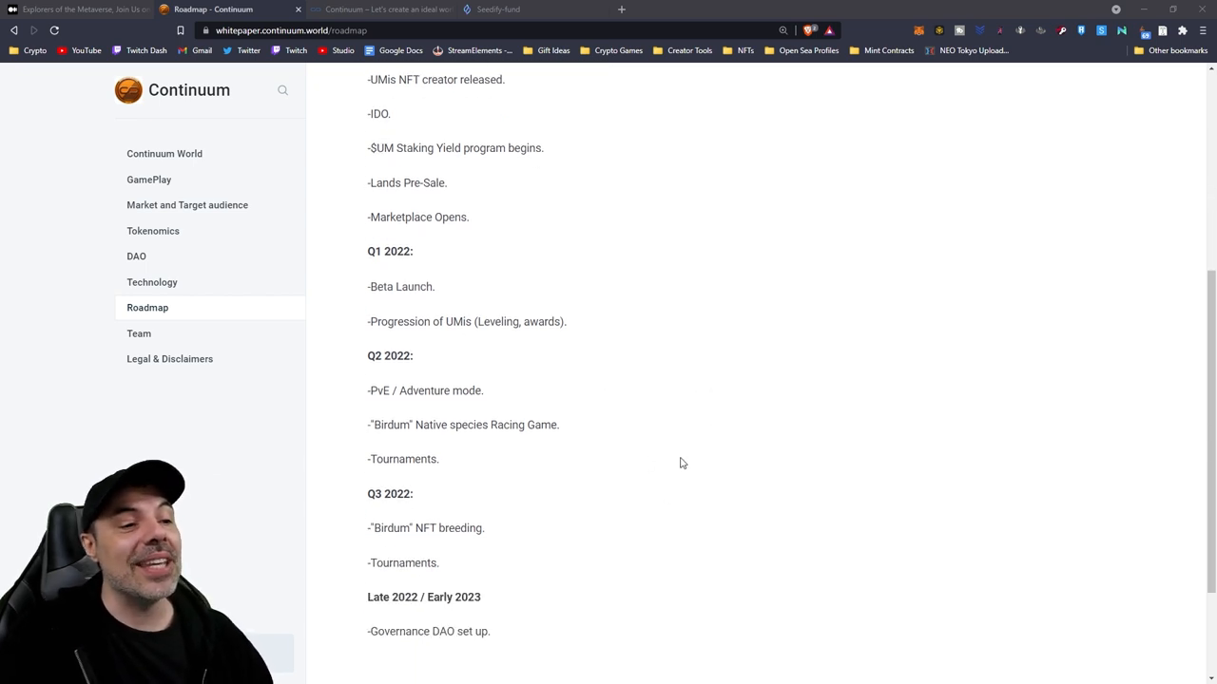
pyautogui.moveTo(492, 437)
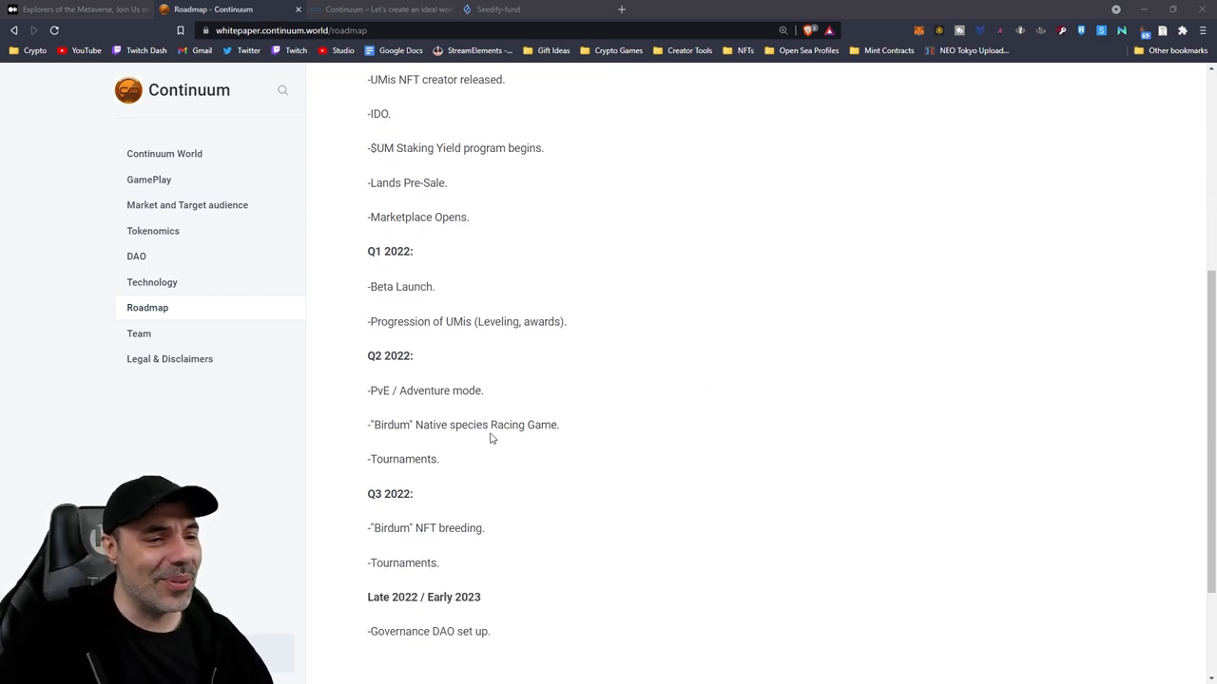
pyautogui.moveTo(643, 488)
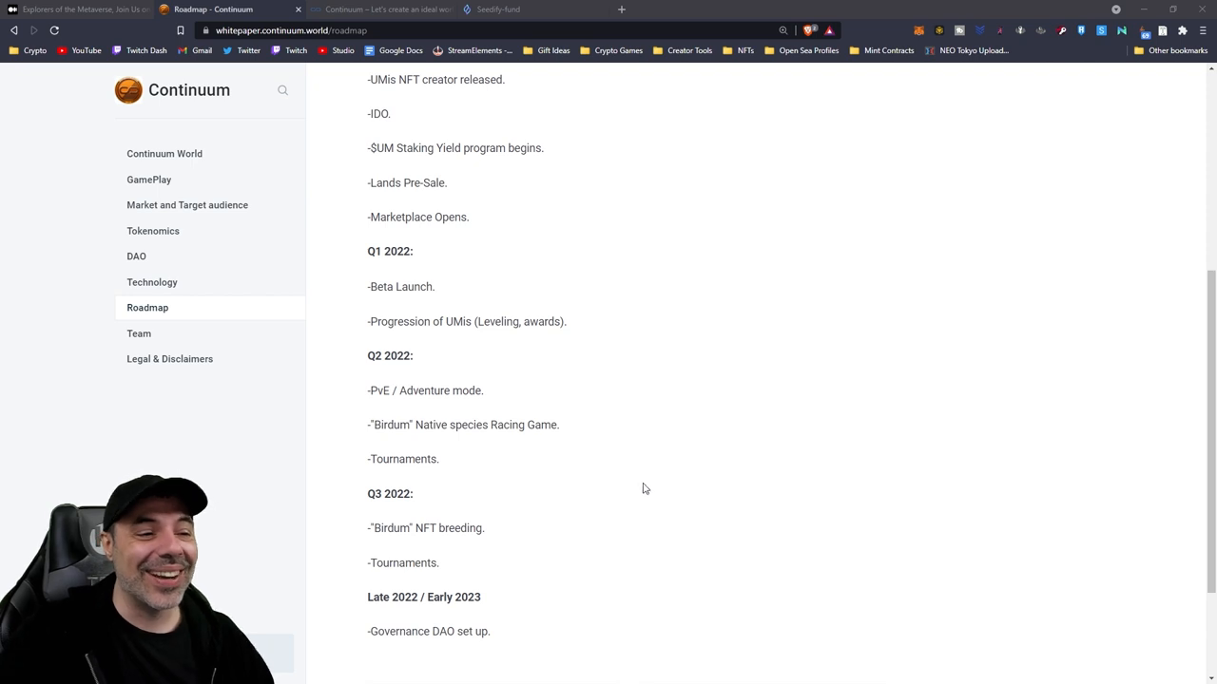
pyautogui.moveTo(688, 469)
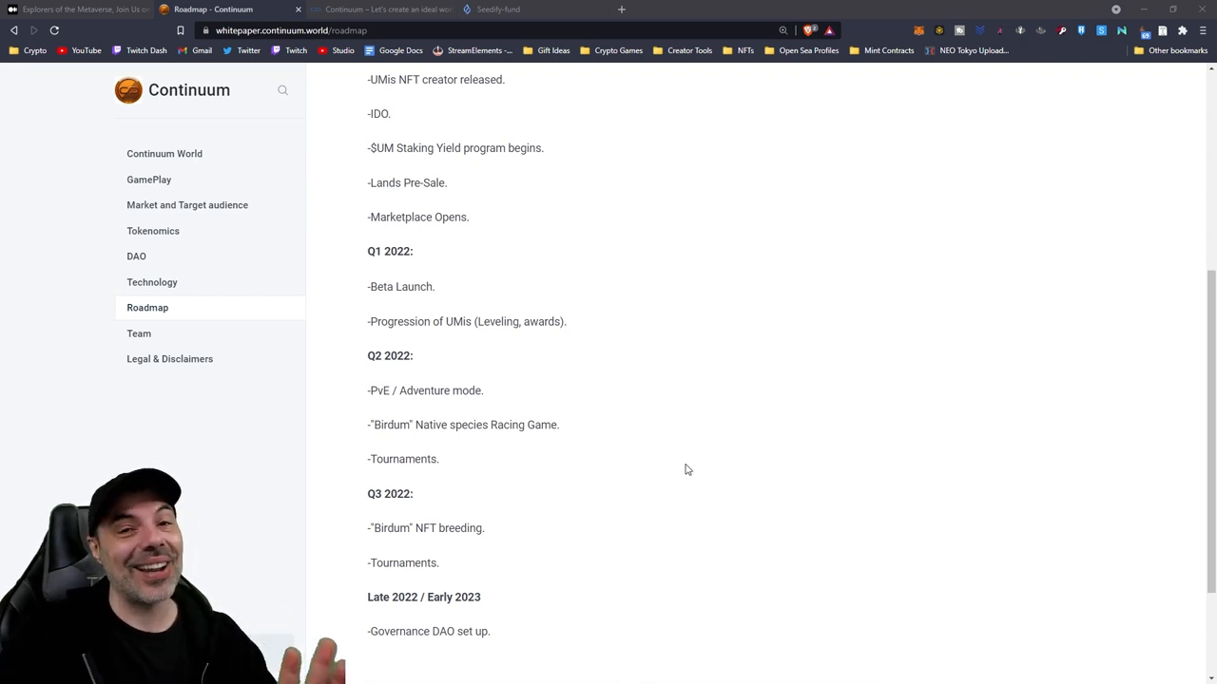
# - Show the Technology page explaining why Ethereum and Polygon were chosen
pyautogui.click(152, 281)
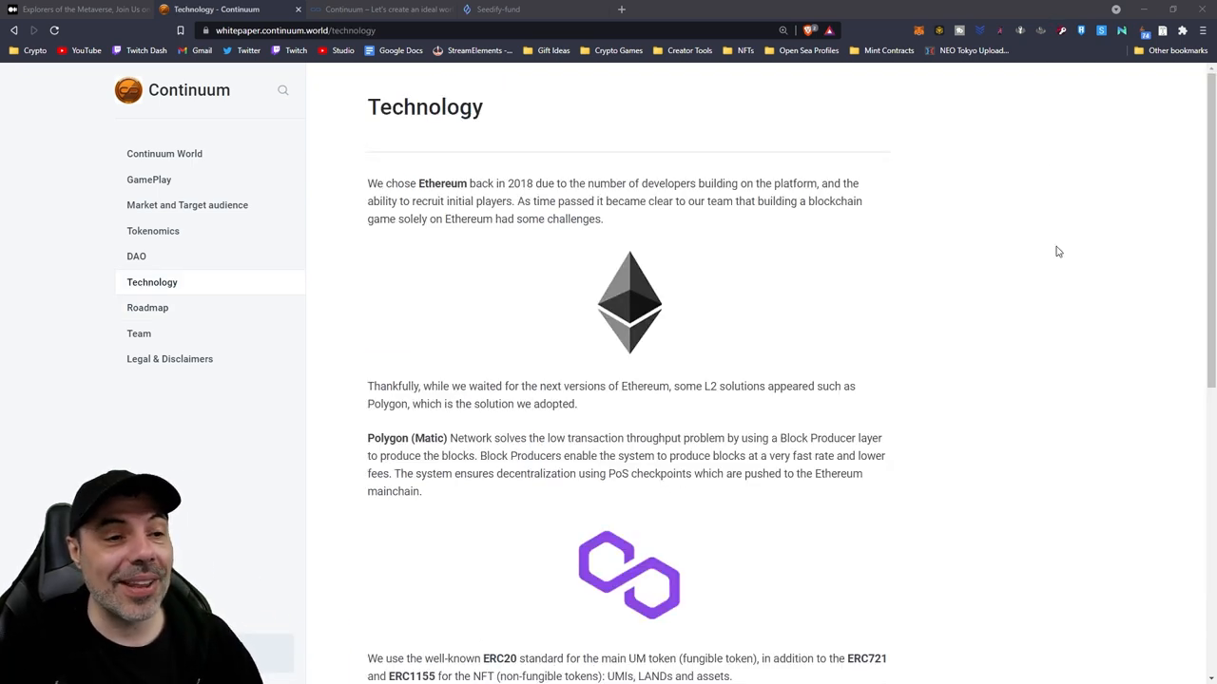
pyautogui.moveTo(1025, 293)
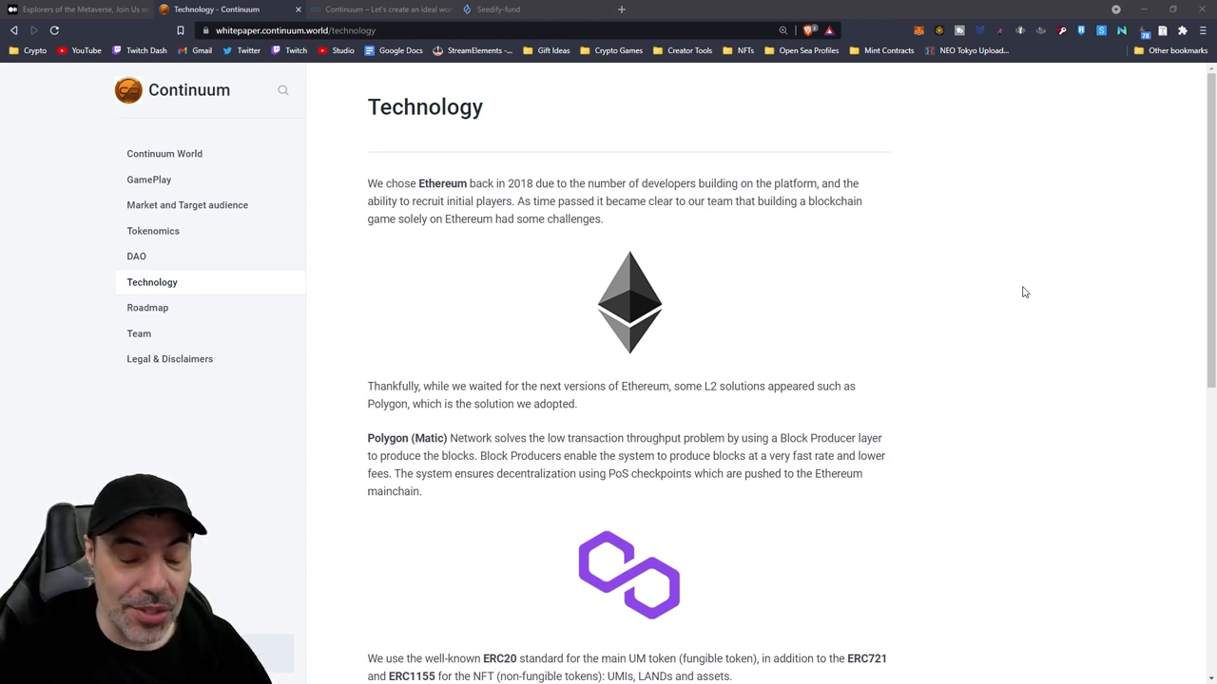
pyautogui.moveTo(1045, 269)
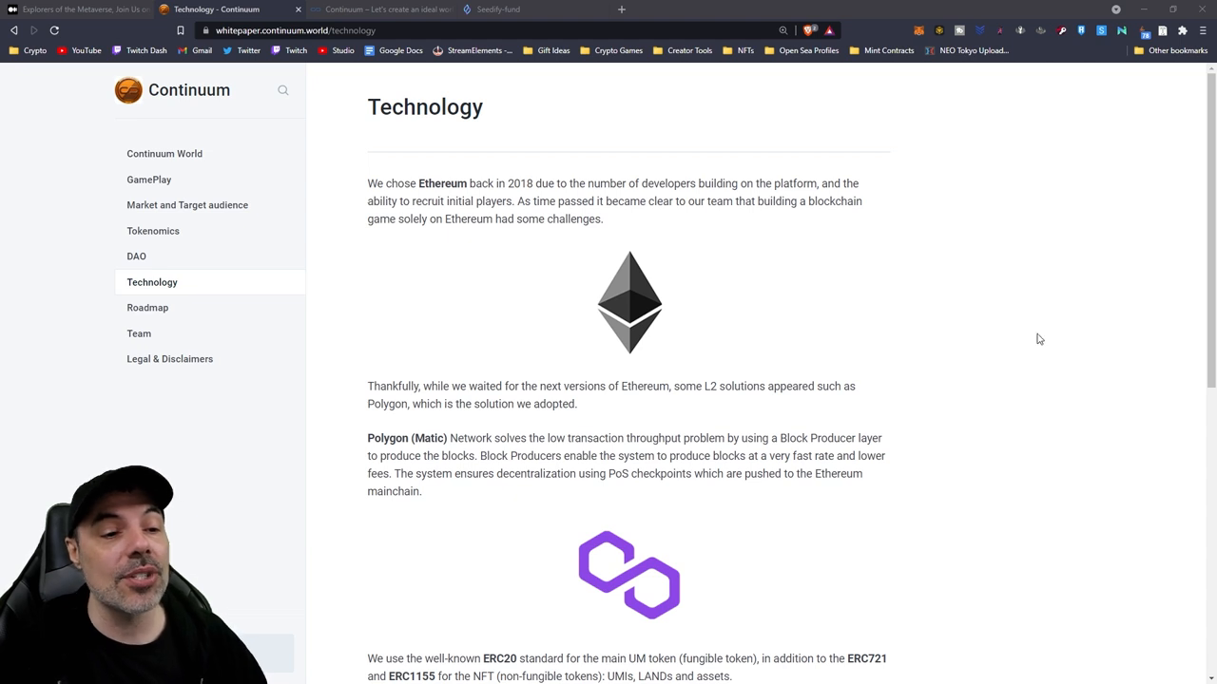
pyautogui.moveTo(863, 525)
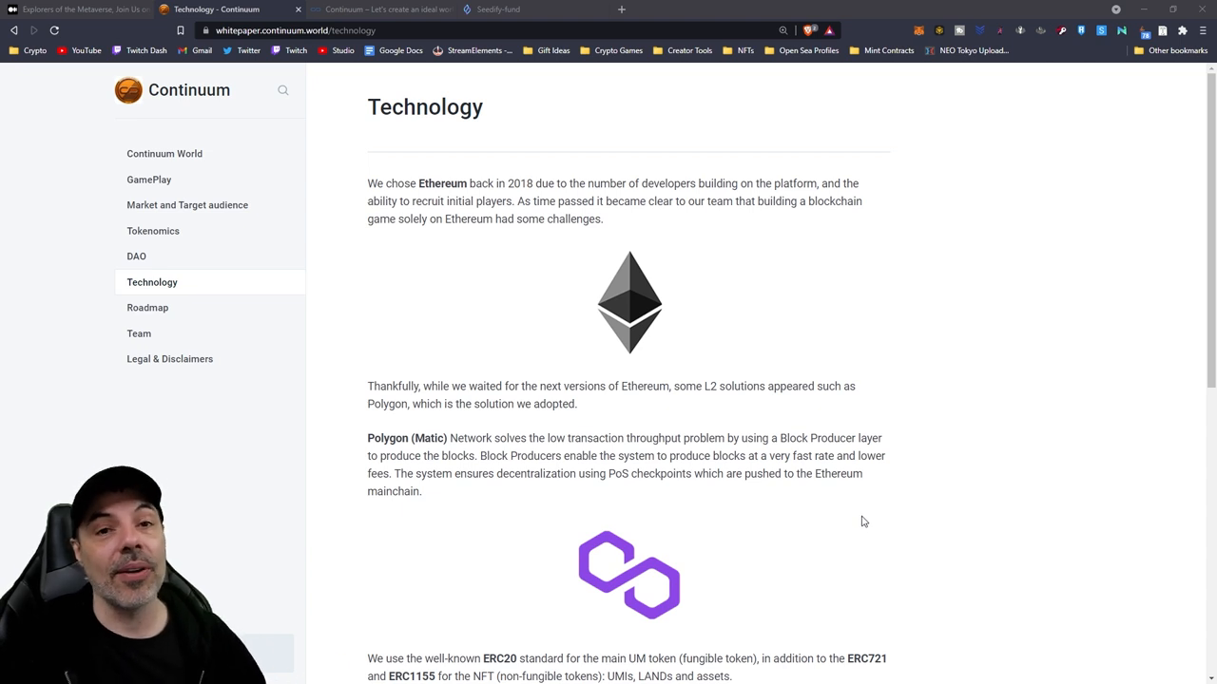
# - Show the Team page describing Playchain Pte Ltd, the Singapore studio
pyautogui.click(139, 333)
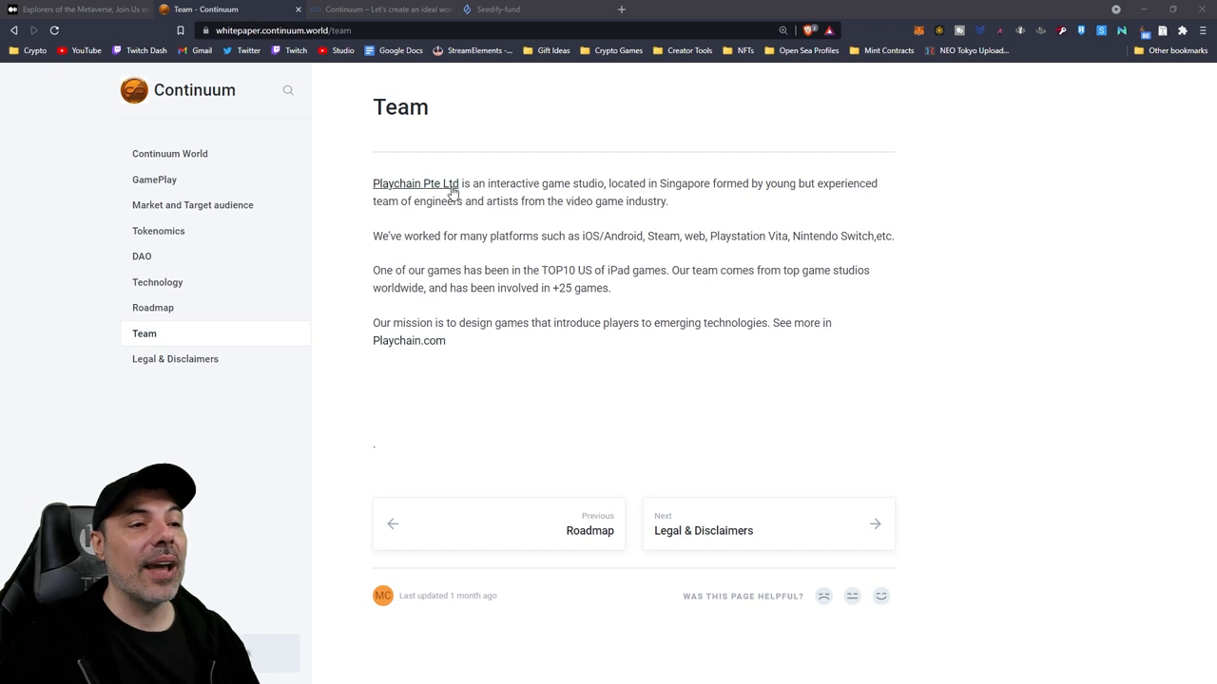
pyautogui.moveTo(969, 330)
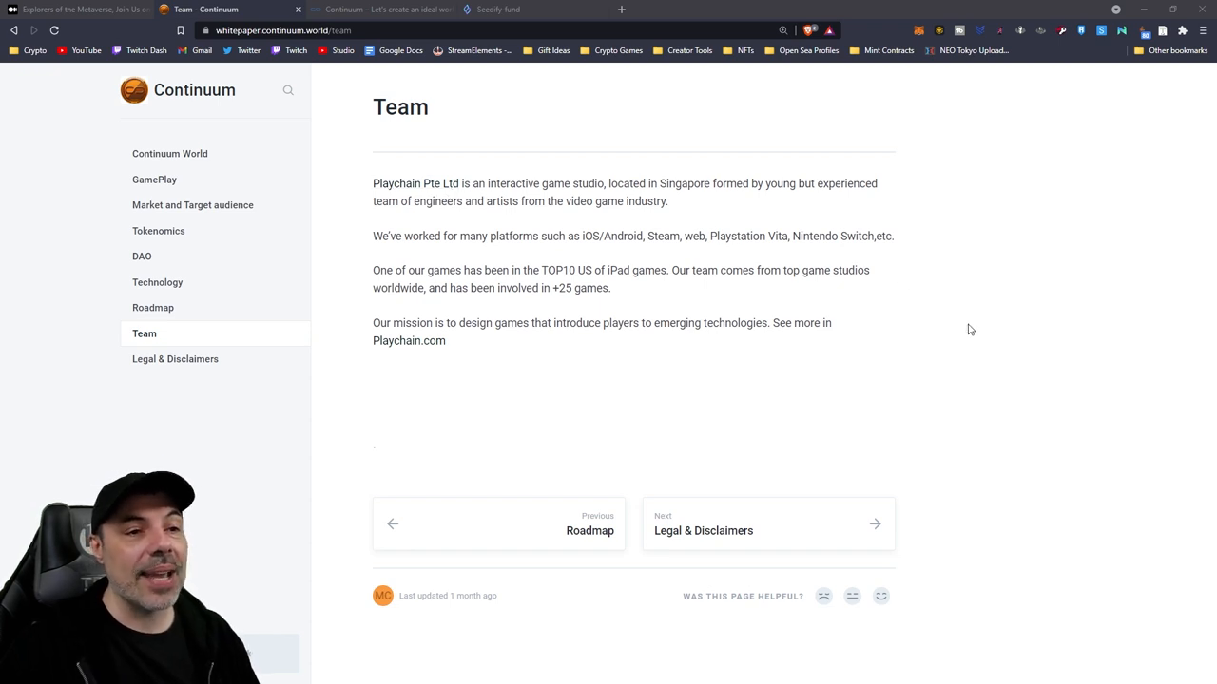
pyautogui.moveTo(889, 323)
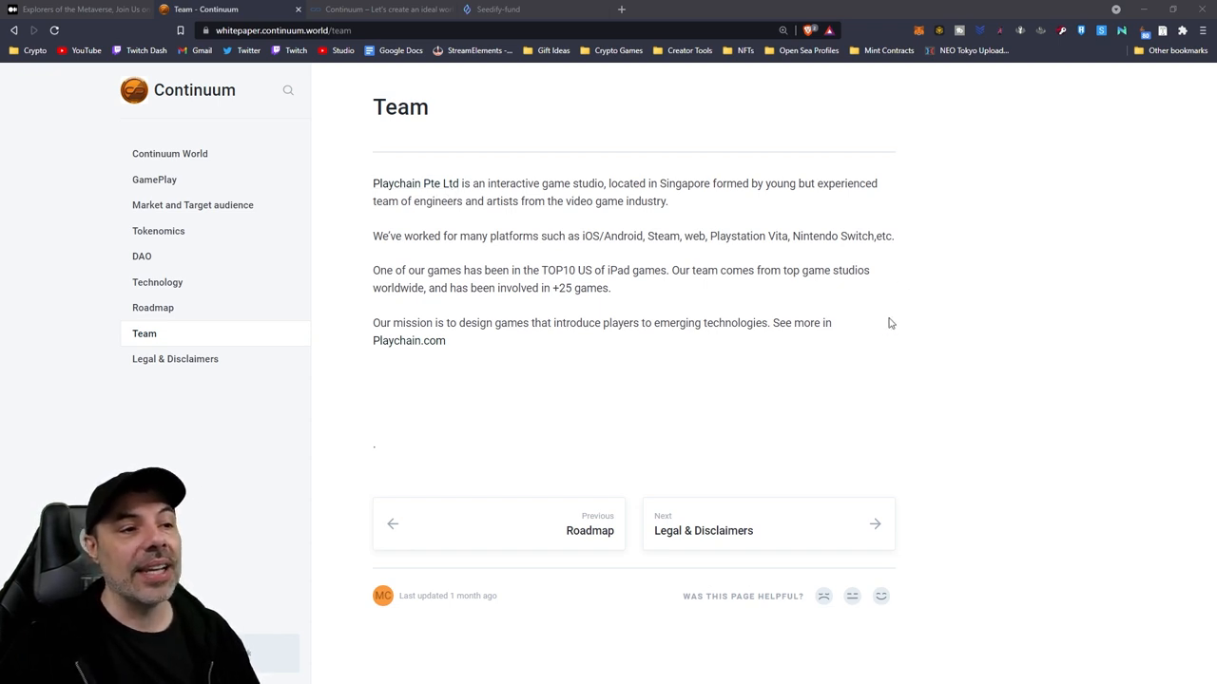
pyautogui.moveTo(768, 304)
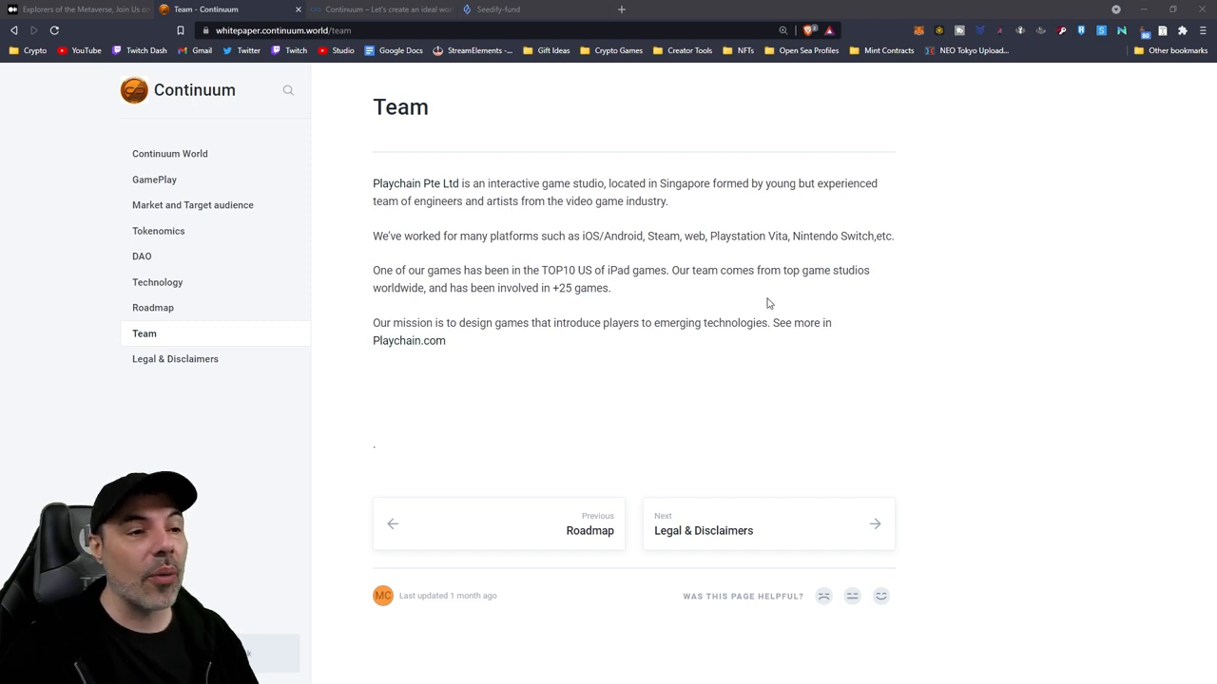
pyautogui.moveTo(810, 428)
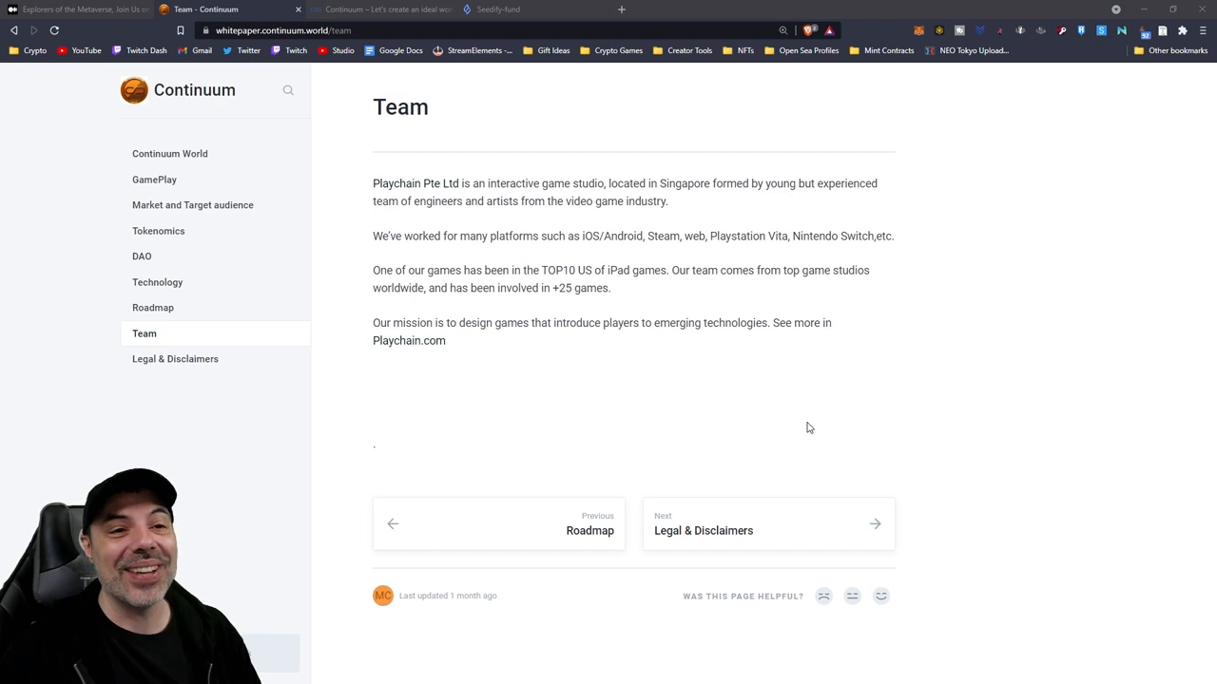
pyautogui.moveTo(874, 399)
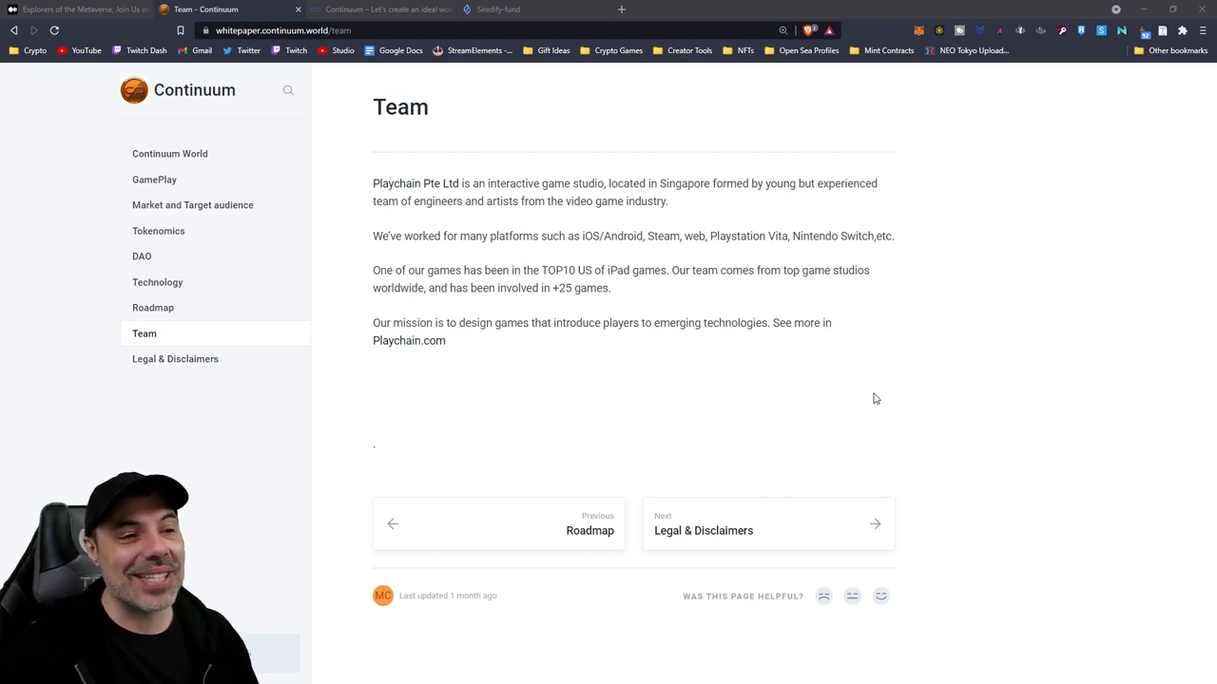
pyautogui.moveTo(523, 285)
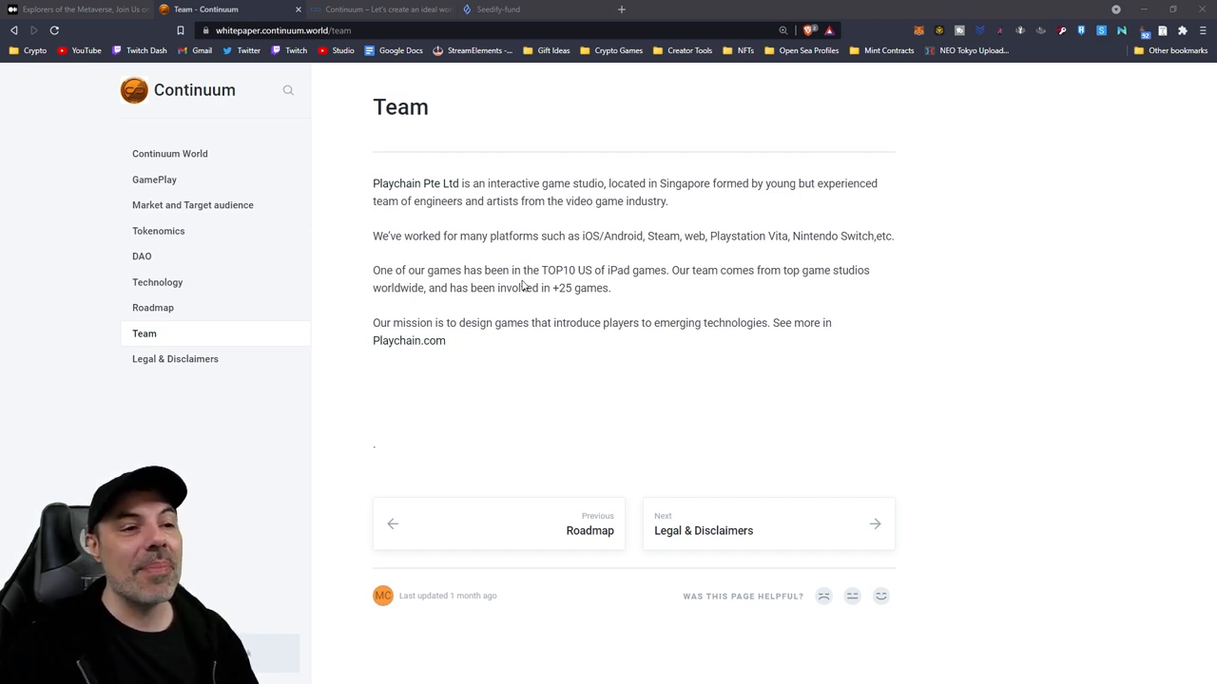
pyautogui.moveTo(1034, 340)
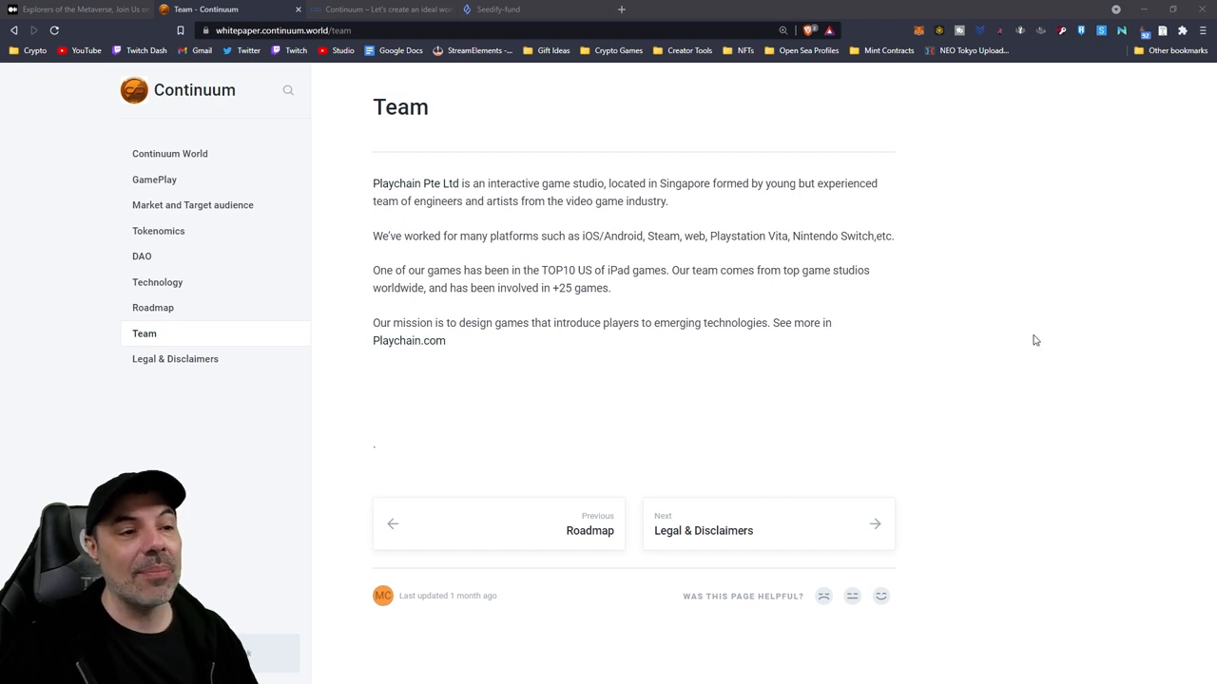
pyautogui.moveTo(354, 371)
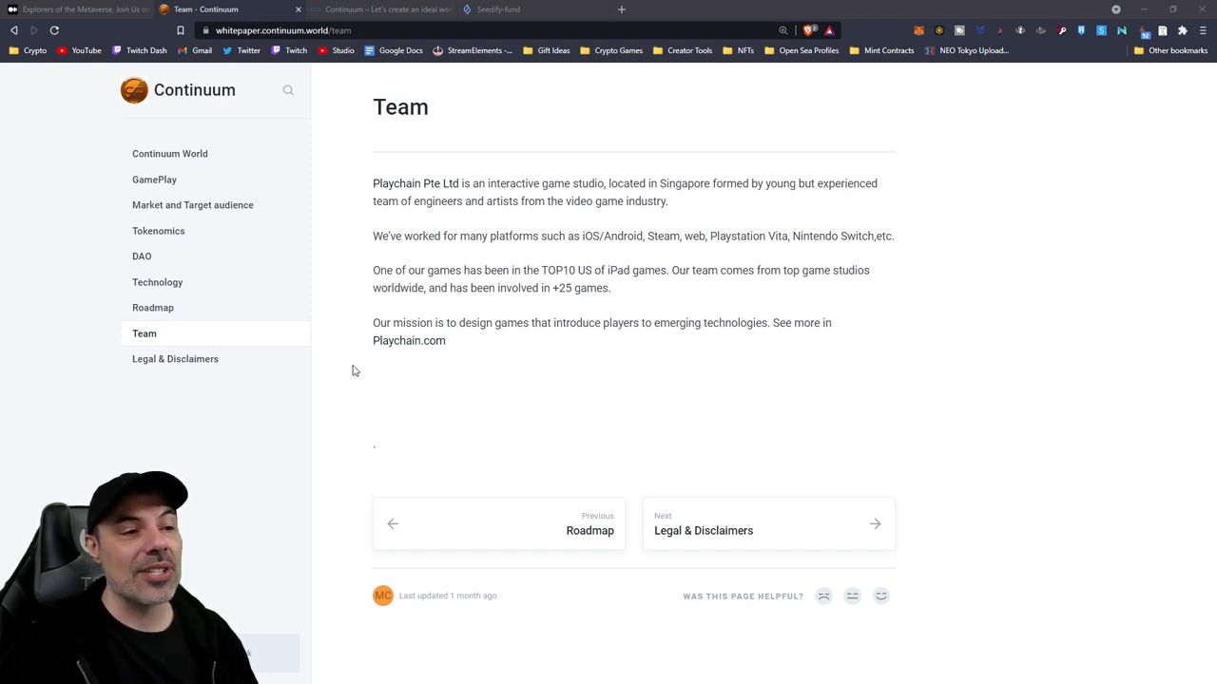
pyautogui.moveTo(395, 358)
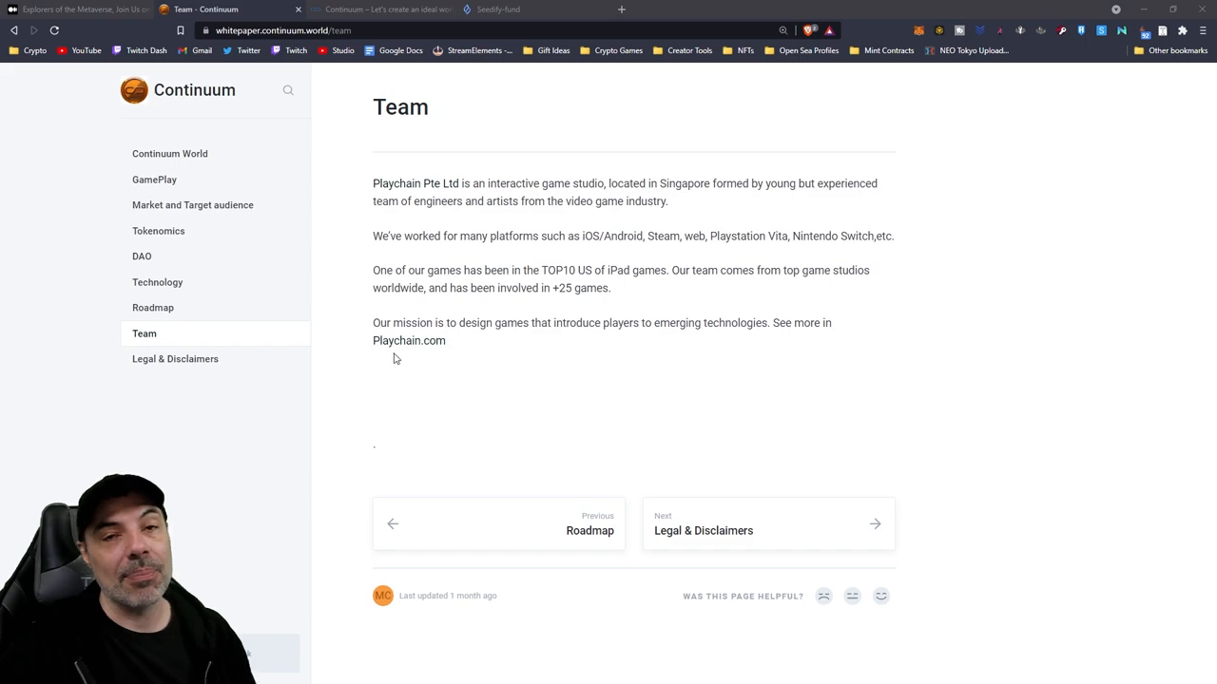
# - Return via the continuum.world tab to the Seedify.fund Continuum World pool page
pyautogui.click(380, 8)
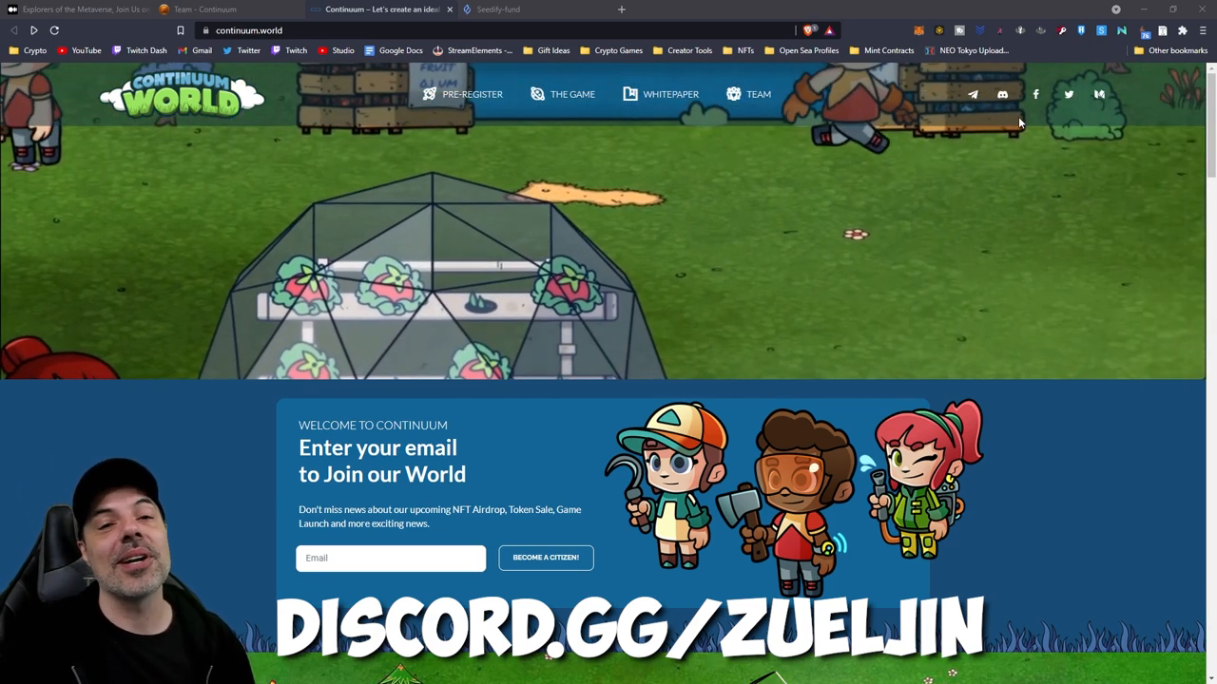
pyautogui.click(498, 8)
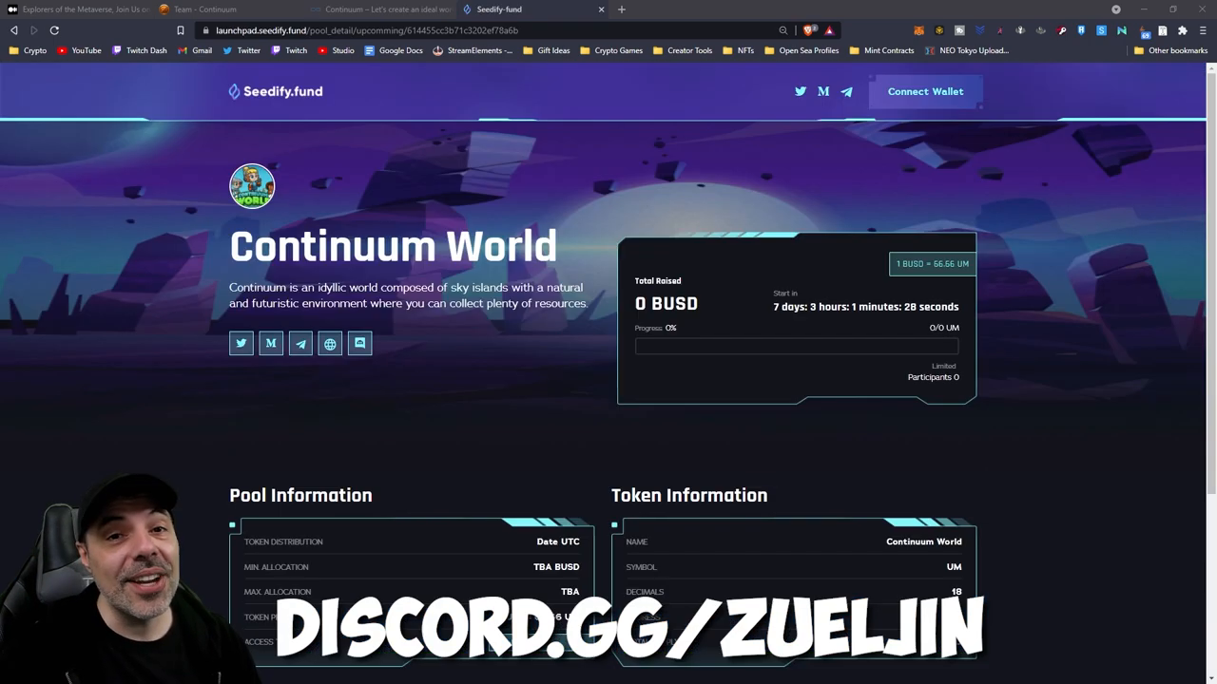